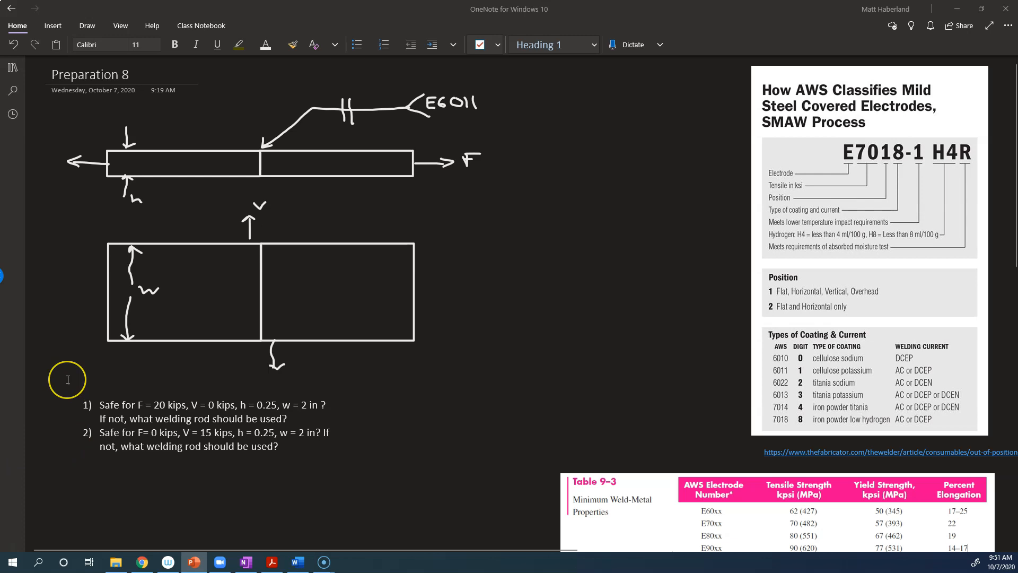
{"action": "mouse_move", "coordinate": [200, 262]}
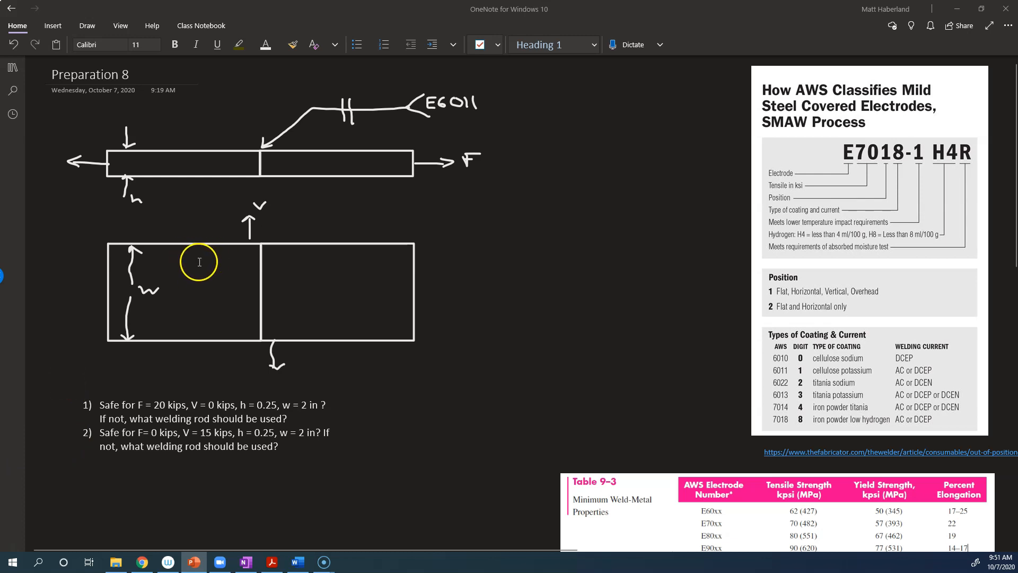
{"action": "mouse_move", "coordinate": [105, 199]}
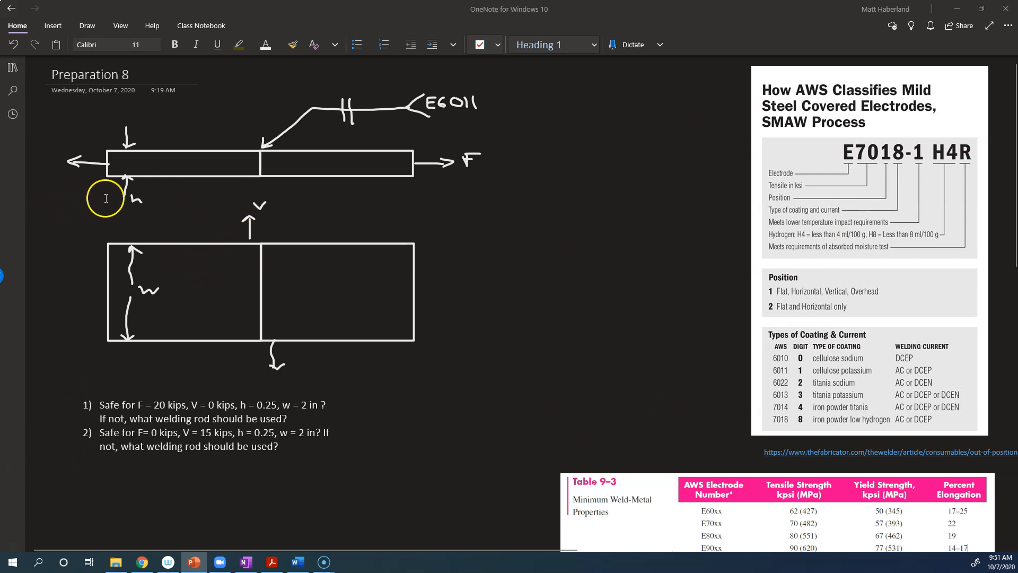
{"action": "mouse_move", "coordinate": [326, 162]}
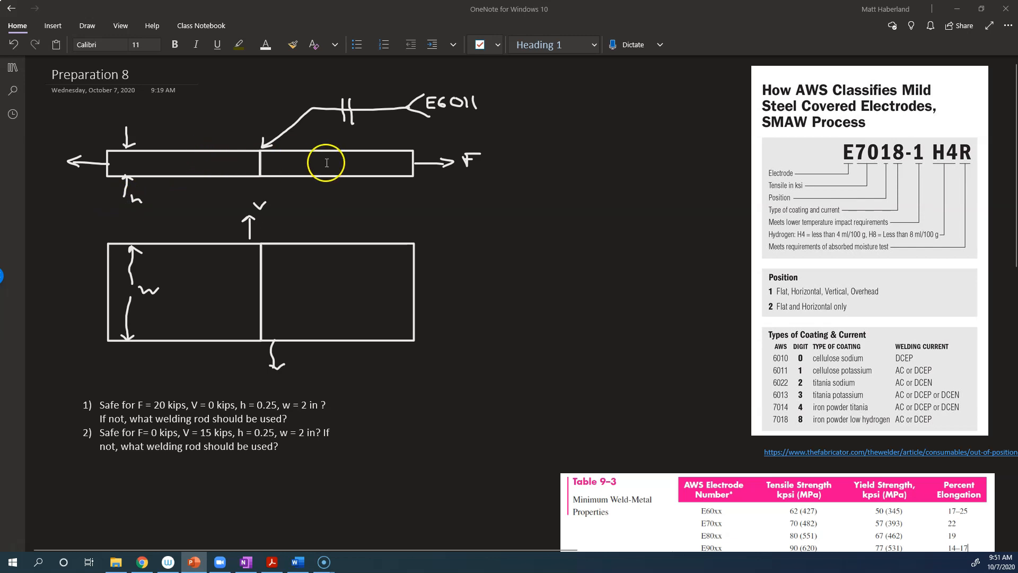
{"action": "mouse_move", "coordinate": [277, 177]}
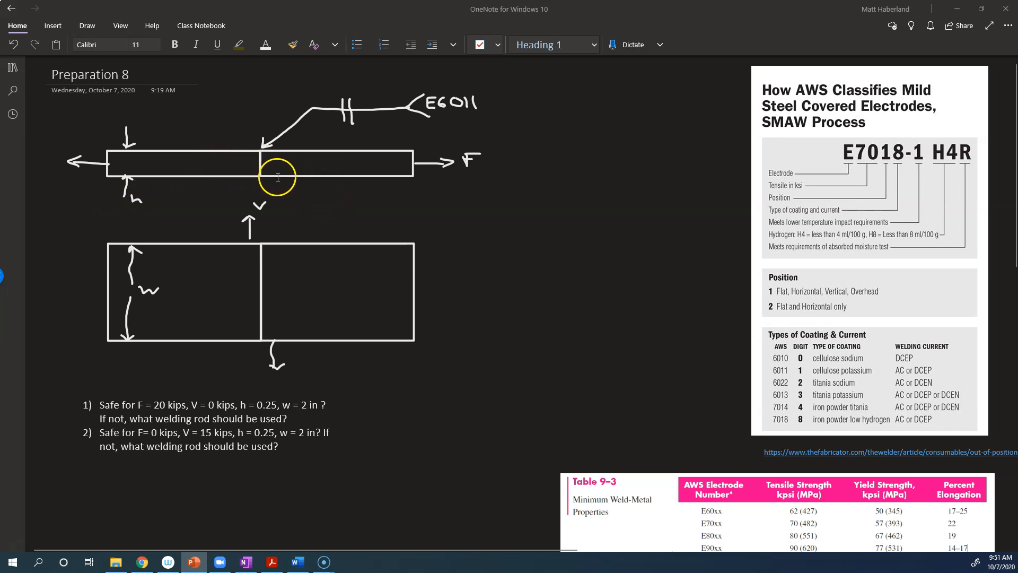
{"action": "mouse_move", "coordinate": [261, 162]}
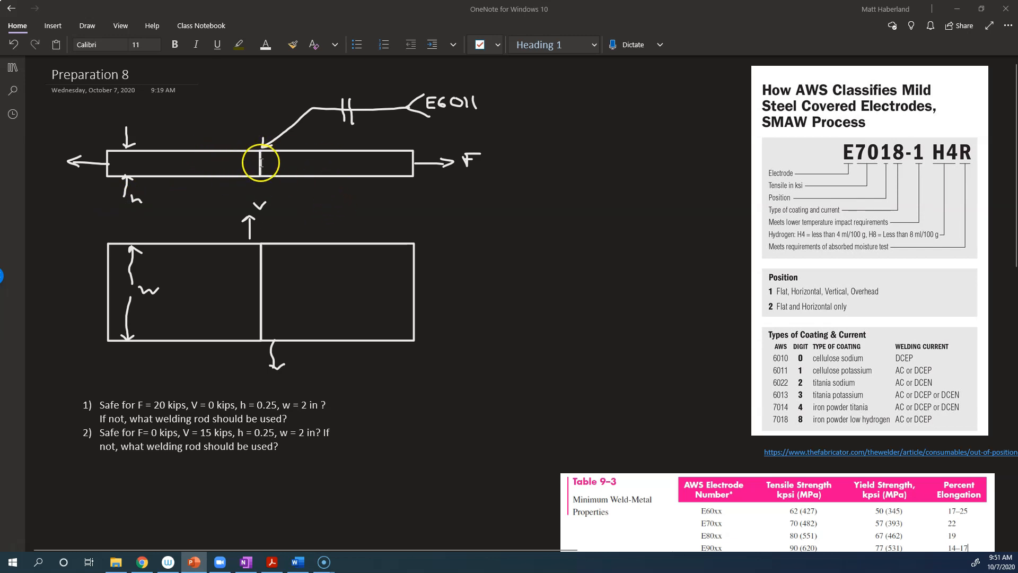
{"action": "mouse_move", "coordinate": [294, 230]}
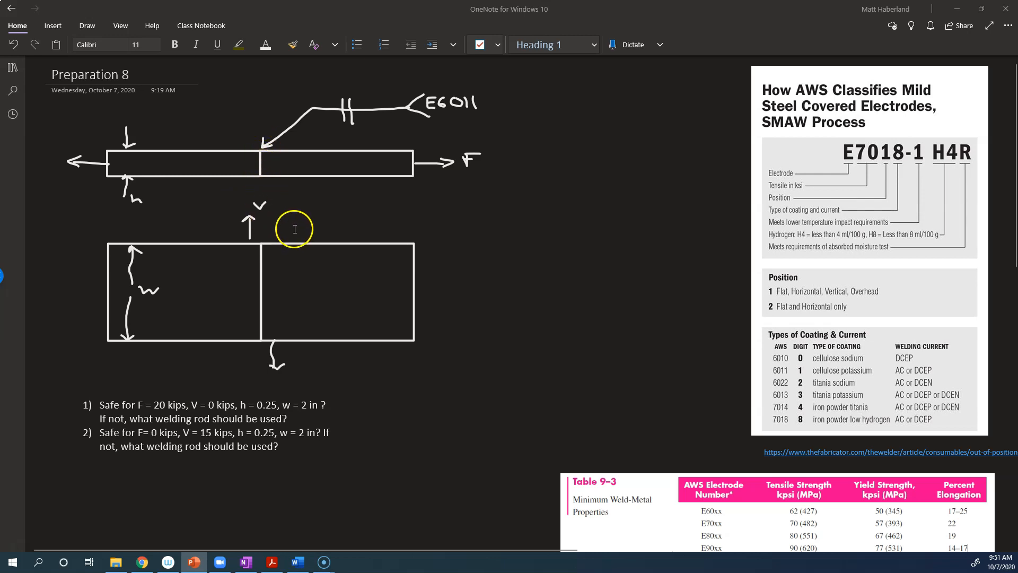
{"action": "mouse_move", "coordinate": [265, 316]}
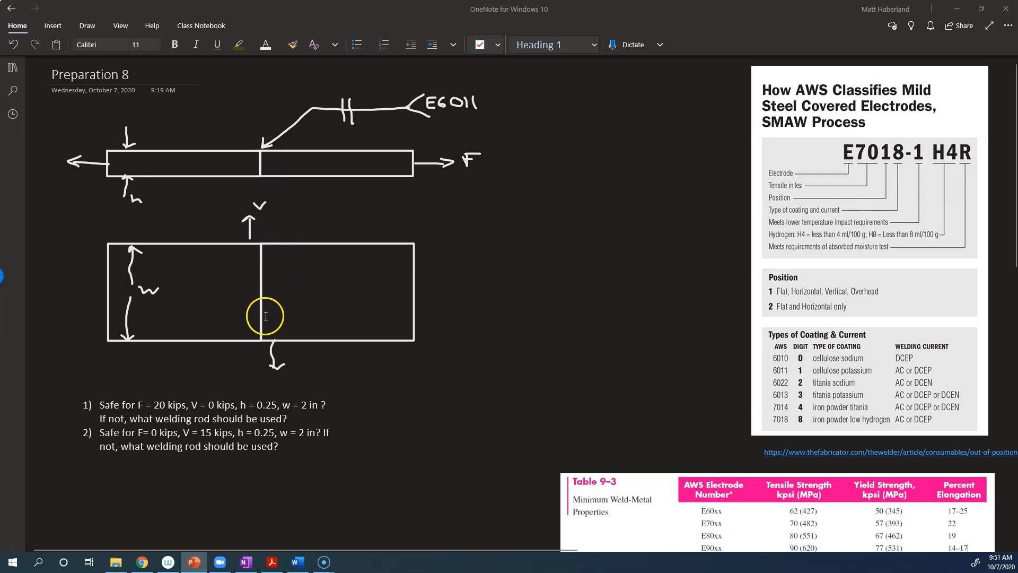
{"action": "mouse_move", "coordinate": [119, 207]}
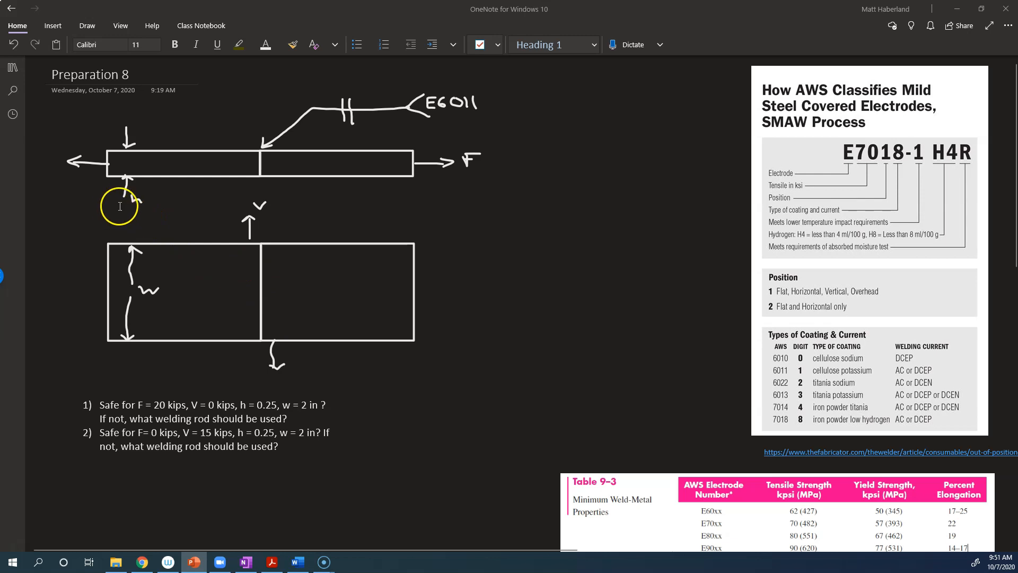
{"action": "mouse_move", "coordinate": [183, 210]}
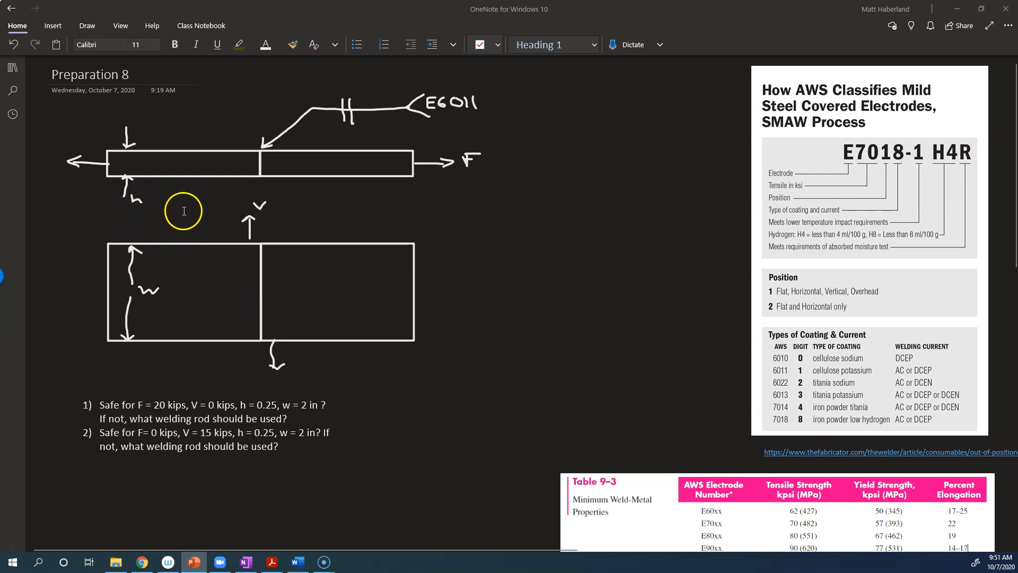
{"action": "mouse_move", "coordinate": [288, 430]}
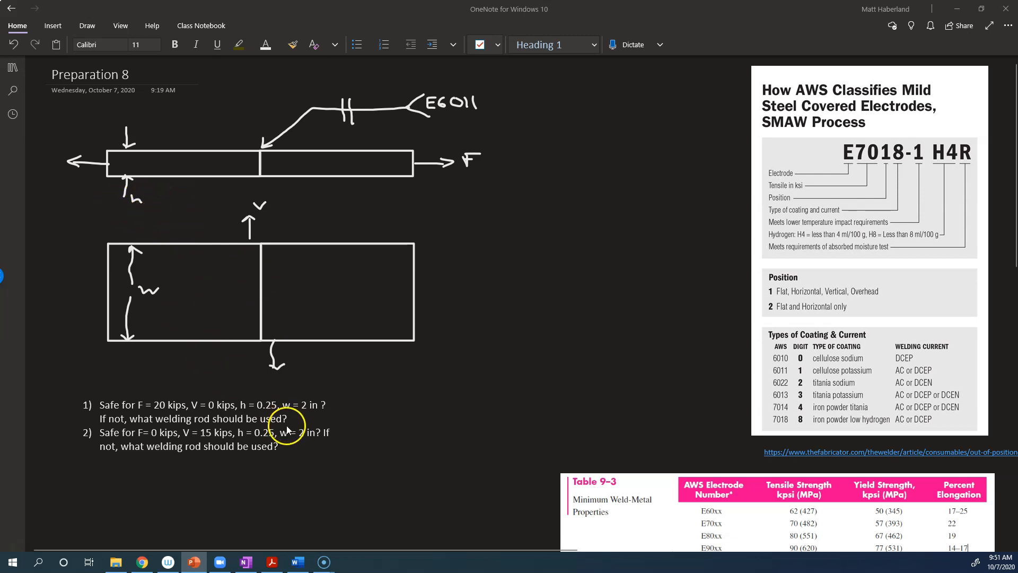
{"action": "mouse_move", "coordinate": [238, 384]}
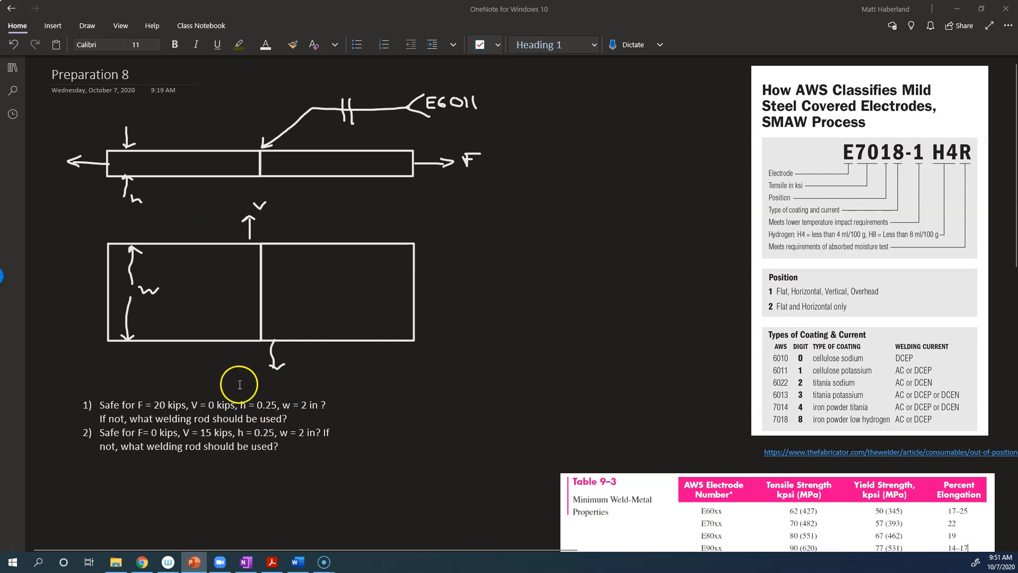
{"action": "mouse_move", "coordinate": [168, 260]}
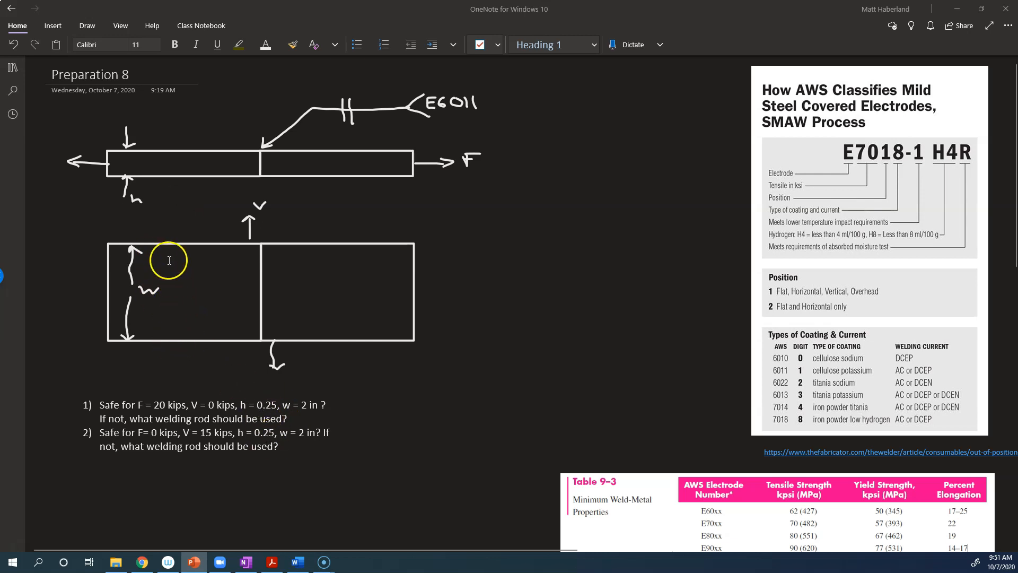
{"action": "mouse_move", "coordinate": [291, 395]}
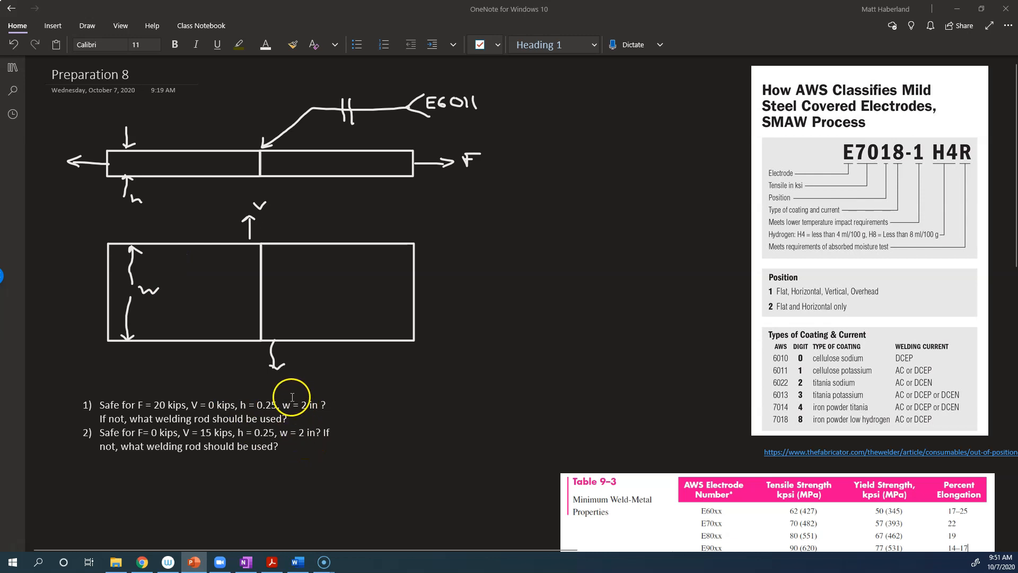
{"action": "mouse_move", "coordinate": [457, 182]}
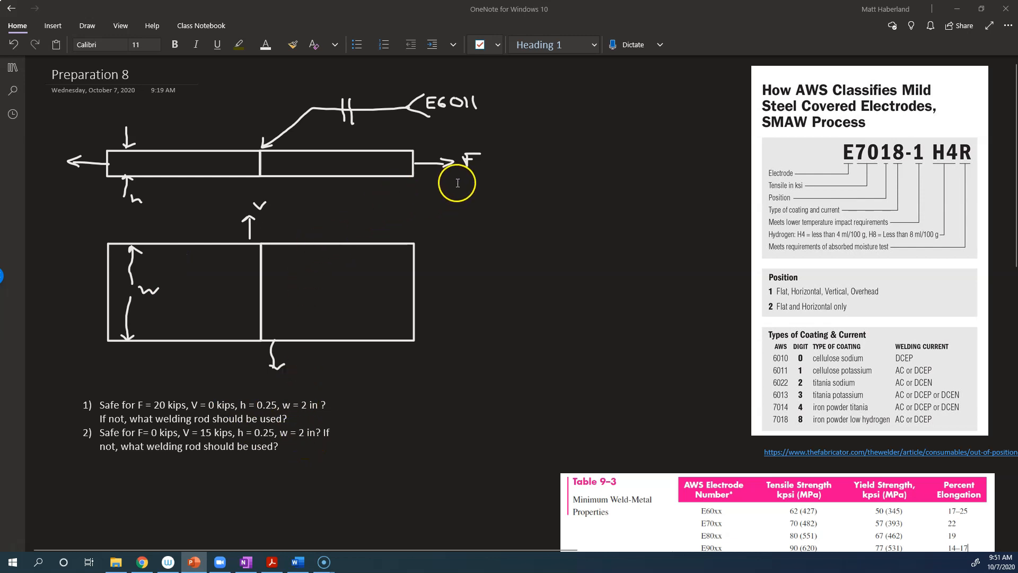
{"action": "mouse_move", "coordinate": [404, 171]}
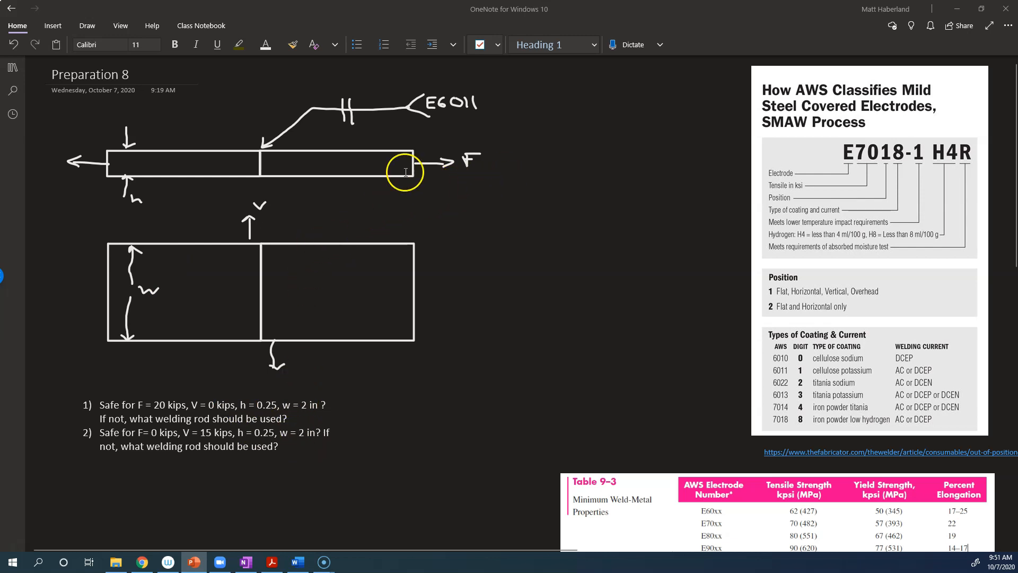
{"action": "mouse_move", "coordinate": [499, 169]}
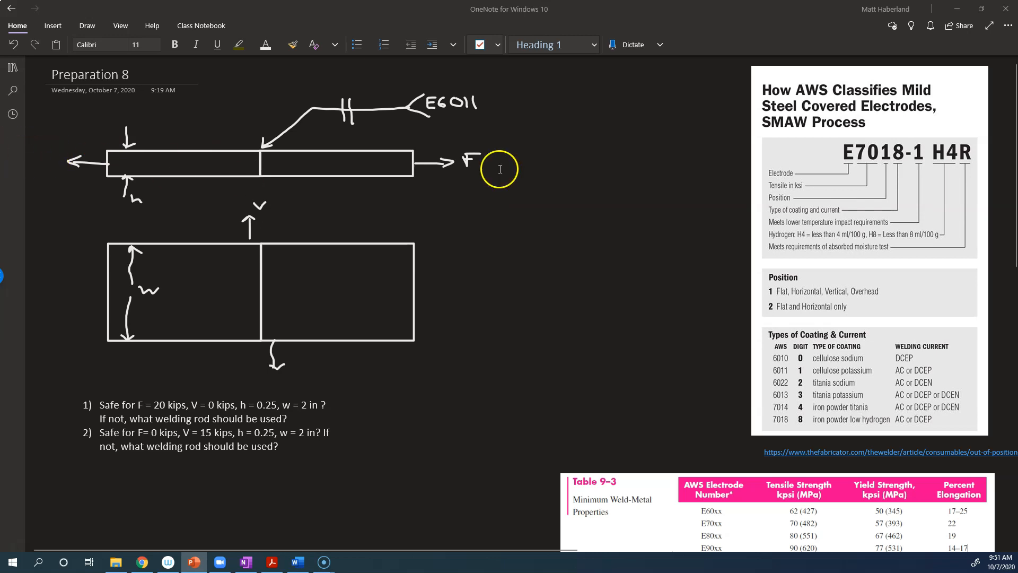
{"action": "mouse_move", "coordinate": [260, 204]}
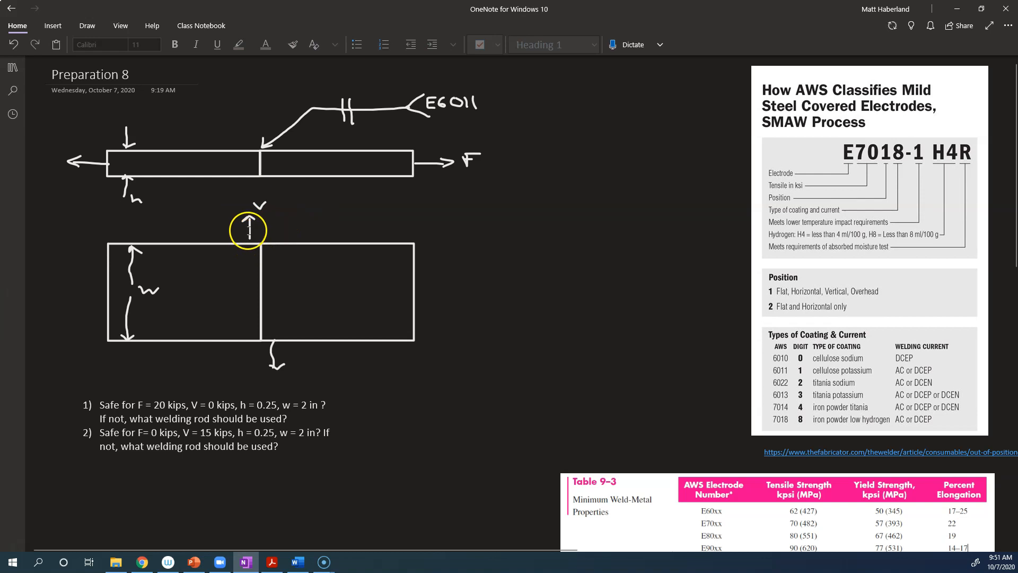
{"action": "mouse_move", "coordinate": [266, 312]}
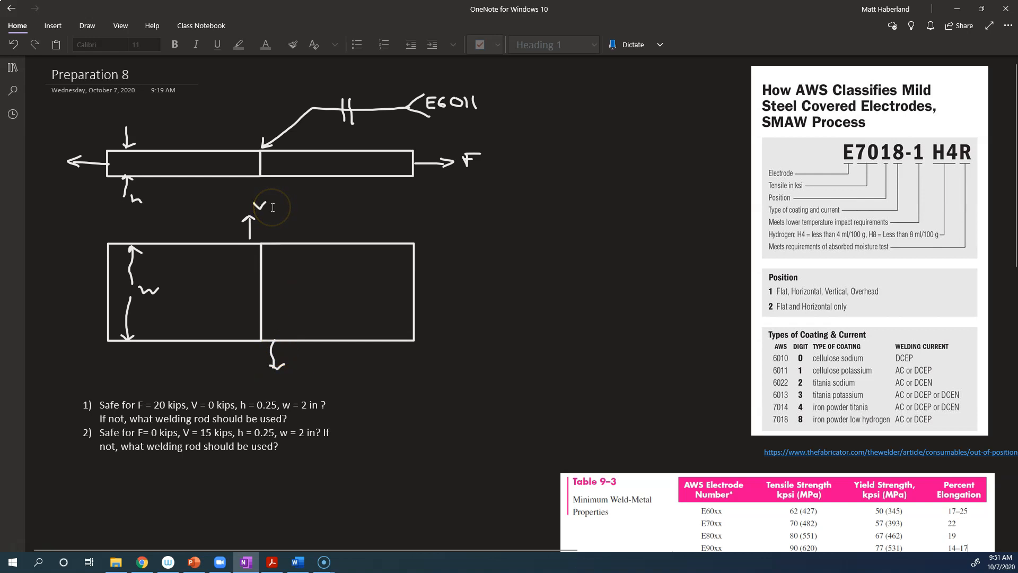
{"action": "mouse_move", "coordinate": [291, 144]}
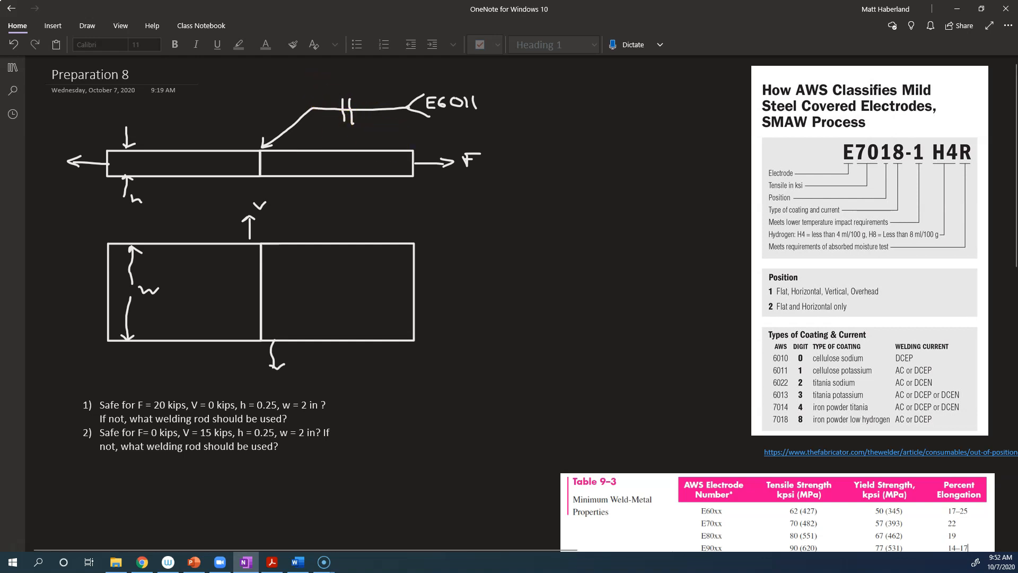
Switch to the Draw tools and pick the green pen to mark the weld seam.
{"action": "left_click", "coordinate": [53, 26]}
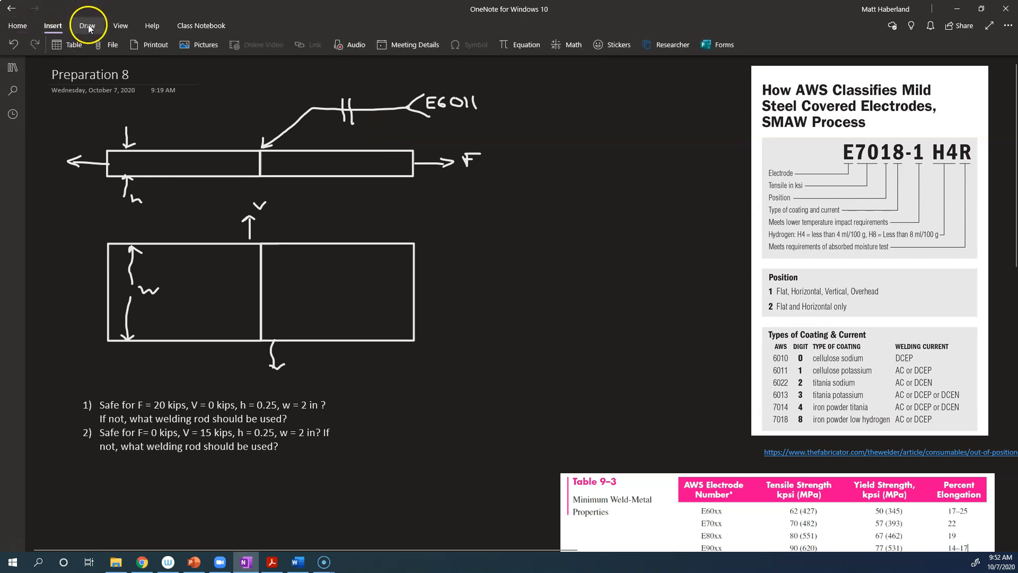
{"action": "left_click", "coordinate": [86, 26]}
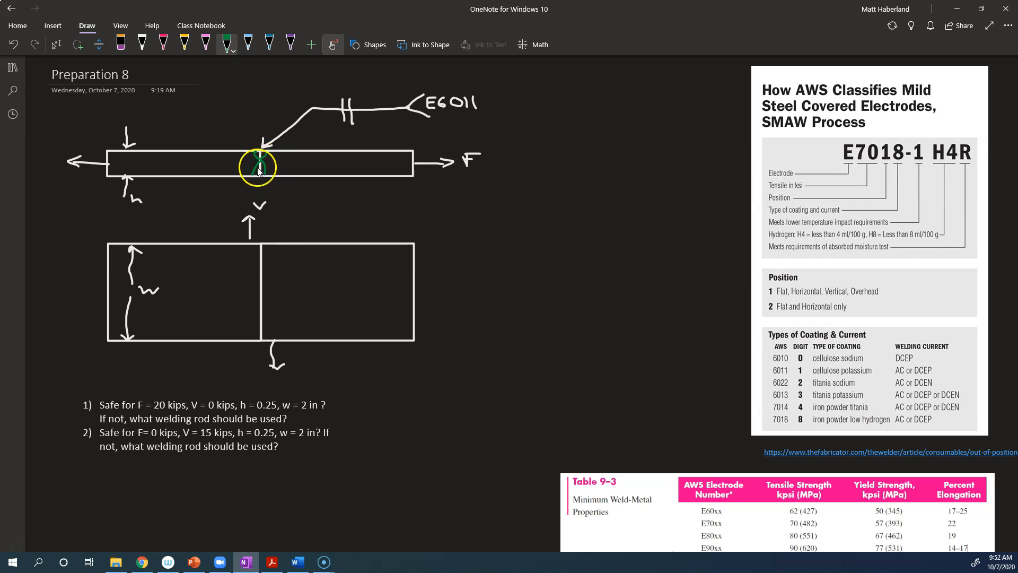
{"action": "mouse_move", "coordinate": [413, 110]}
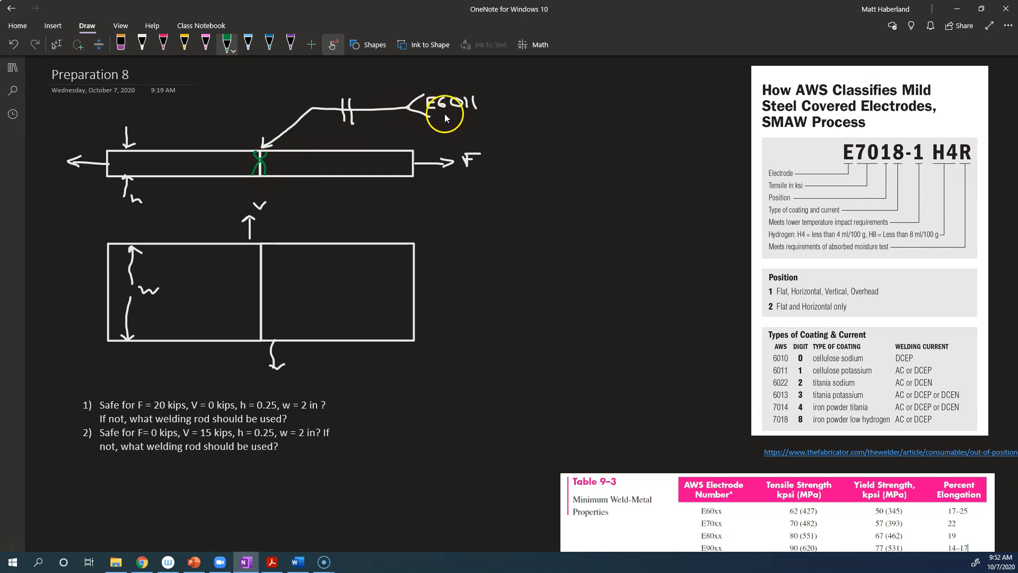
{"action": "mouse_move", "coordinate": [296, 245]}
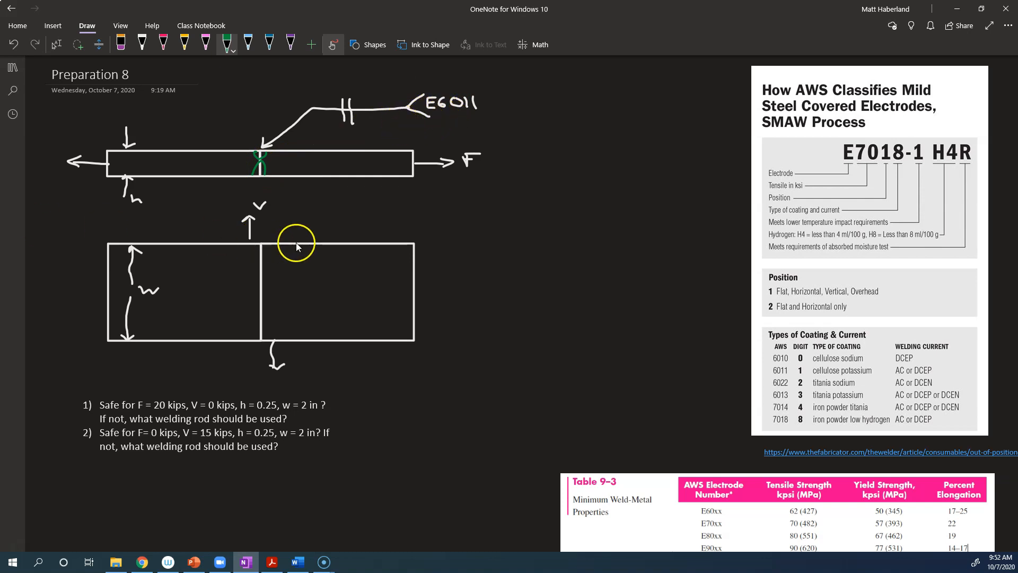
{"action": "mouse_move", "coordinate": [557, 164]}
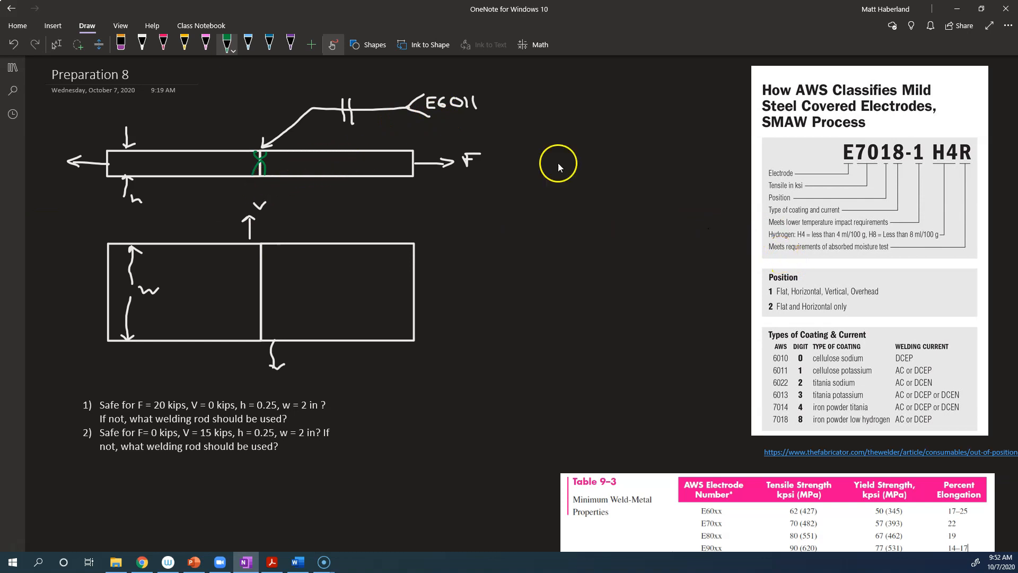
{"action": "mouse_move", "coordinate": [863, 168]}
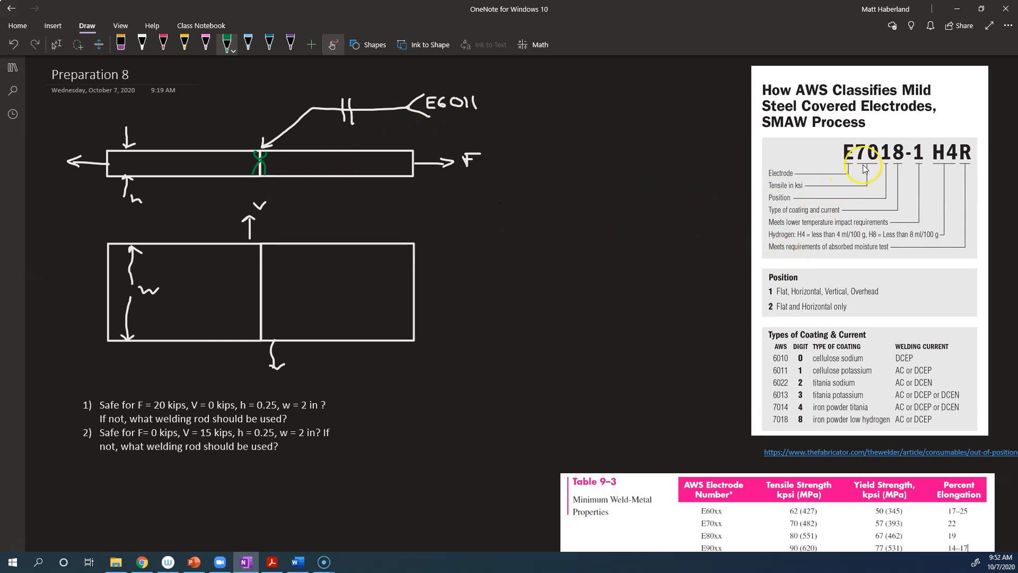
{"action": "mouse_move", "coordinate": [779, 171]}
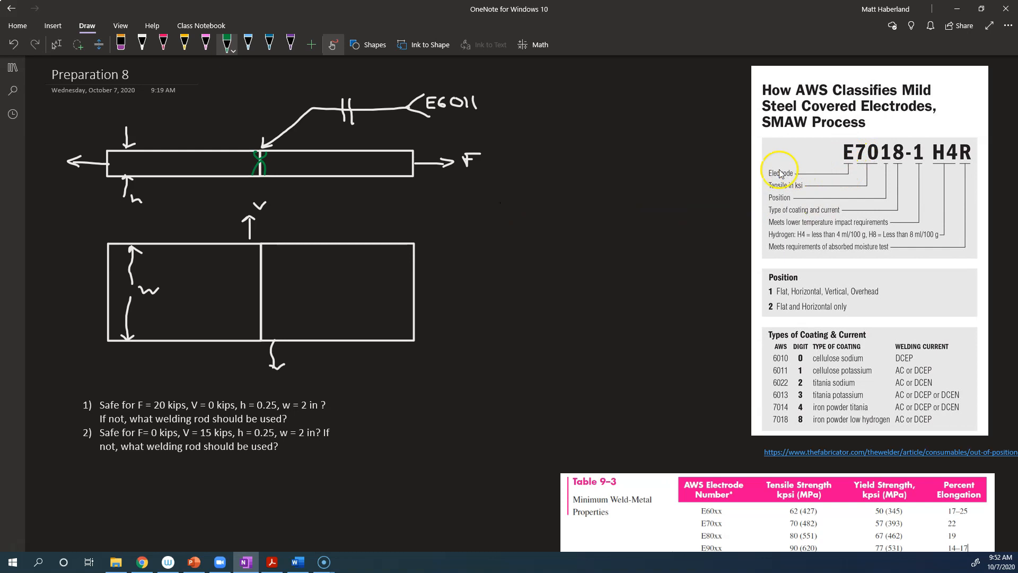
{"action": "mouse_move", "coordinate": [870, 159]}
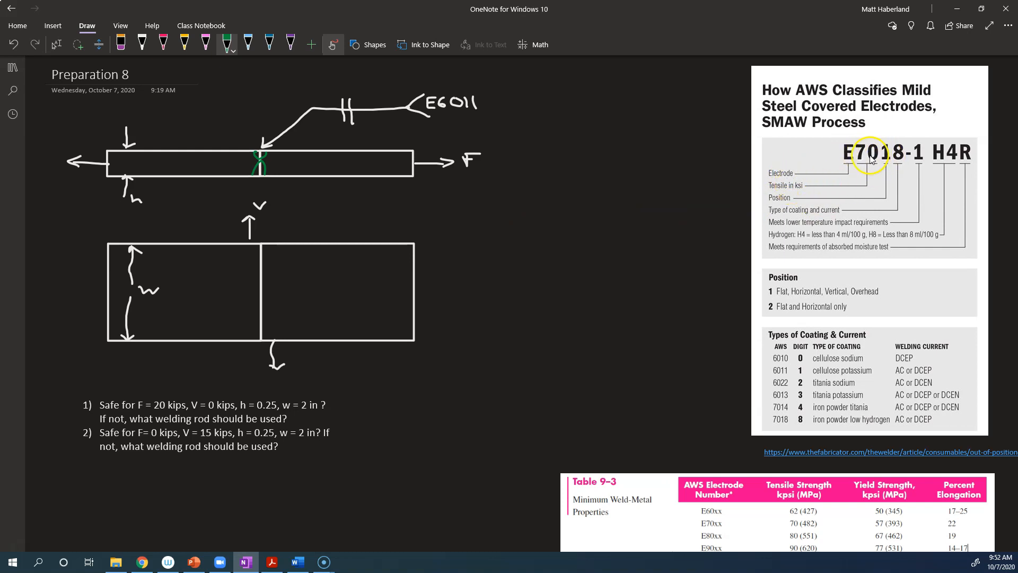
{"action": "mouse_move", "coordinate": [856, 189]}
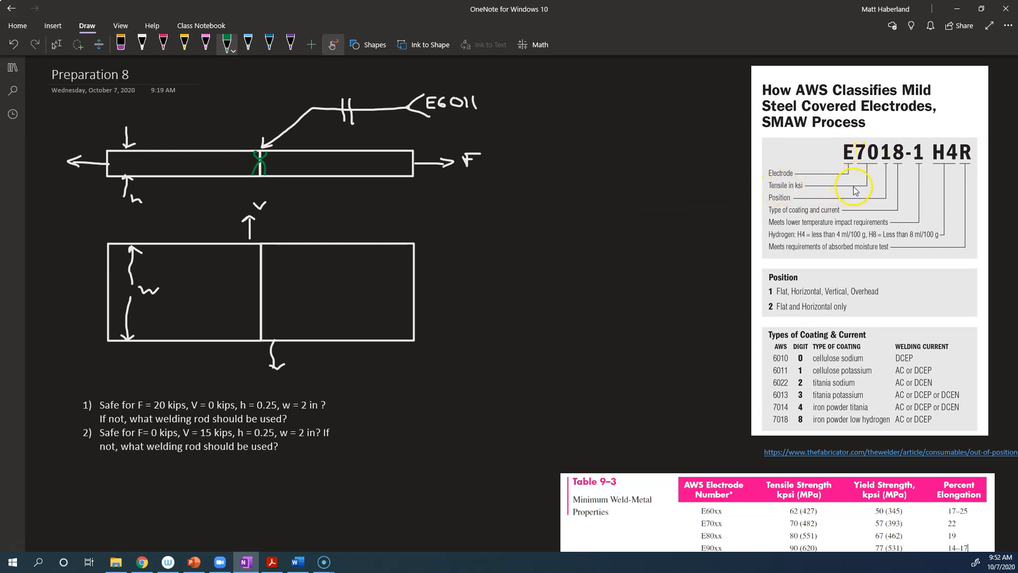
{"action": "mouse_move", "coordinate": [456, 114]}
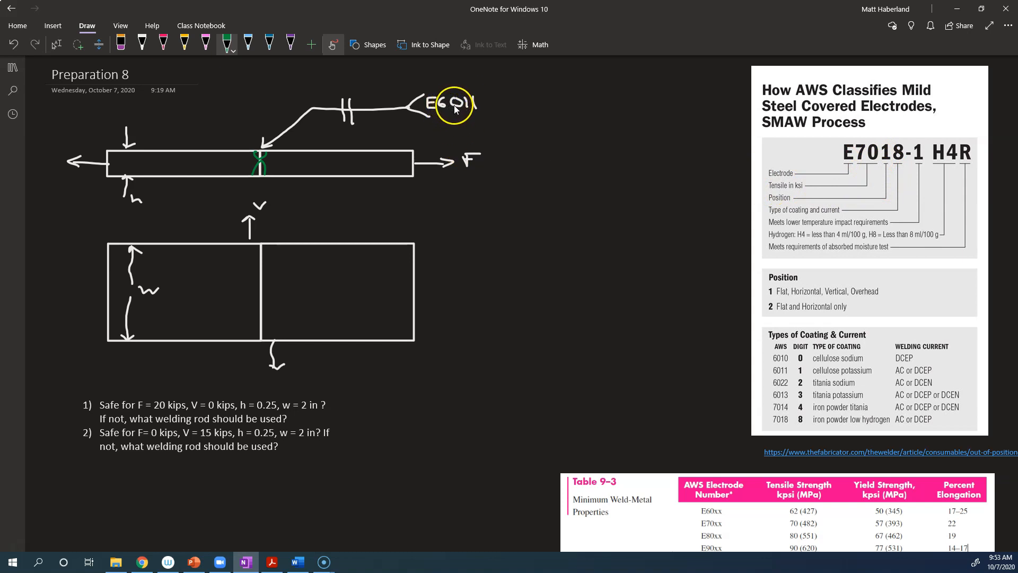
{"action": "mouse_move", "coordinate": [544, 138]}
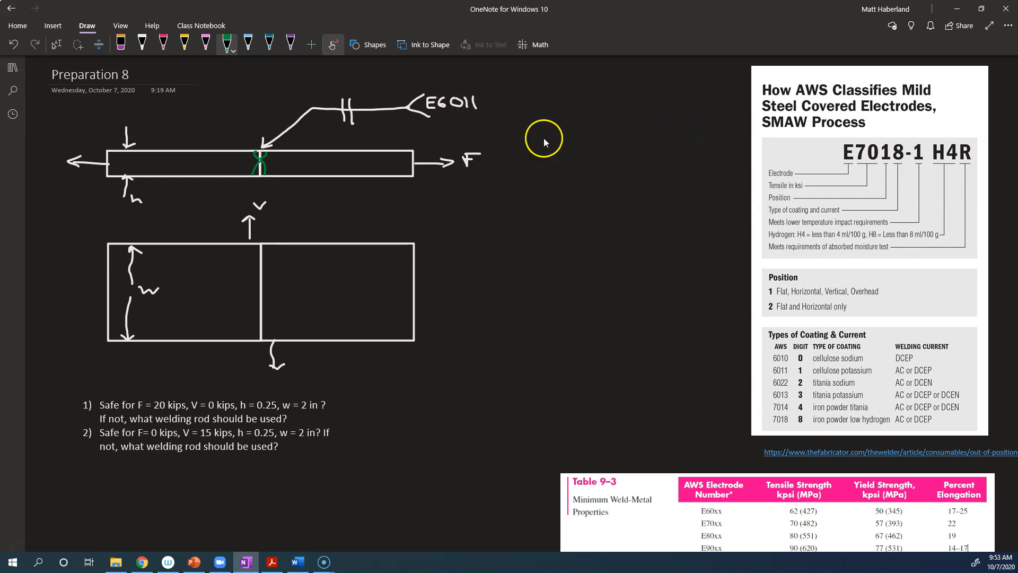
{"action": "mouse_move", "coordinate": [525, 114]}
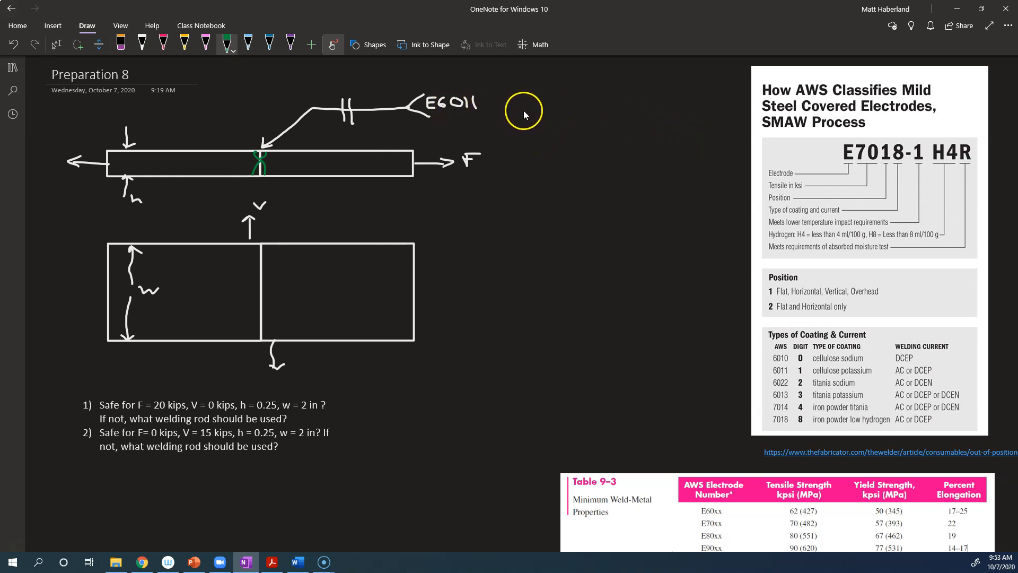
{"action": "mouse_move", "coordinate": [455, 127]}
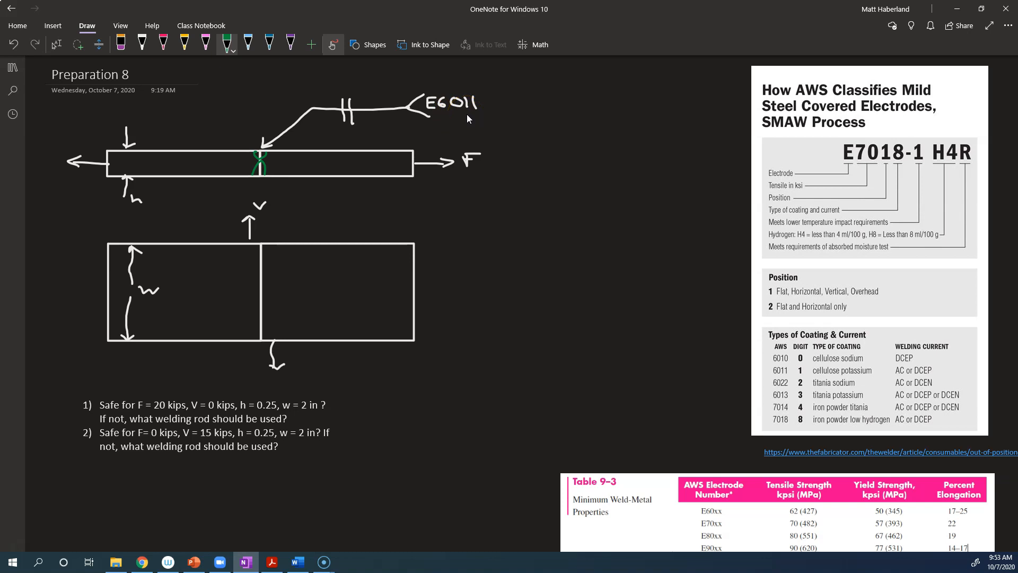
{"action": "mouse_move", "coordinate": [555, 133]}
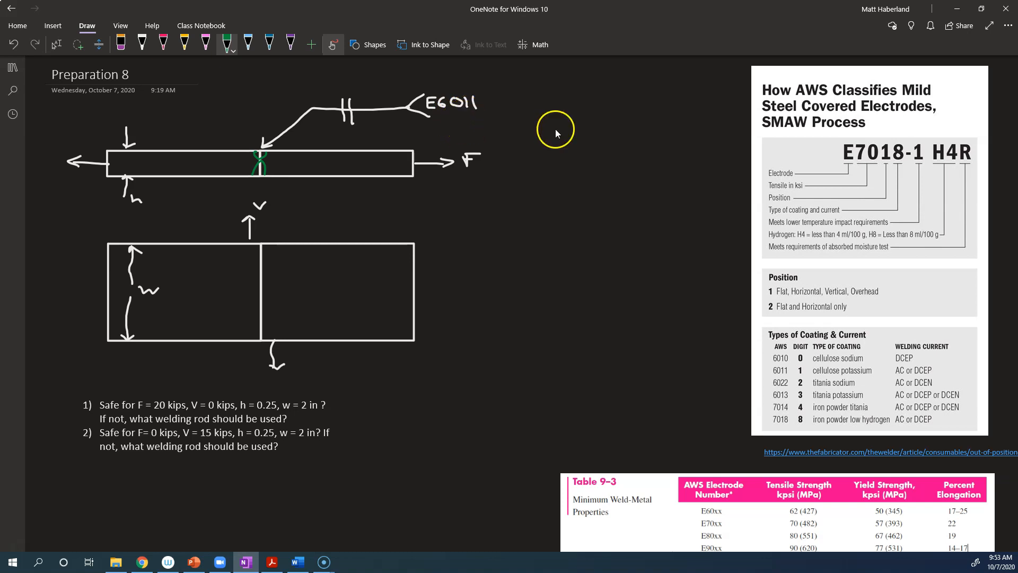
{"action": "mouse_move", "coordinate": [889, 163]}
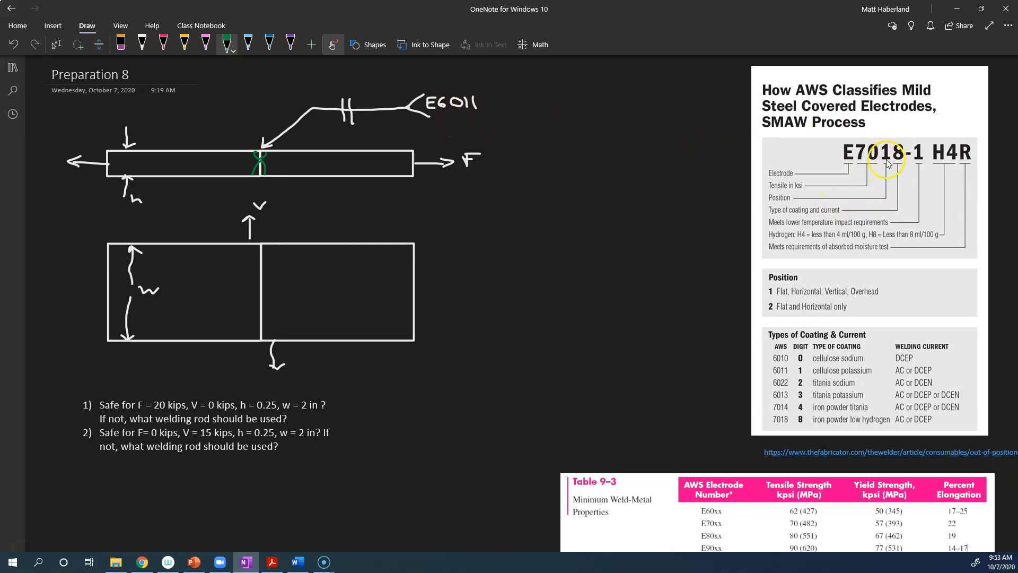
{"action": "mouse_move", "coordinate": [852, 200]}
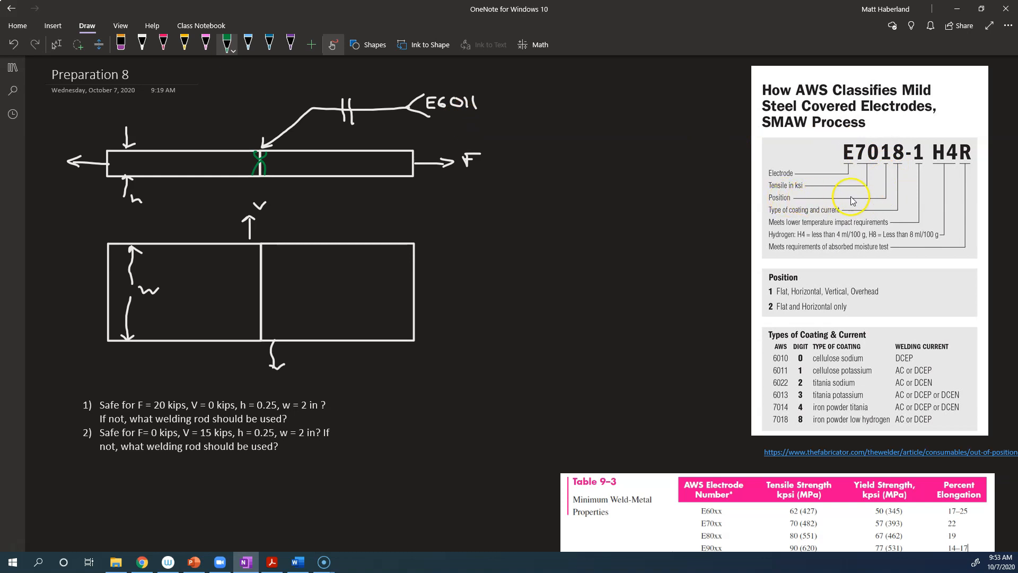
{"action": "mouse_move", "coordinate": [841, 207]}
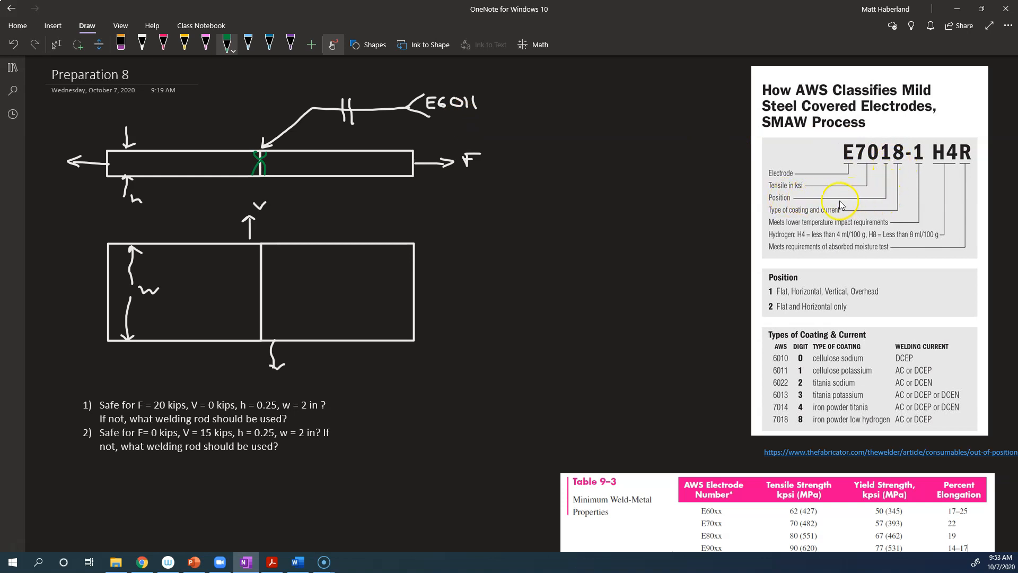
{"action": "mouse_move", "coordinate": [875, 200]}
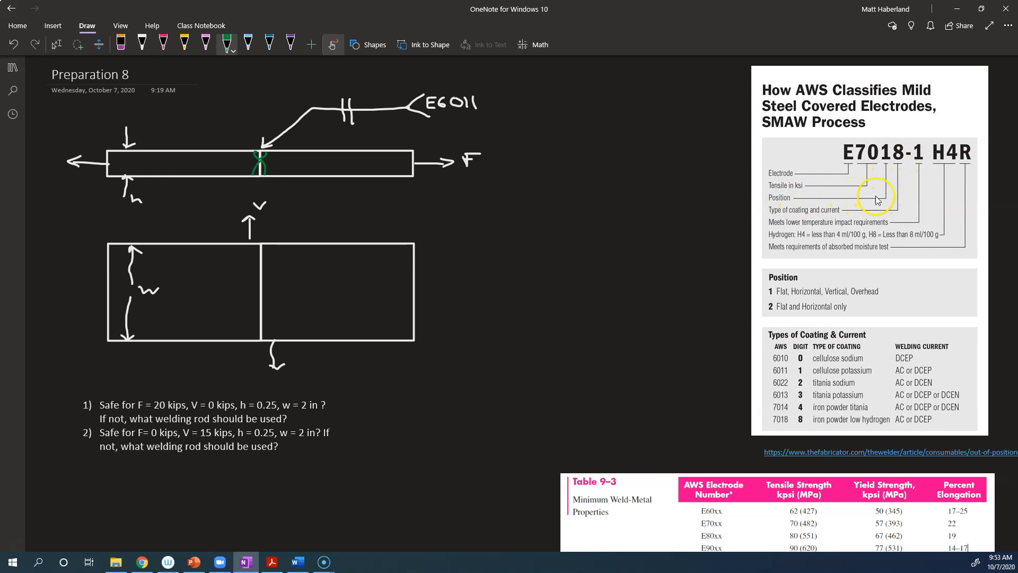
{"action": "mouse_move", "coordinate": [877, 203]}
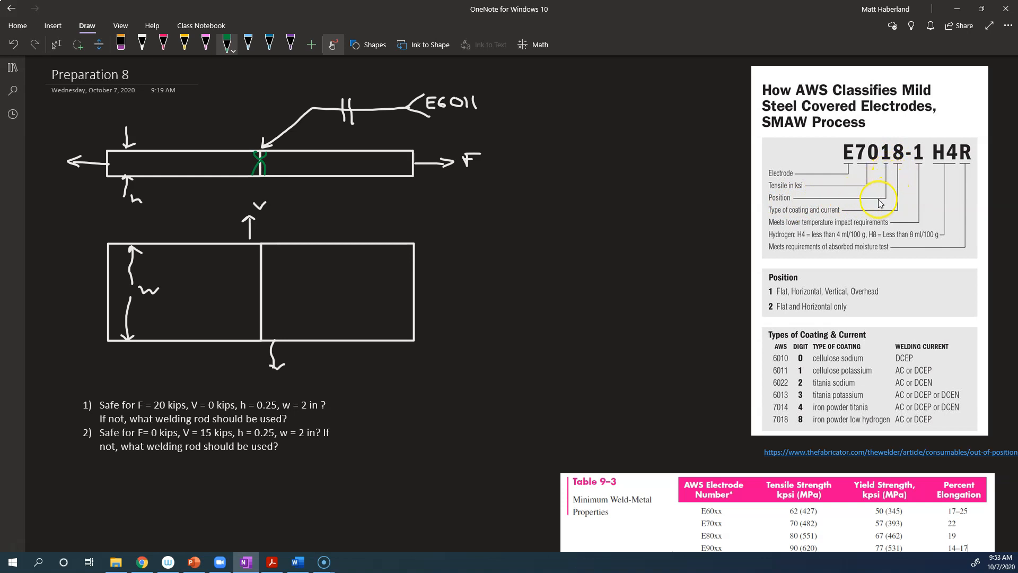
{"action": "mouse_move", "coordinate": [803, 202]}
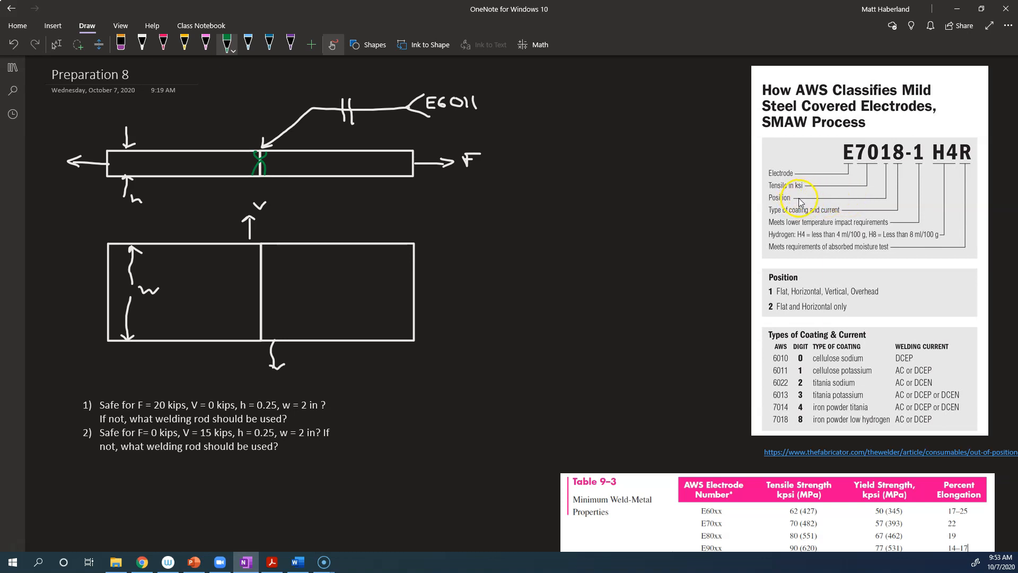
{"action": "mouse_move", "coordinate": [799, 268]}
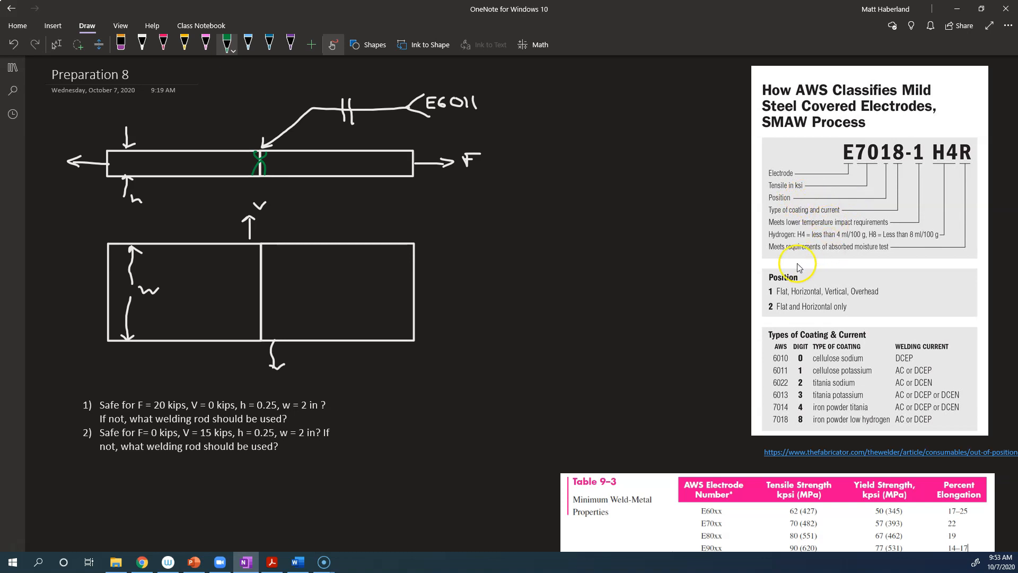
{"action": "mouse_move", "coordinate": [773, 296]}
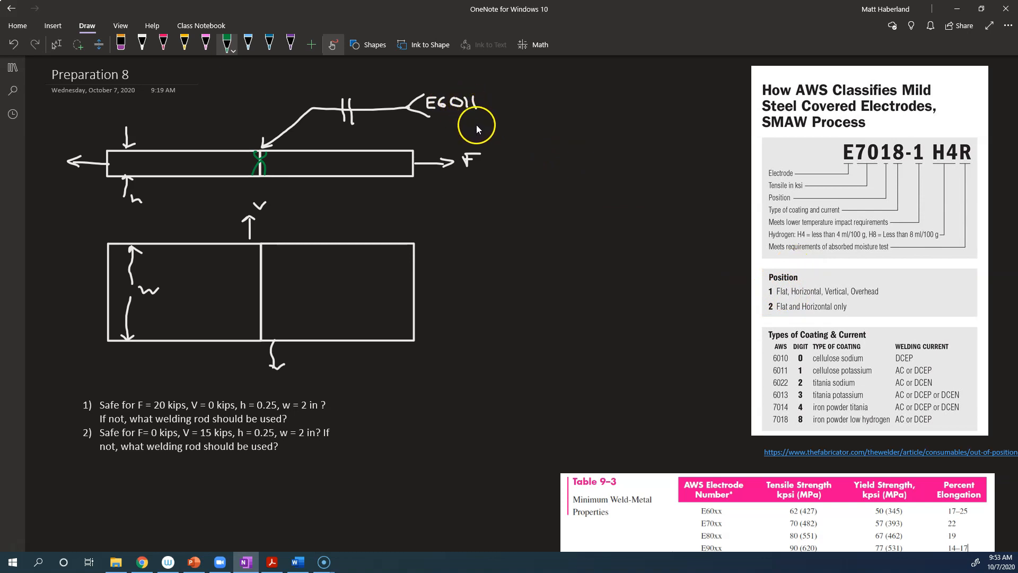
{"action": "mouse_move", "coordinate": [856, 300]}
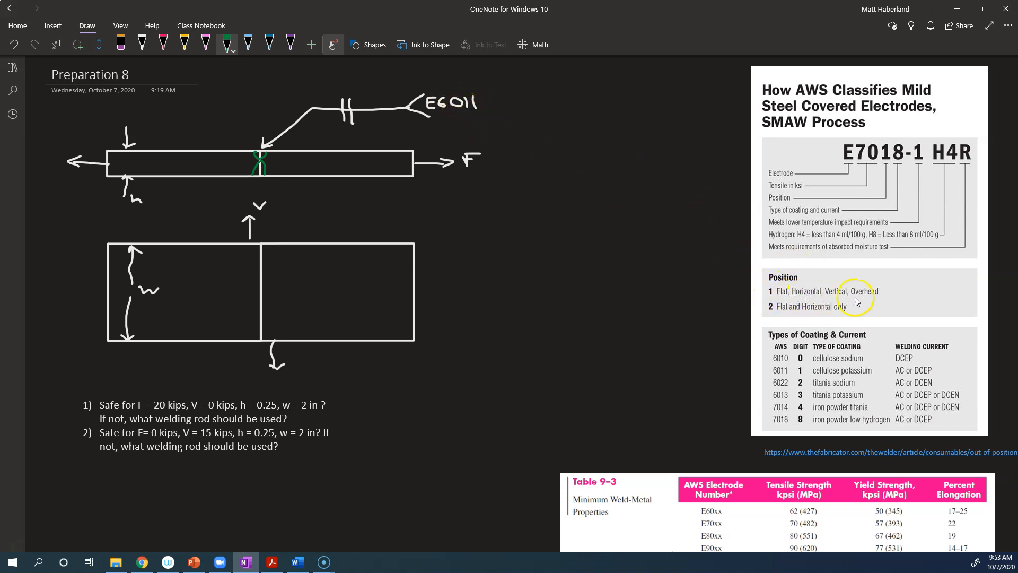
{"action": "mouse_move", "coordinate": [625, 250]}
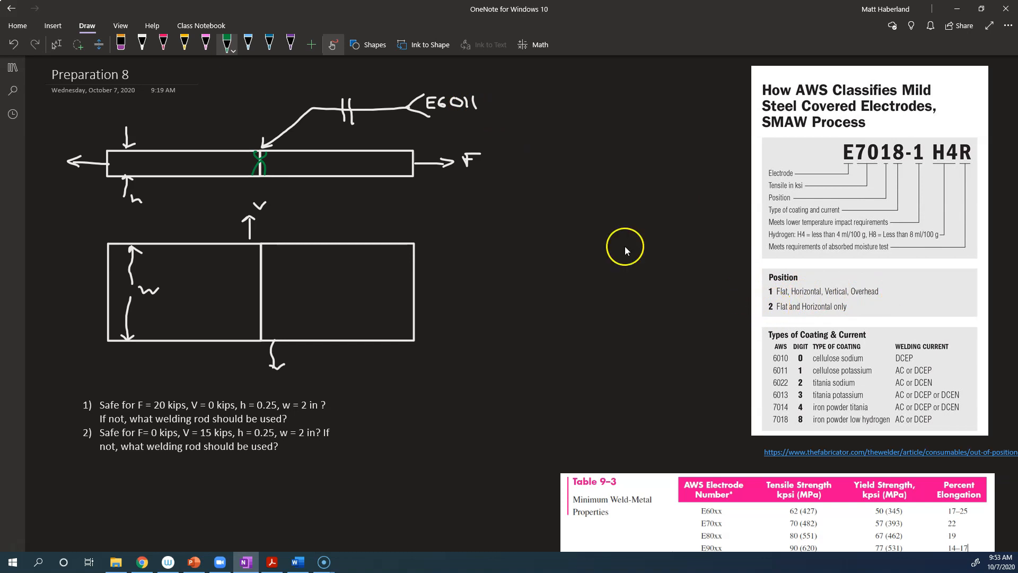
{"action": "mouse_move", "coordinate": [751, 254]}
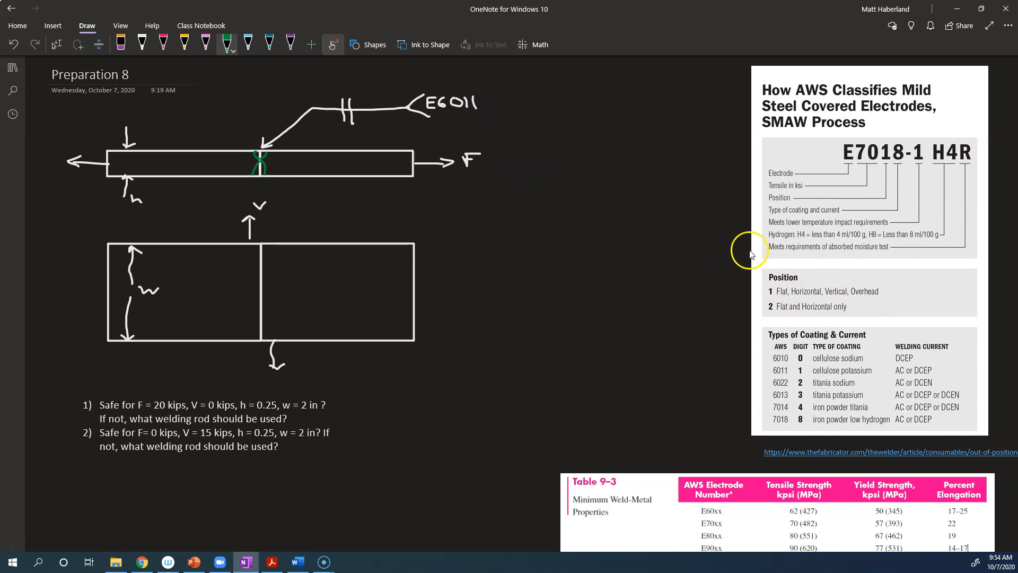
{"action": "mouse_move", "coordinate": [915, 226]}
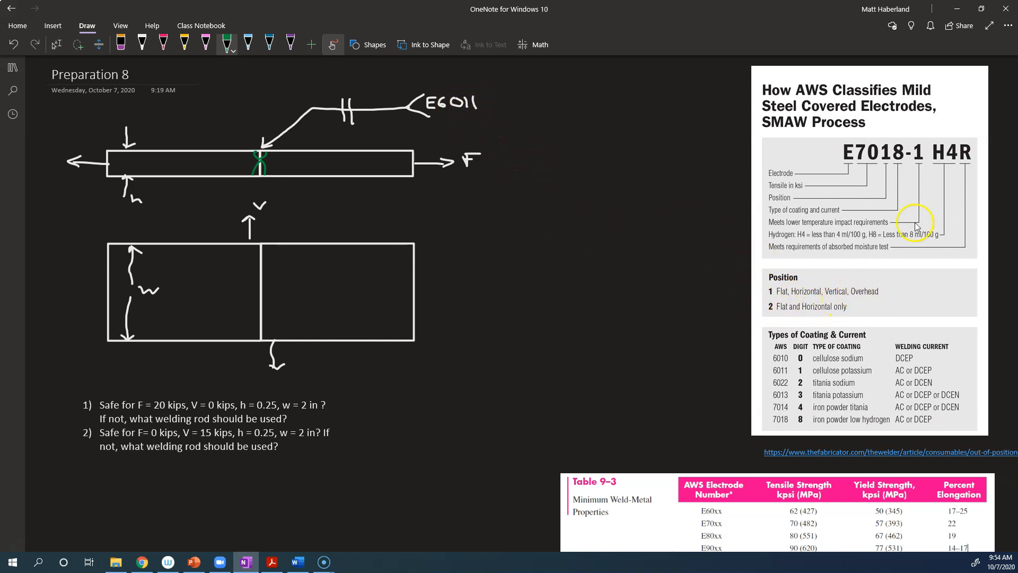
{"action": "mouse_move", "coordinate": [912, 155]}
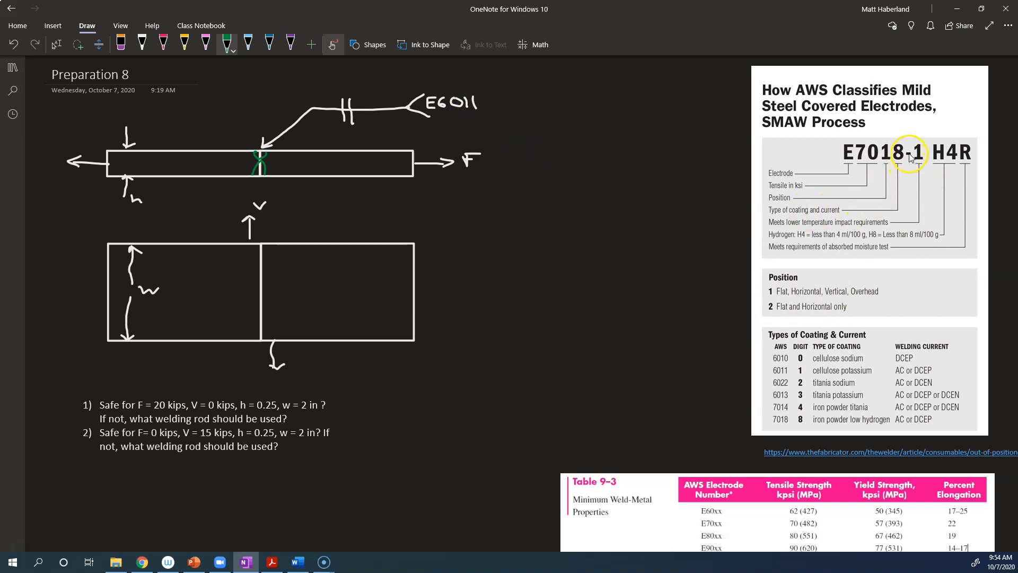
{"action": "mouse_move", "coordinate": [819, 215]}
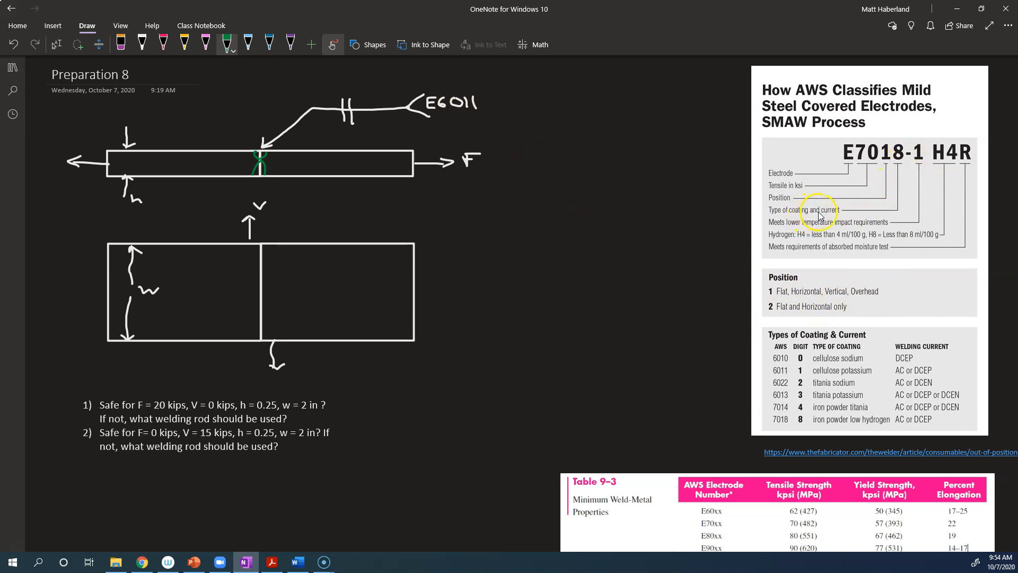
{"action": "mouse_move", "coordinate": [742, 349]}
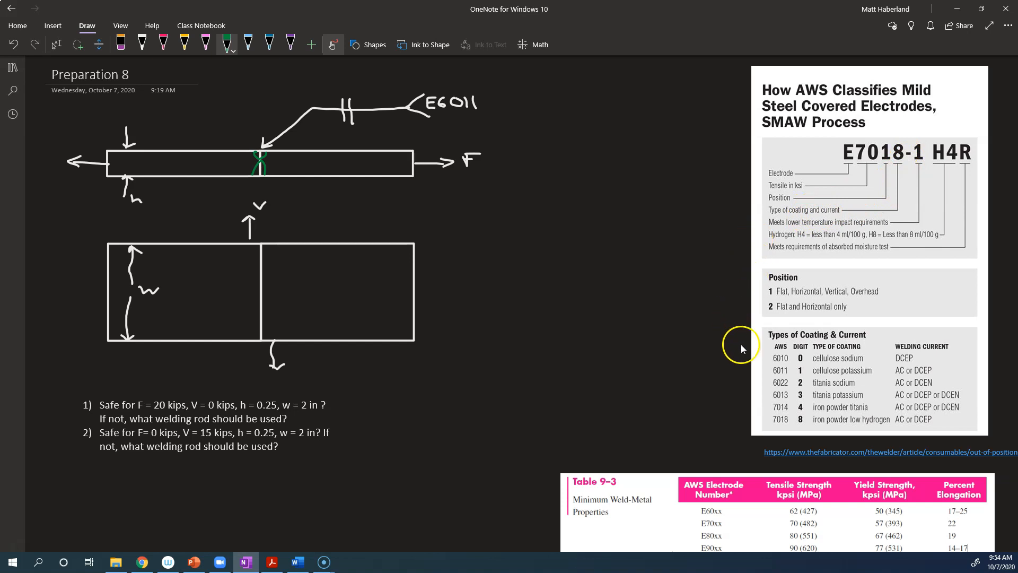
{"action": "mouse_move", "coordinate": [814, 365]}
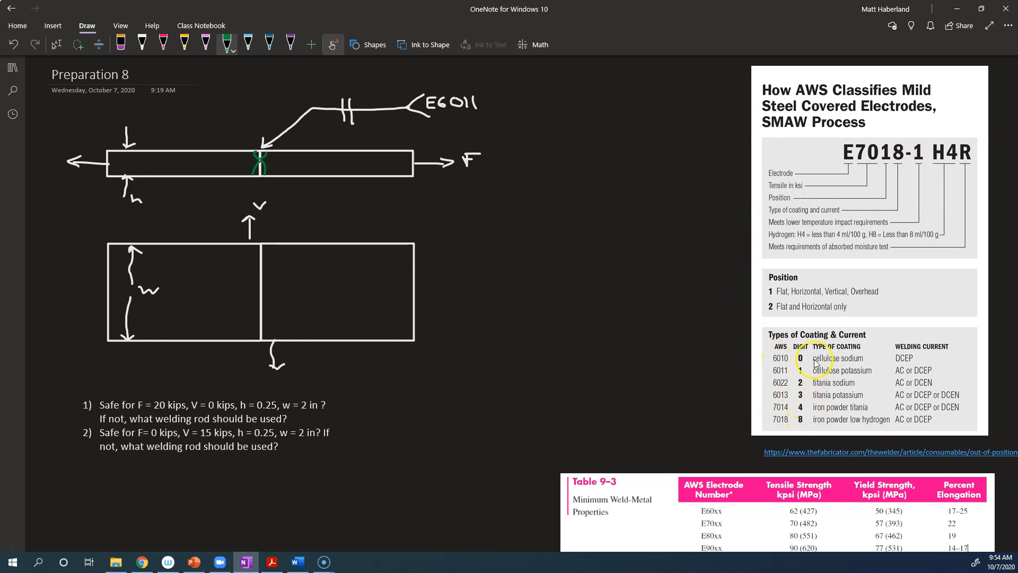
{"action": "mouse_move", "coordinate": [924, 369]}
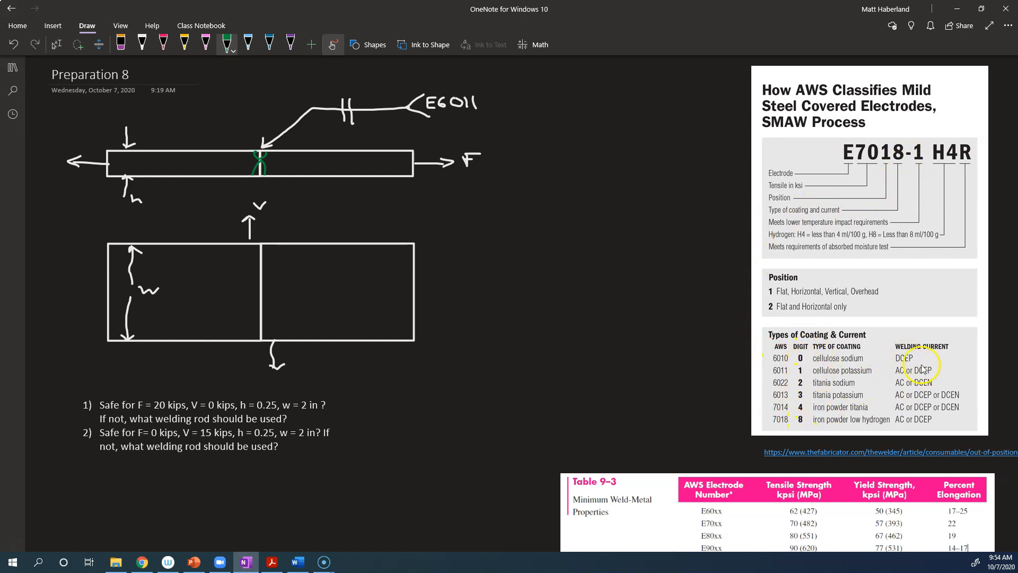
{"action": "mouse_move", "coordinate": [857, 358]}
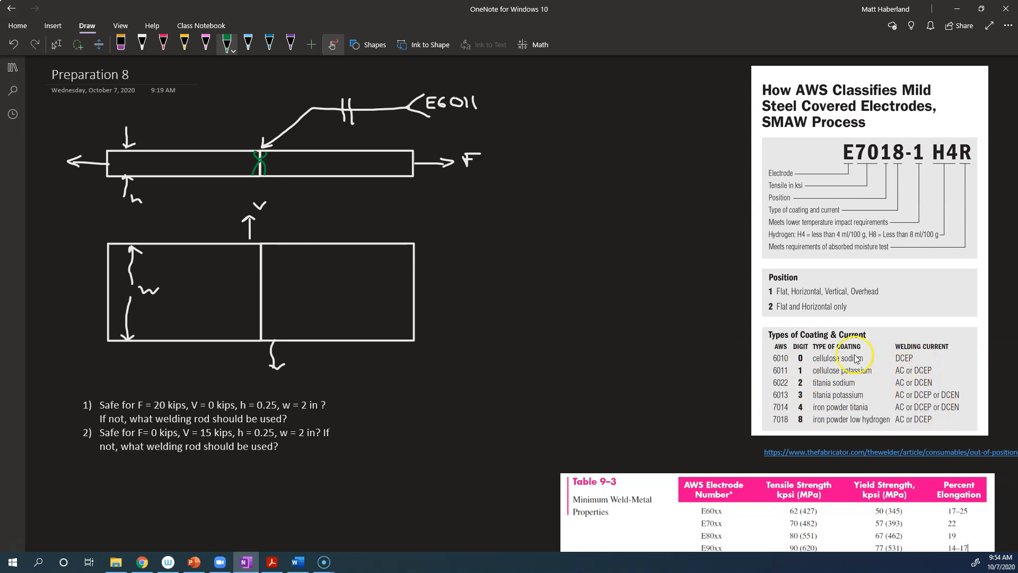
{"action": "mouse_move", "coordinate": [631, 275]}
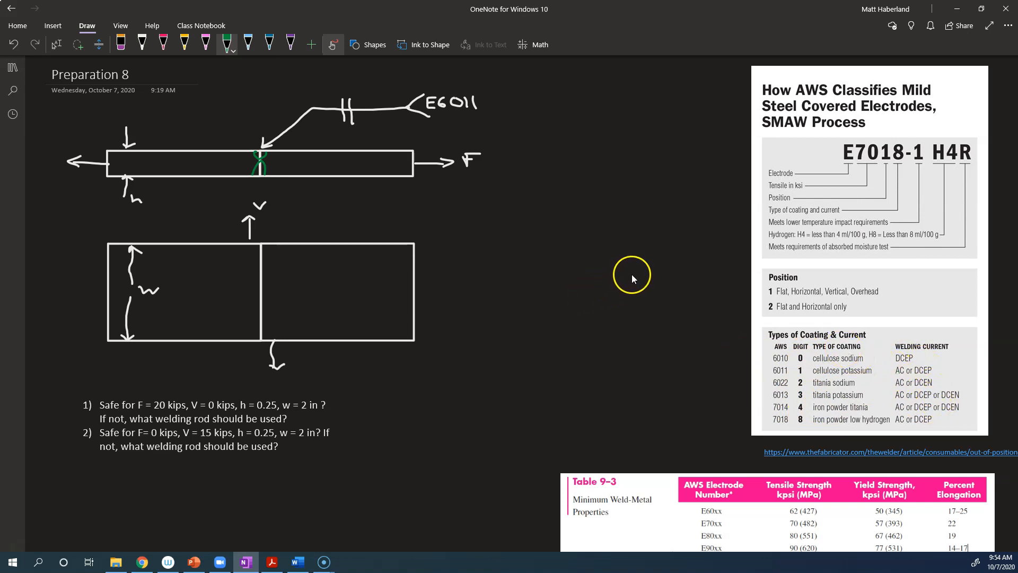
{"action": "mouse_move", "coordinate": [636, 272]}
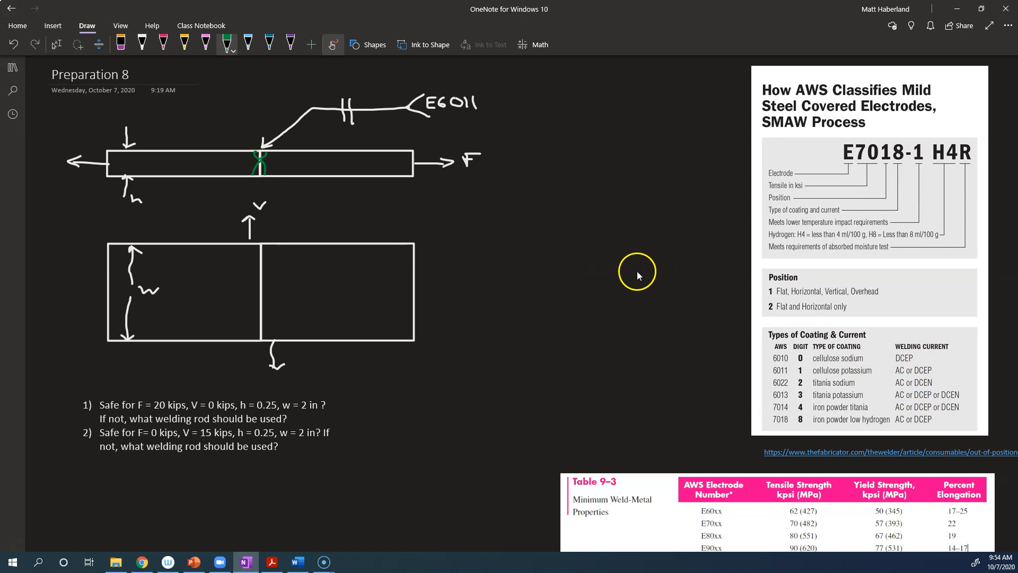
{"action": "mouse_move", "coordinate": [892, 153]}
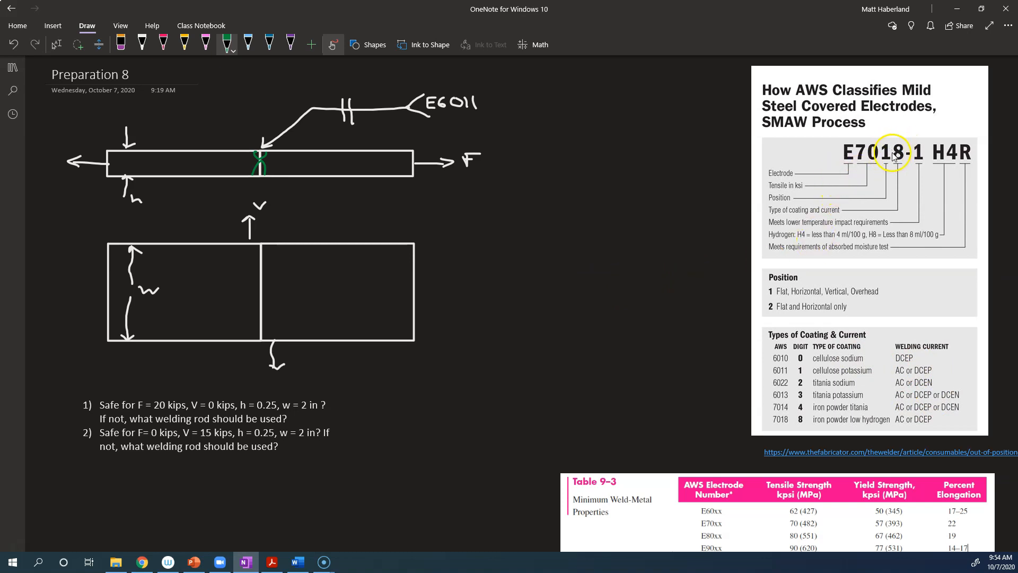
{"action": "mouse_move", "coordinate": [422, 177]}
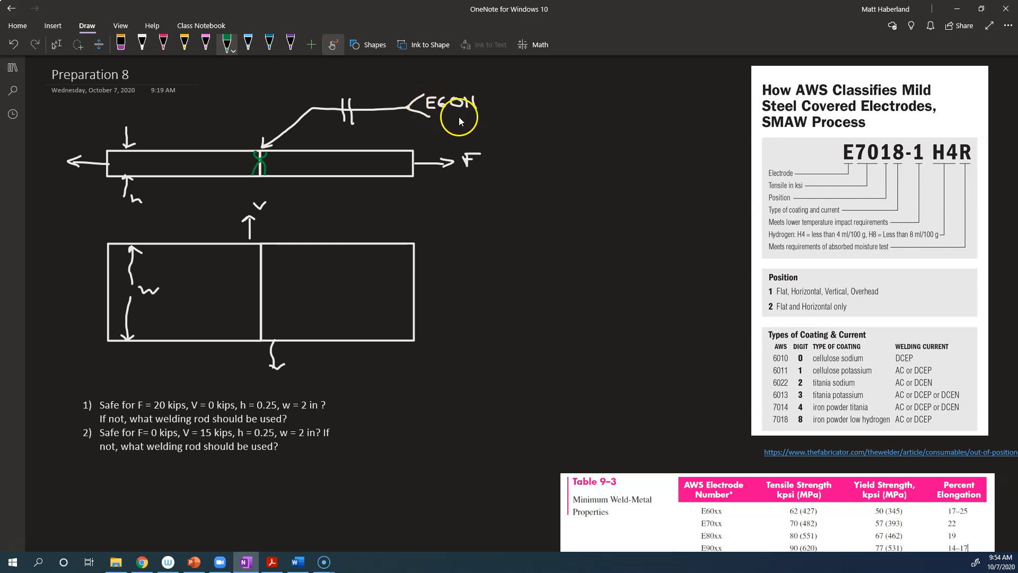
{"action": "scroll", "scroll_direction": "down", "scroll_amount": 3}
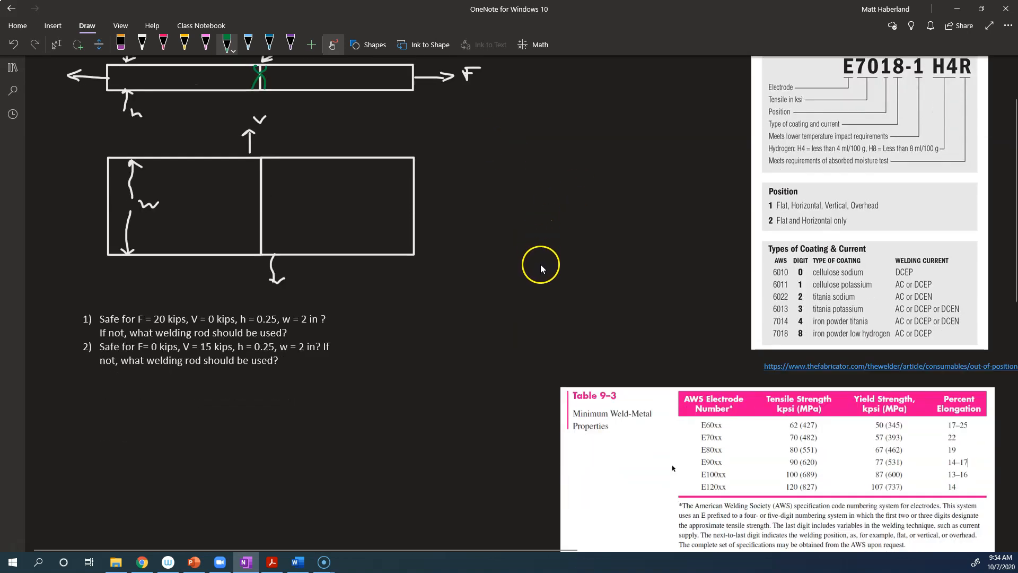
{"action": "scroll", "scroll_direction": "down", "scroll_amount": 3}
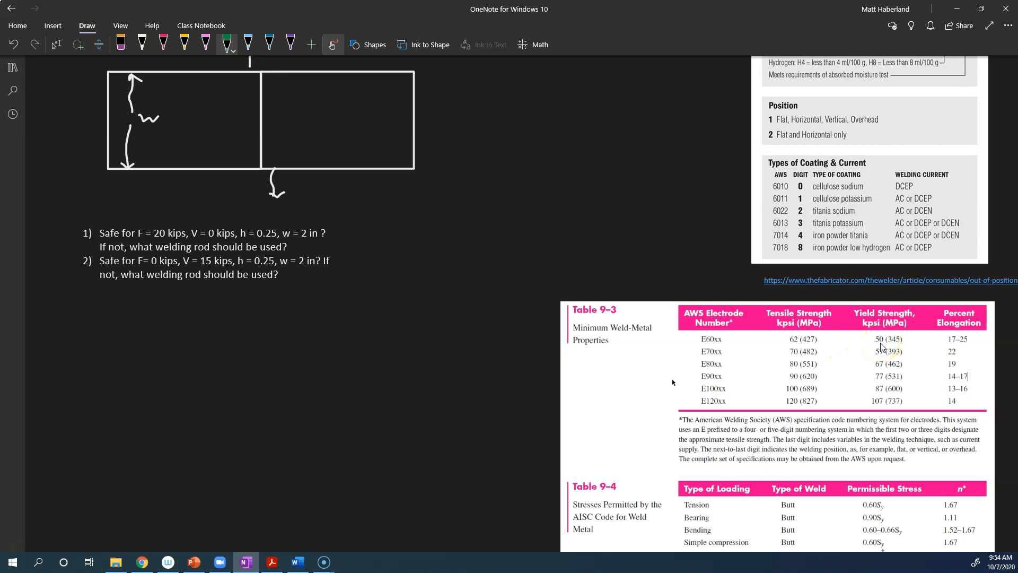
{"action": "left_click", "coordinate": [880, 346]}
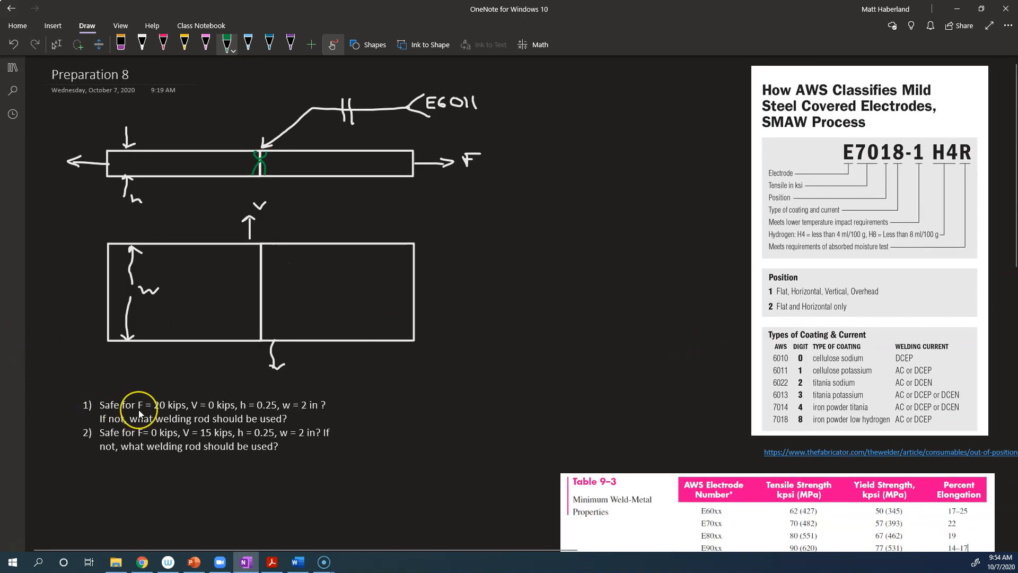
{"action": "mouse_move", "coordinate": [117, 407]}
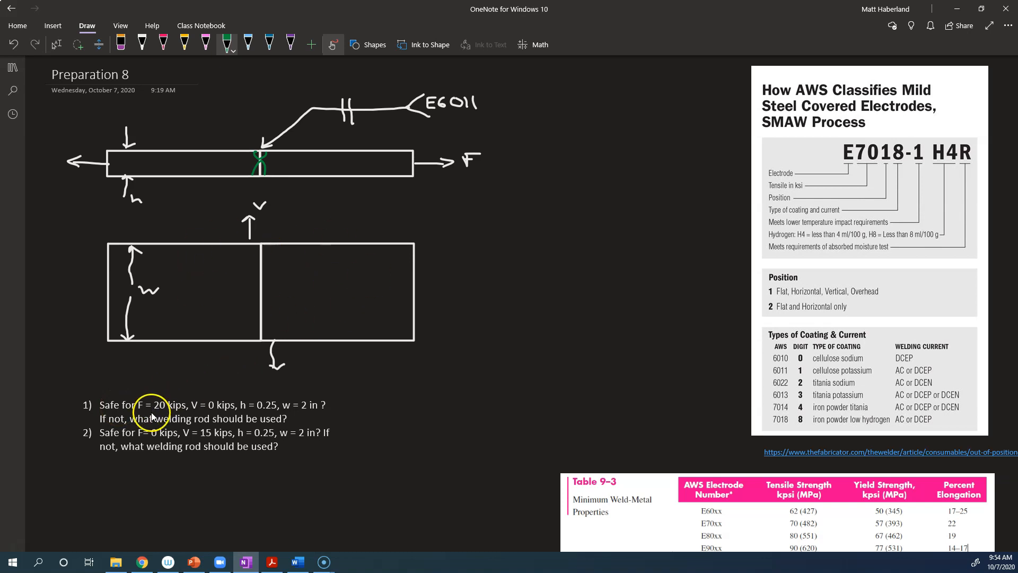
{"action": "mouse_move", "coordinate": [205, 413]}
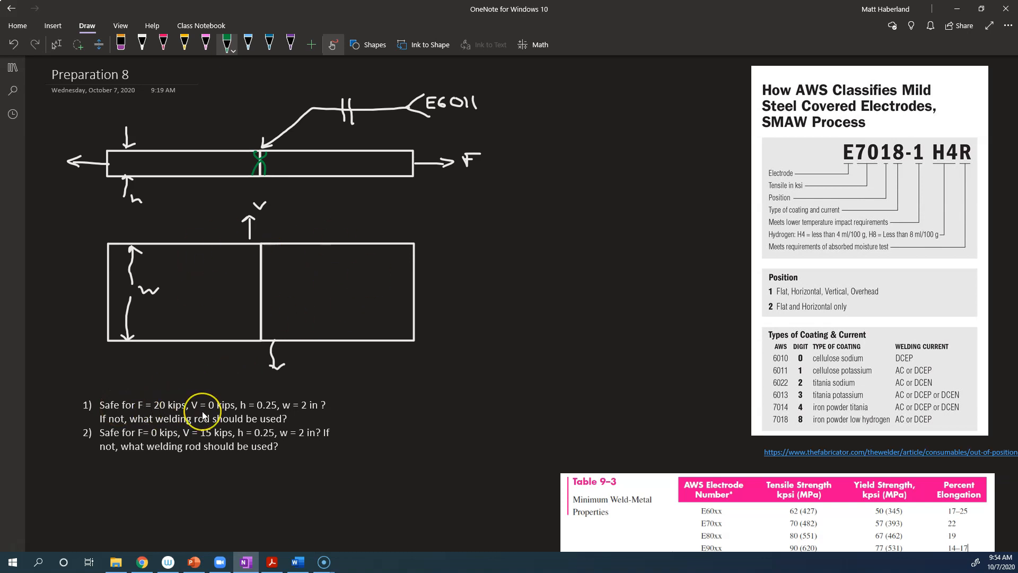
{"action": "mouse_move", "coordinate": [236, 234]}
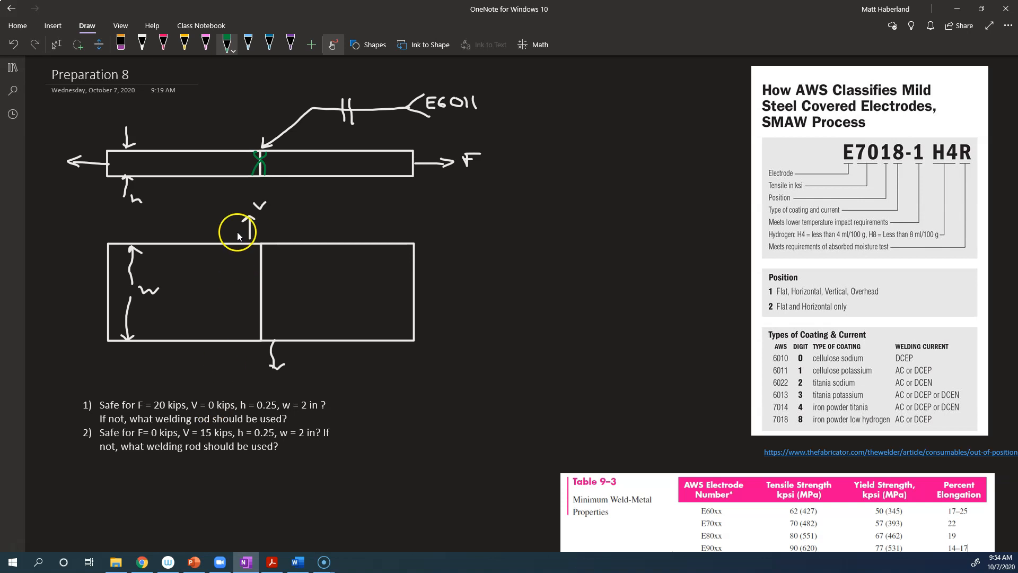
{"action": "mouse_move", "coordinate": [282, 101]}
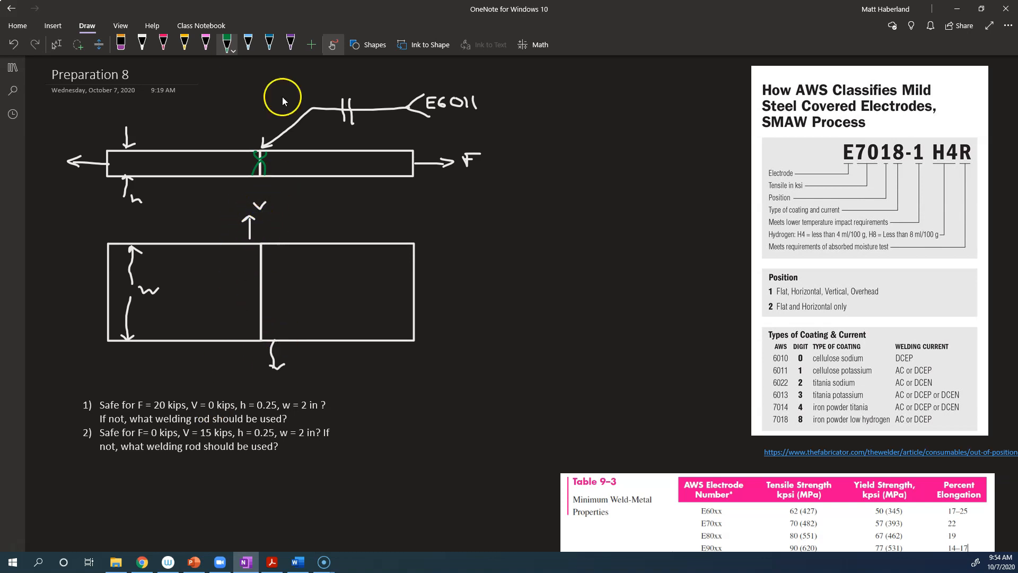
{"action": "mouse_move", "coordinate": [465, 142]}
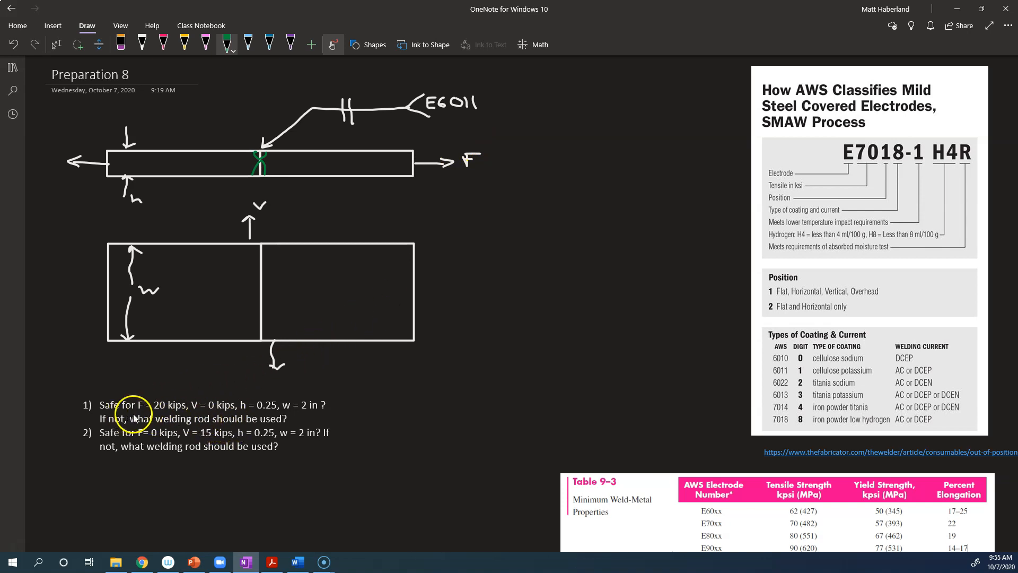
{"action": "mouse_move", "coordinate": [258, 425]}
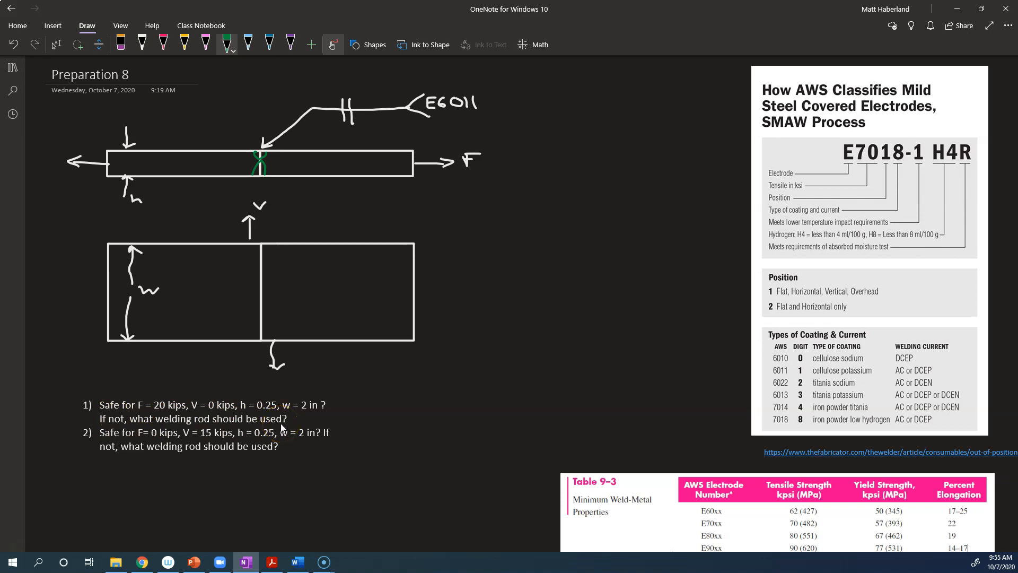
{"action": "mouse_move", "coordinate": [232, 309]}
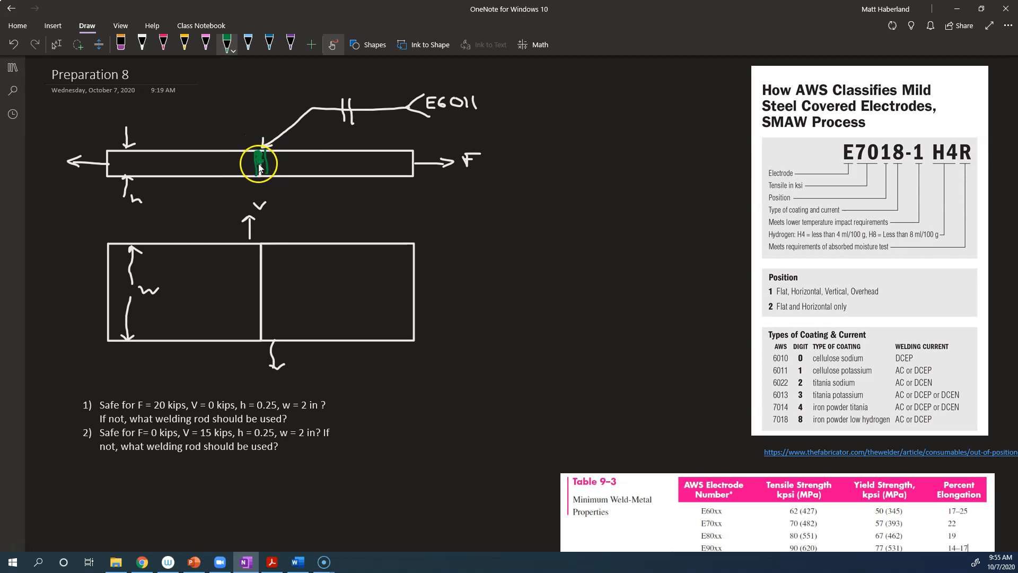
{"action": "mouse_move", "coordinate": [262, 175]}
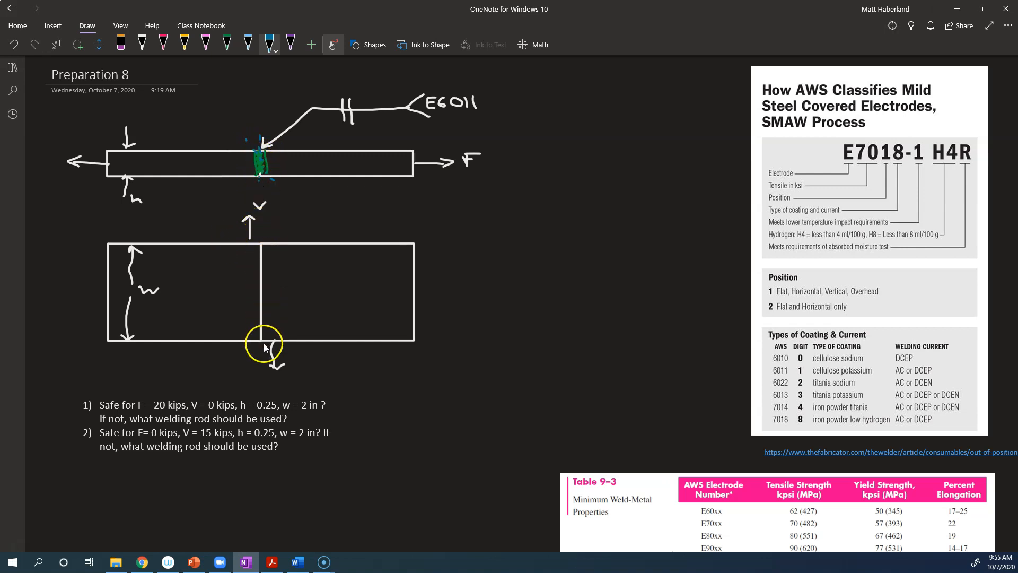
{"action": "mouse_move", "coordinate": [263, 241]}
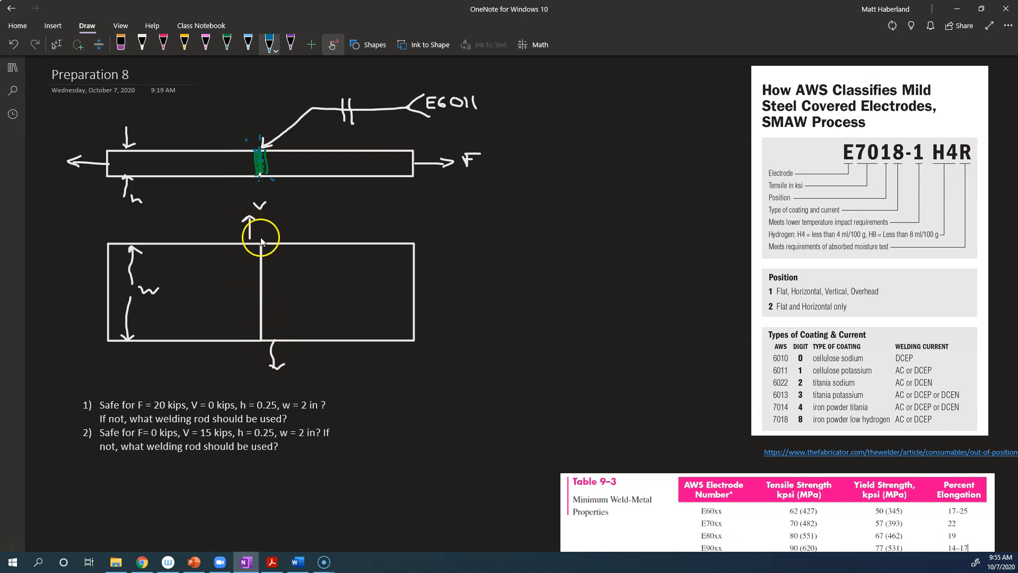
{"action": "mouse_move", "coordinate": [253, 143]}
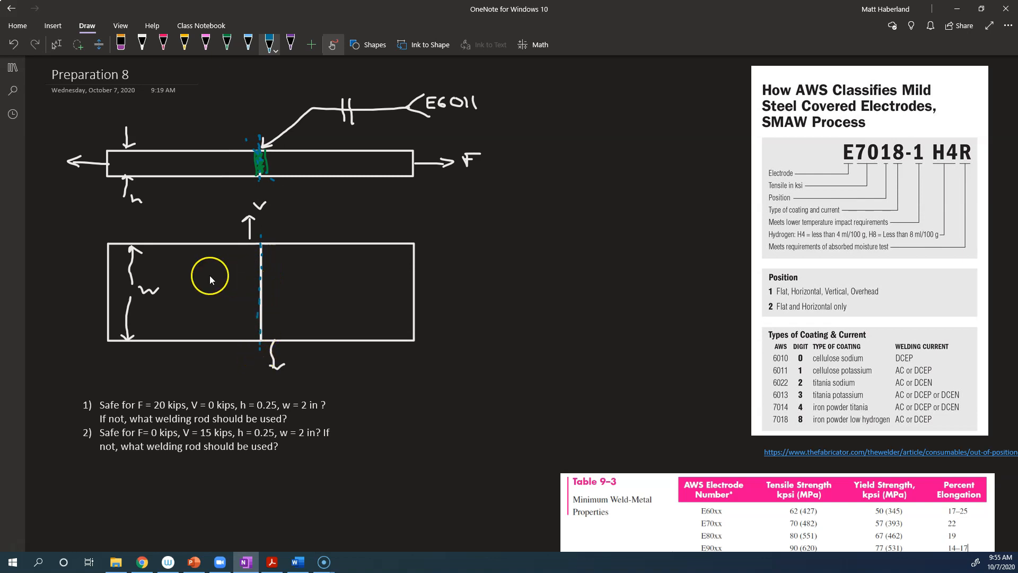
{"action": "mouse_move", "coordinate": [263, 262]}
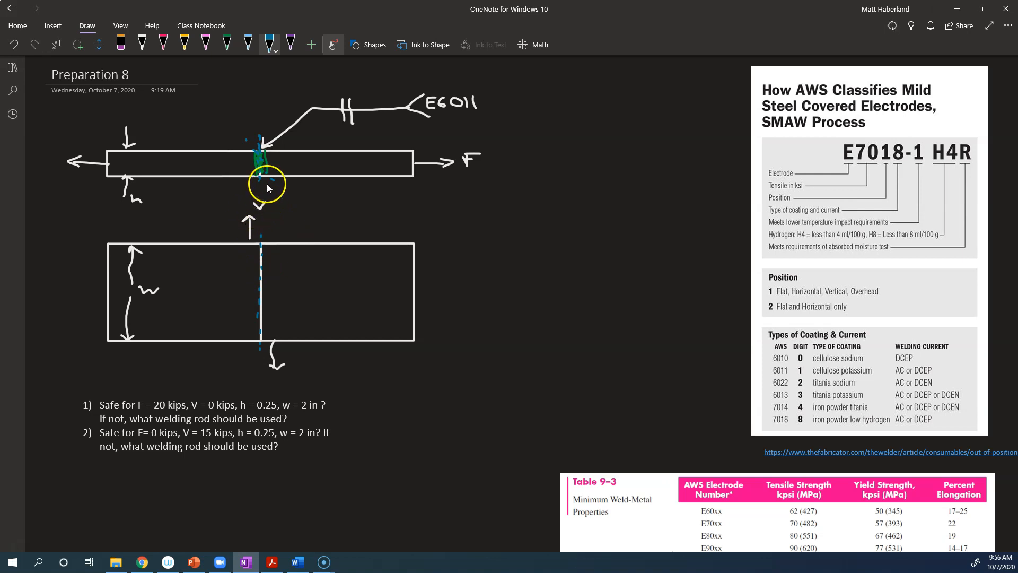
{"action": "mouse_move", "coordinate": [172, 236]}
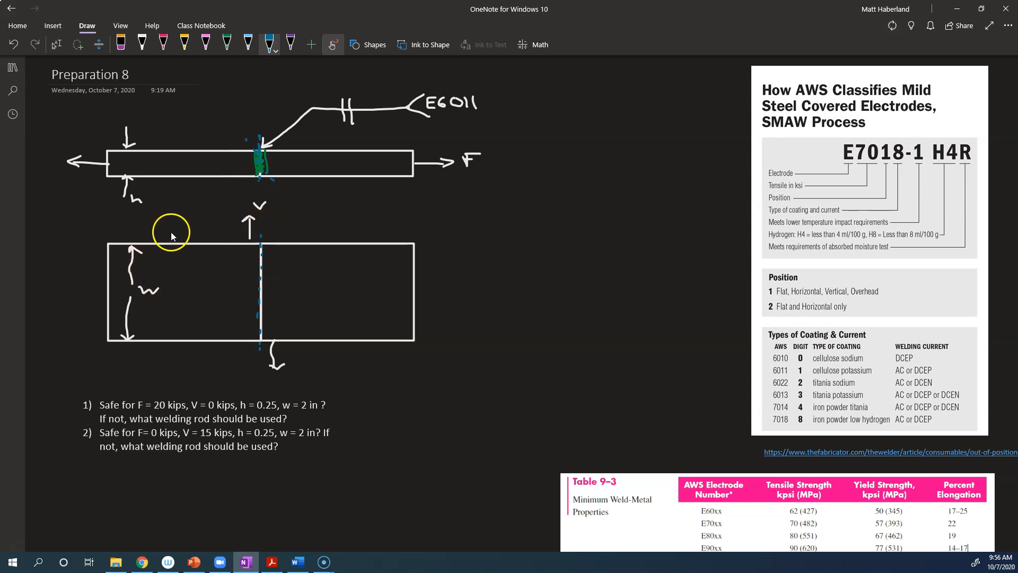
{"action": "mouse_move", "coordinate": [158, 204]}
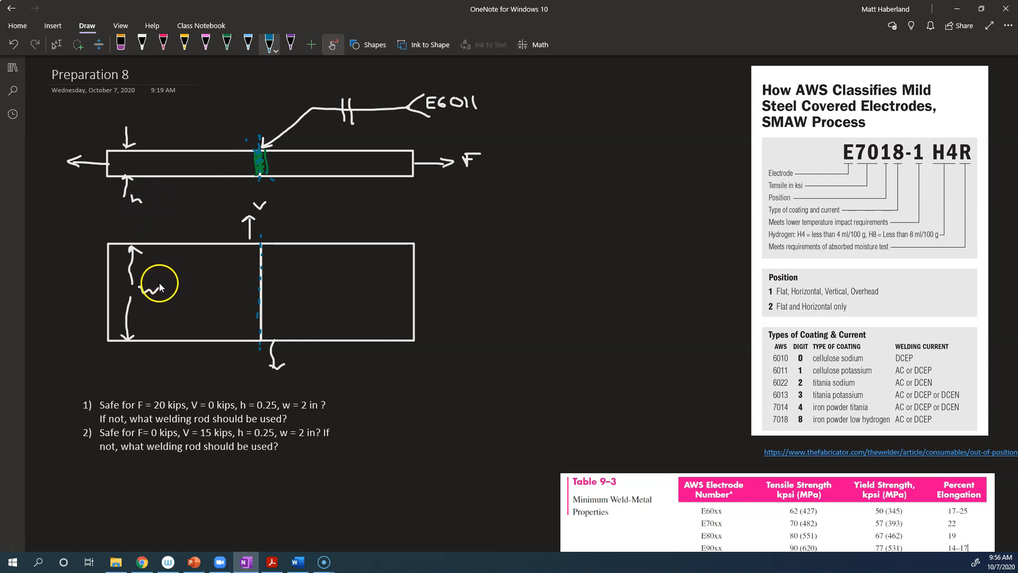
{"action": "mouse_move", "coordinate": [260, 168]}
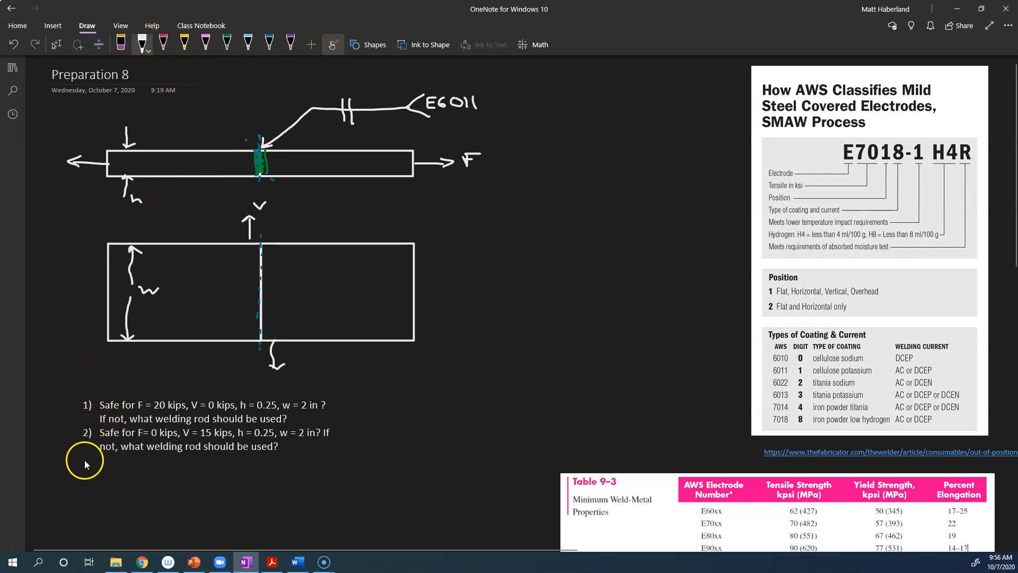
{"action": "mouse_move", "coordinate": [110, 492]}
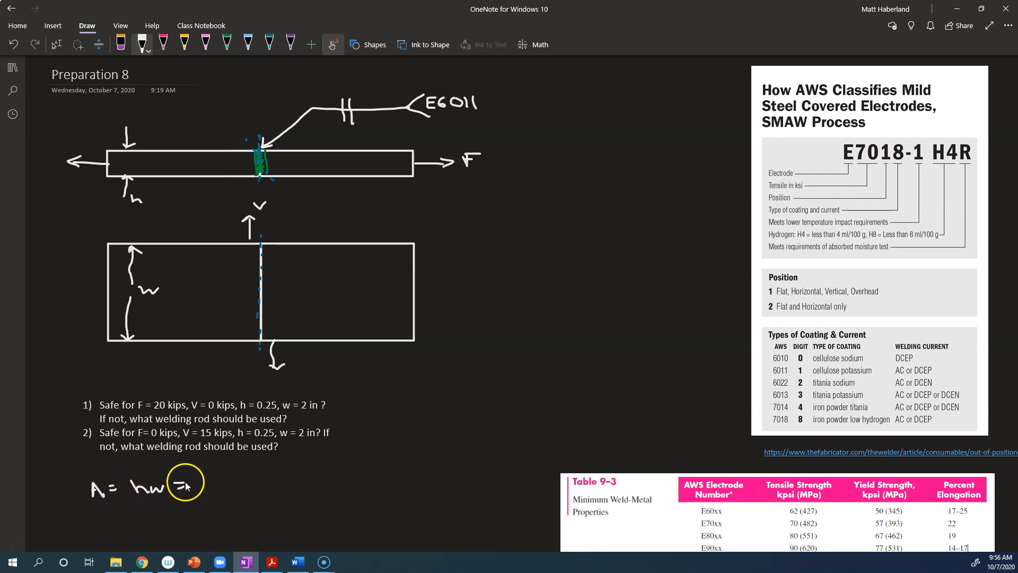
{"action": "mouse_move", "coordinate": [200, 487]}
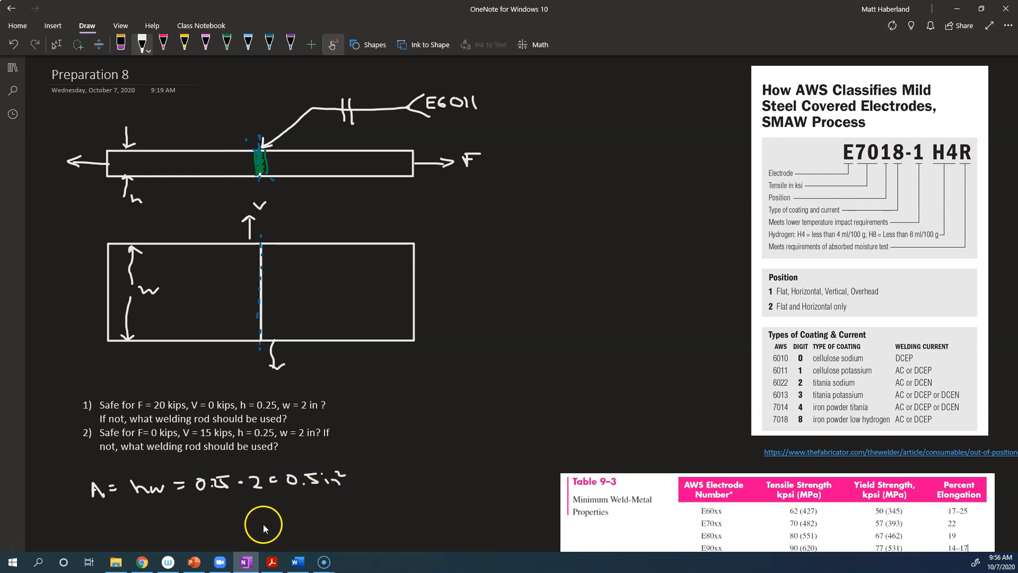
{"action": "mouse_move", "coordinate": [249, 282]}
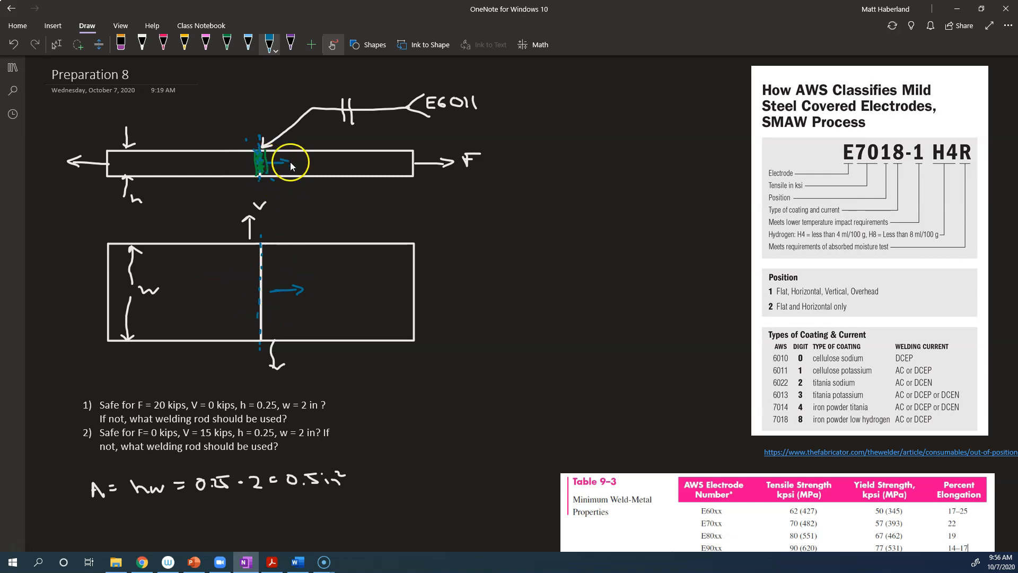
{"action": "mouse_move", "coordinate": [428, 170]}
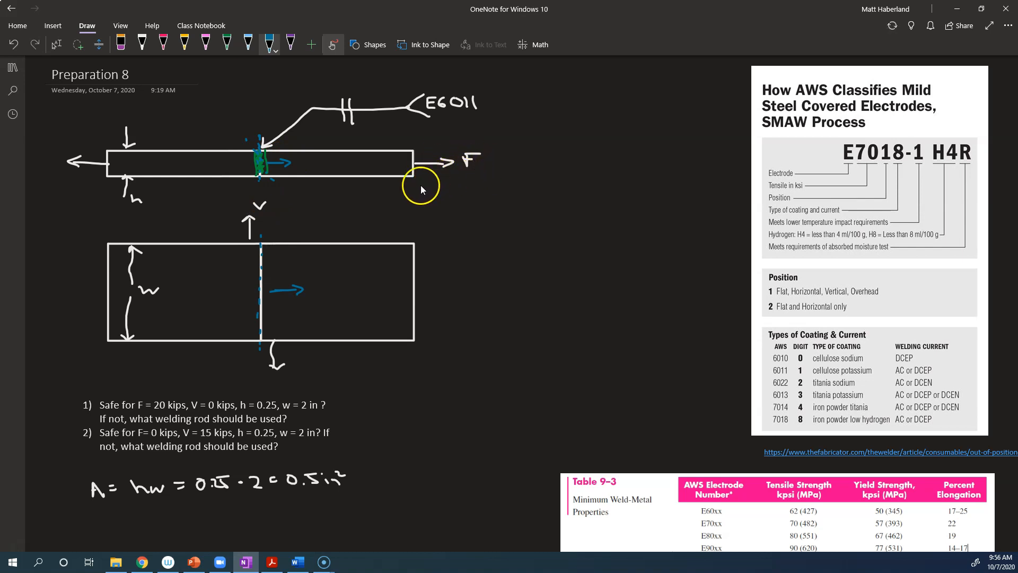
{"action": "mouse_move", "coordinate": [277, 169]}
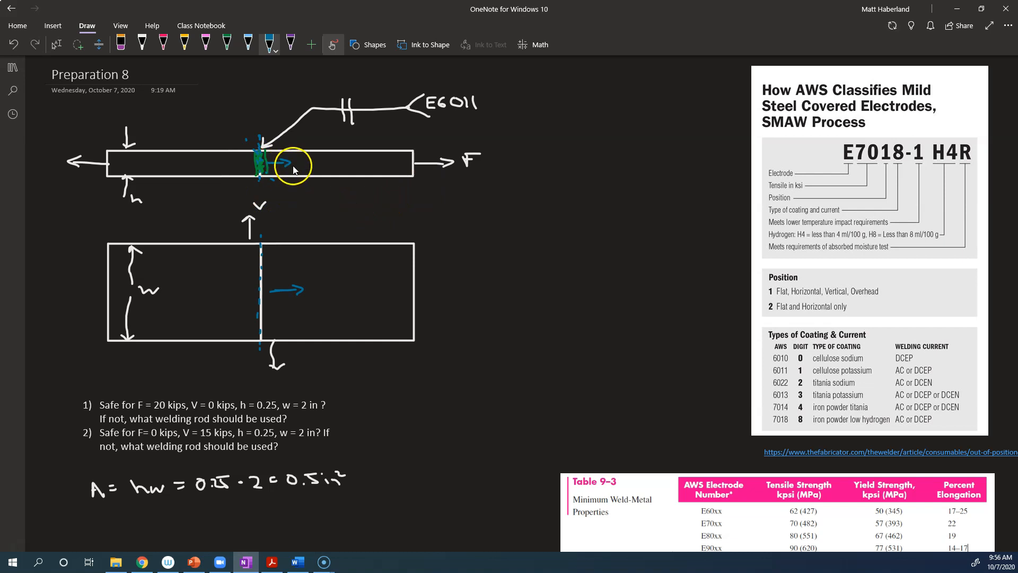
{"action": "mouse_move", "coordinate": [481, 169]}
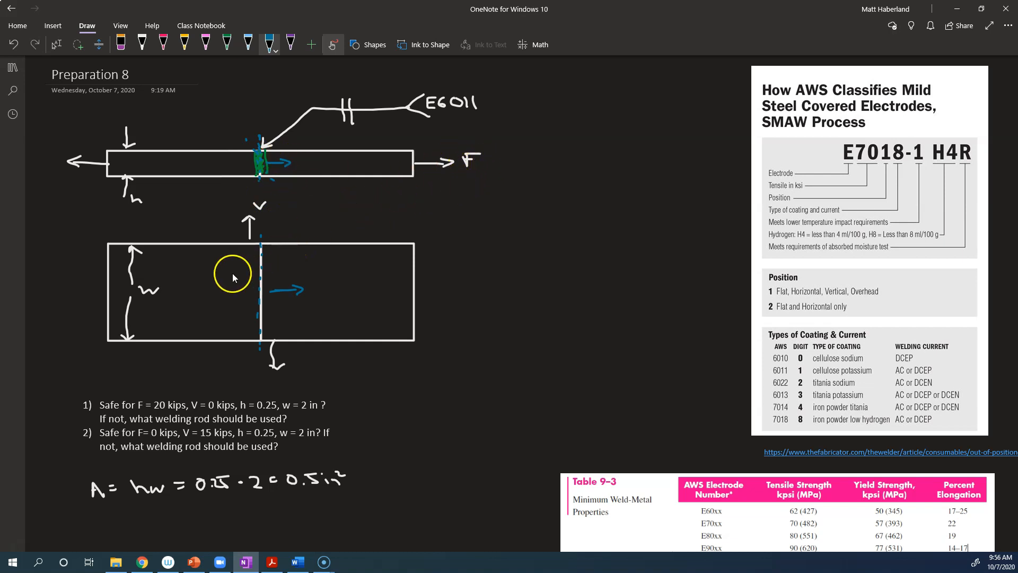
{"action": "mouse_move", "coordinate": [189, 299]}
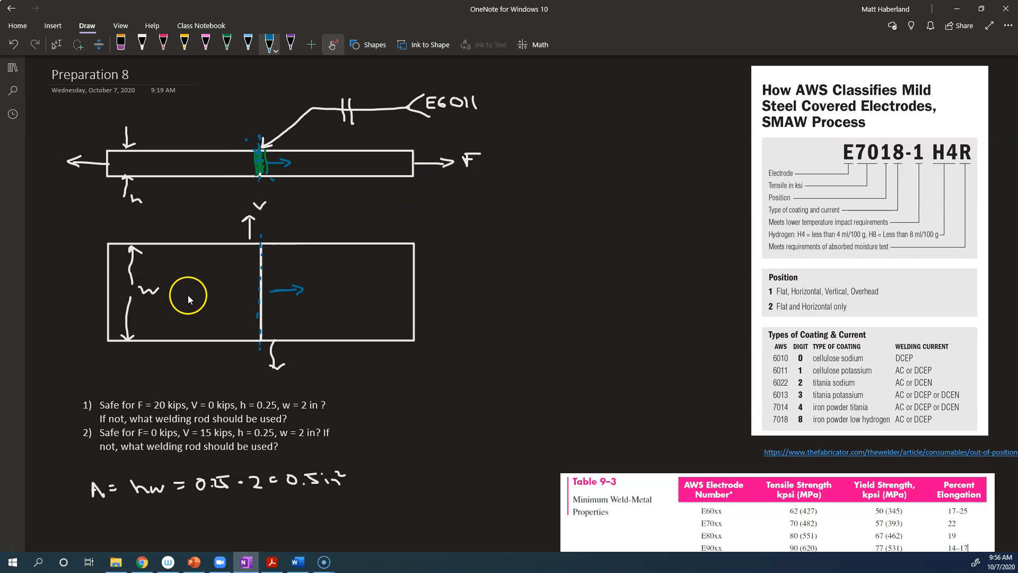
{"action": "mouse_move", "coordinate": [53, 291]}
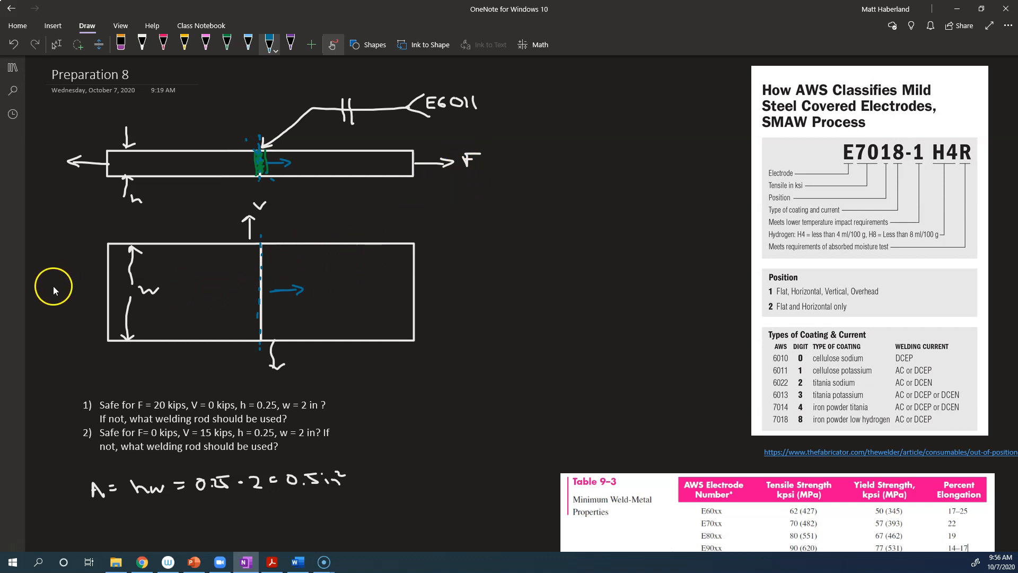
{"action": "mouse_move", "coordinate": [129, 328]}
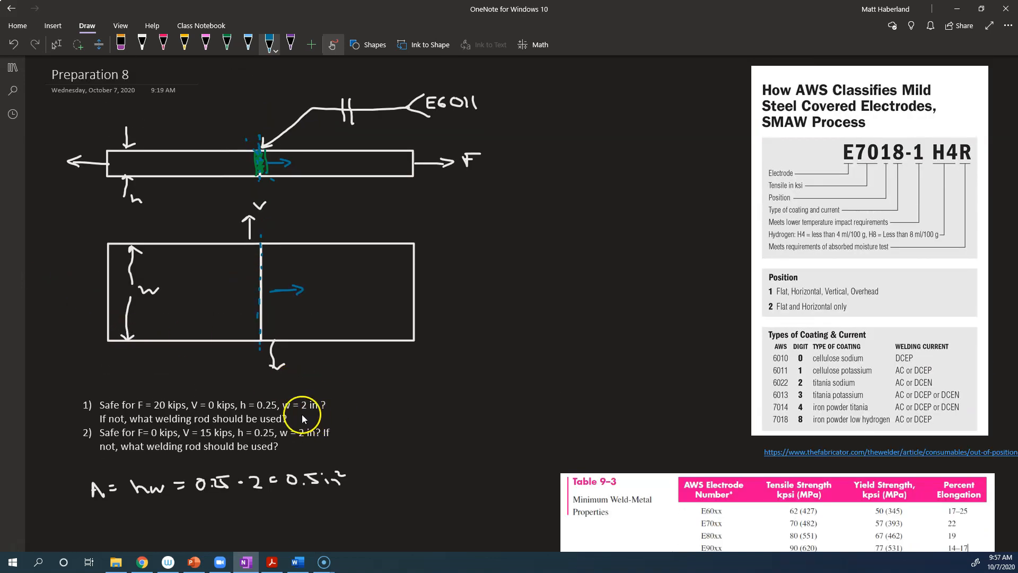
{"action": "mouse_move", "coordinate": [254, 397]}
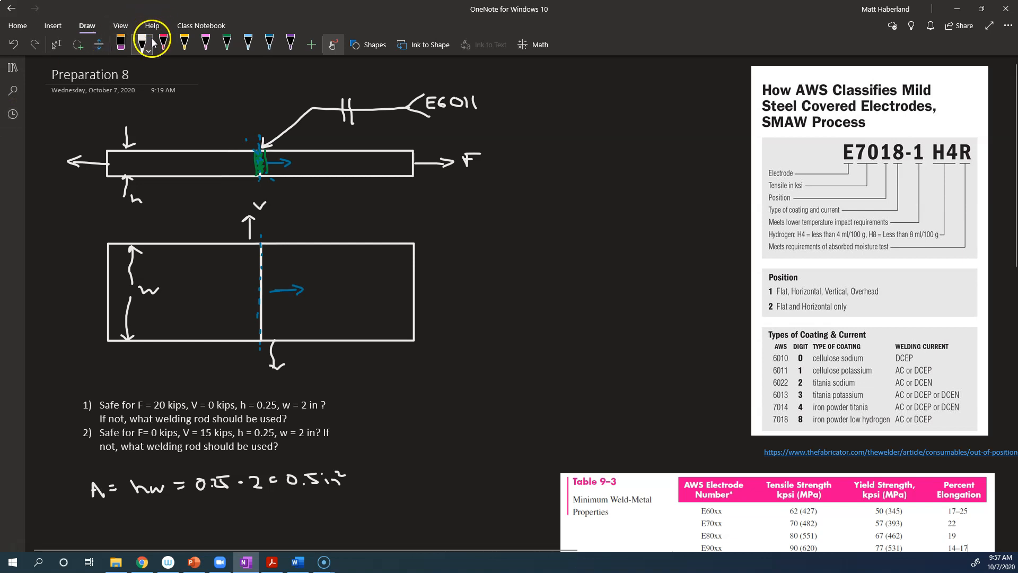
Scroll down to the area calculation to write σ ≤ 0.6 Sy beneath it.
{"action": "scroll", "scroll_direction": "down", "scroll_amount": 3}
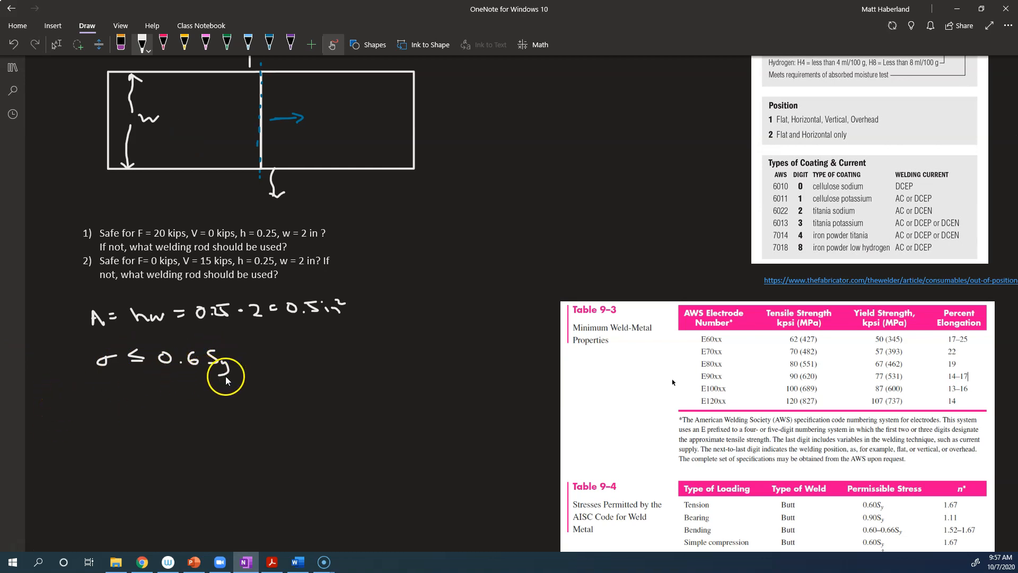
{"action": "scroll", "scroll_direction": "down", "scroll_amount": 3}
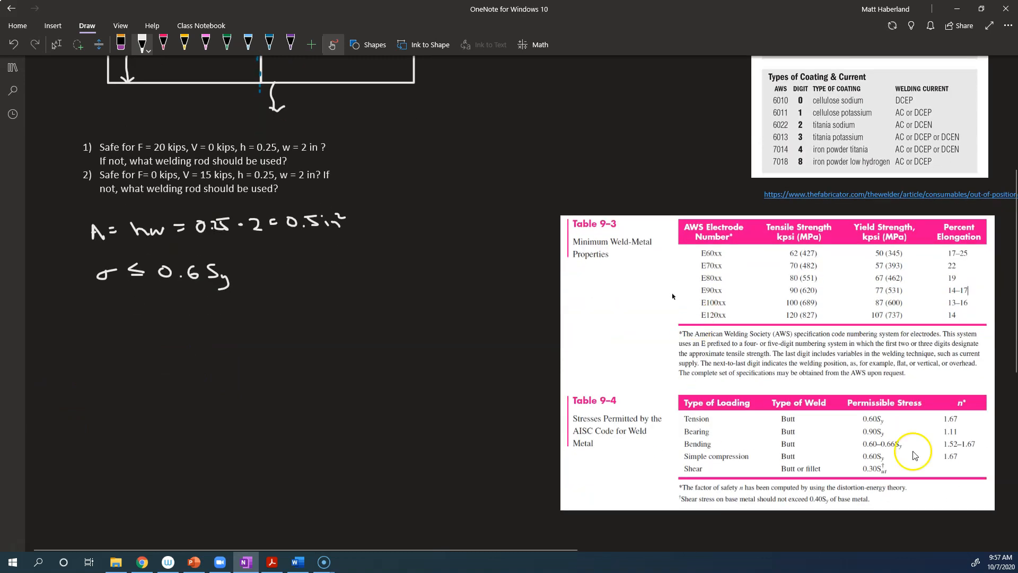
{"action": "mouse_move", "coordinate": [806, 423]}
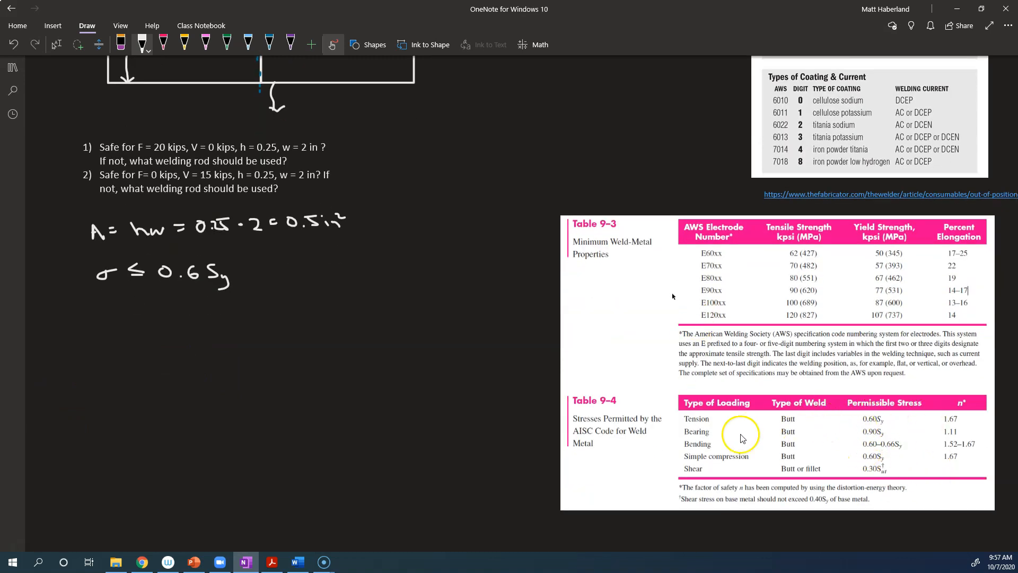
{"action": "mouse_move", "coordinate": [765, 438]}
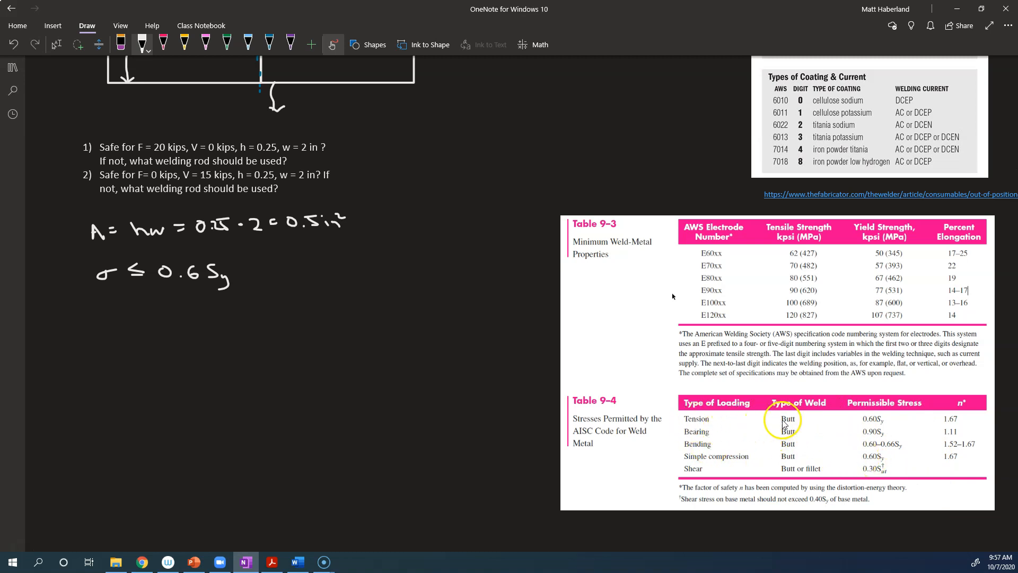
{"action": "mouse_move", "coordinate": [722, 463]}
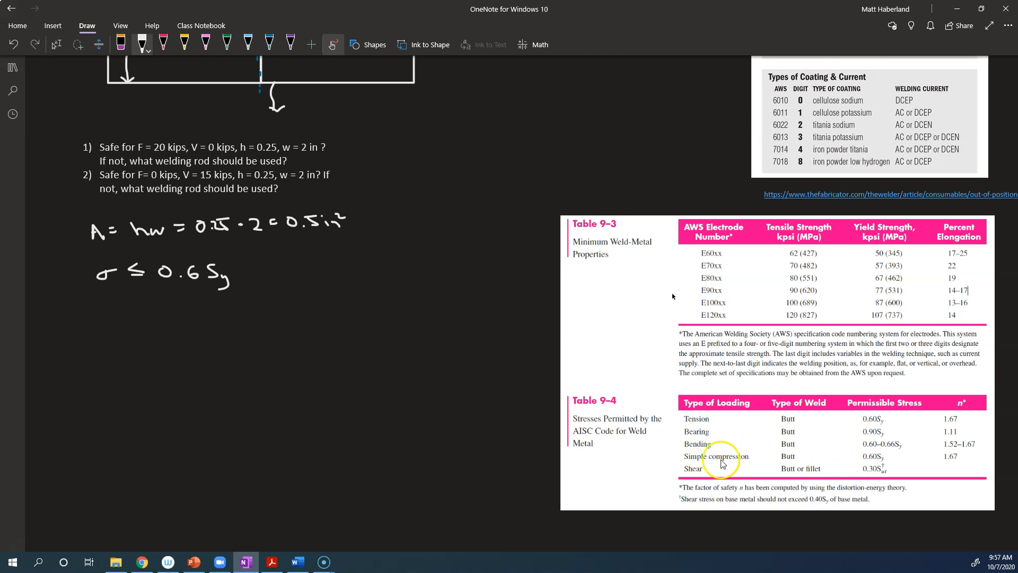
{"action": "mouse_move", "coordinate": [868, 426]}
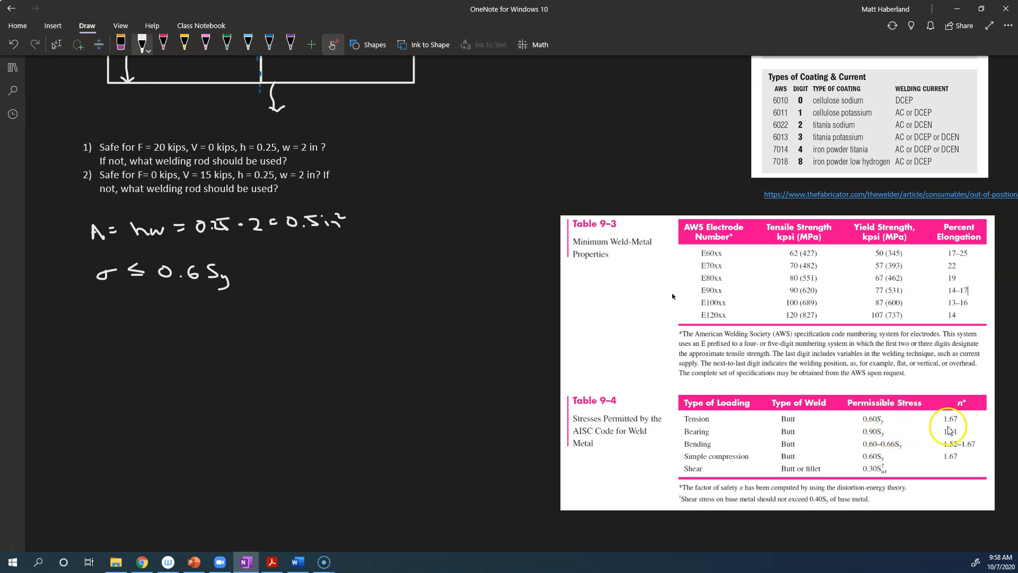
{"action": "mouse_move", "coordinate": [175, 304]}
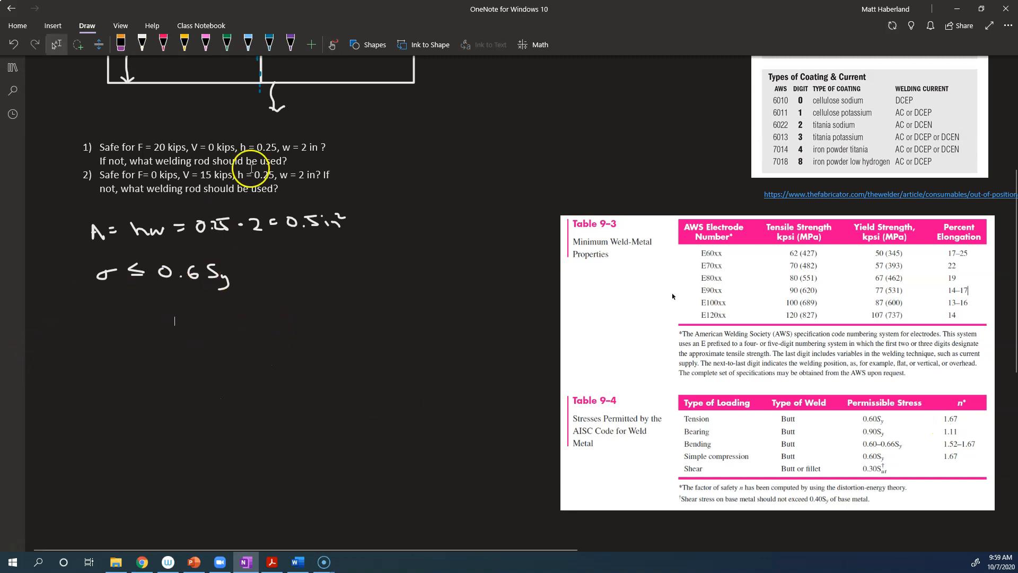
Ink σ = F/A = 20000/0.5 = 40 ksi ≤ 0.6 under the limit, then return up the page.
{"action": "left_click", "coordinate": [333, 45]}
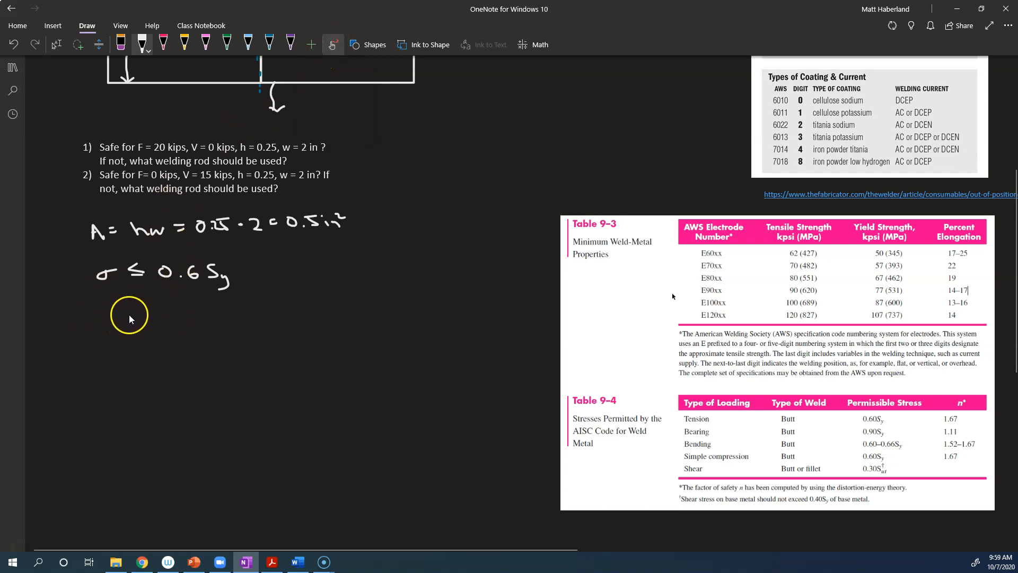
{"action": "mouse_move", "coordinate": [108, 331]}
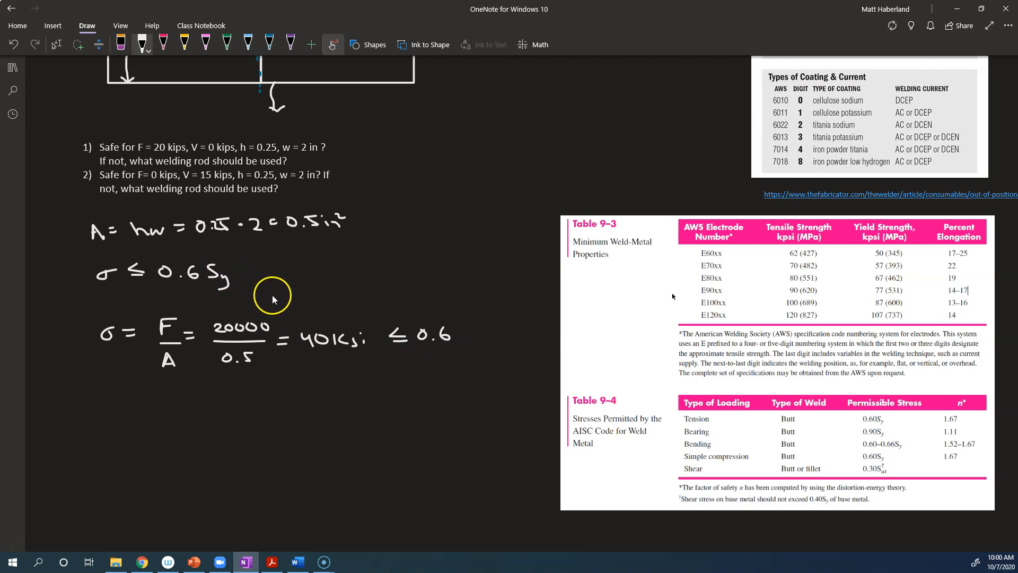
{"action": "mouse_move", "coordinate": [296, 299]}
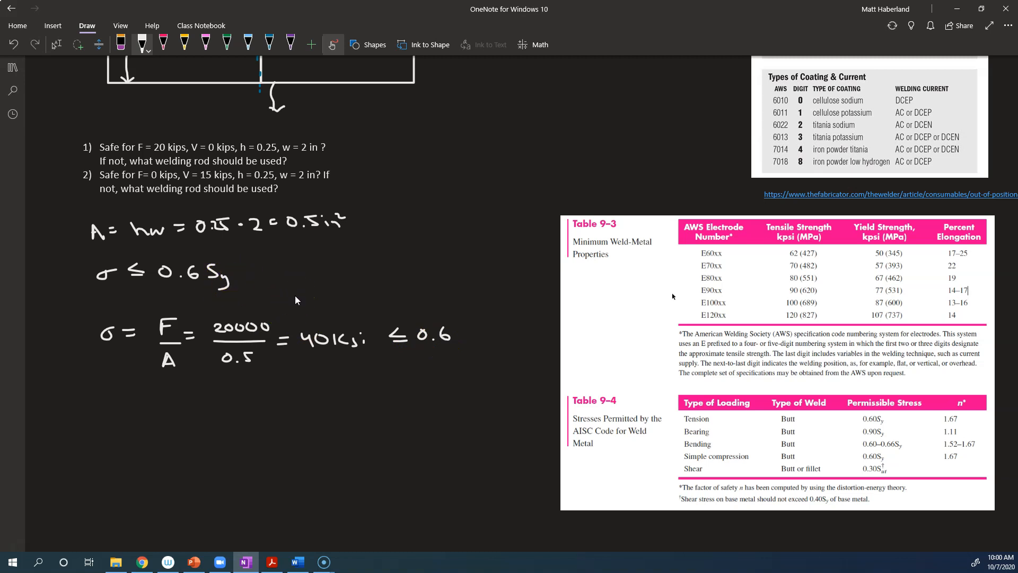
{"action": "scroll", "scroll_direction": "up", "scroll_amount": 3}
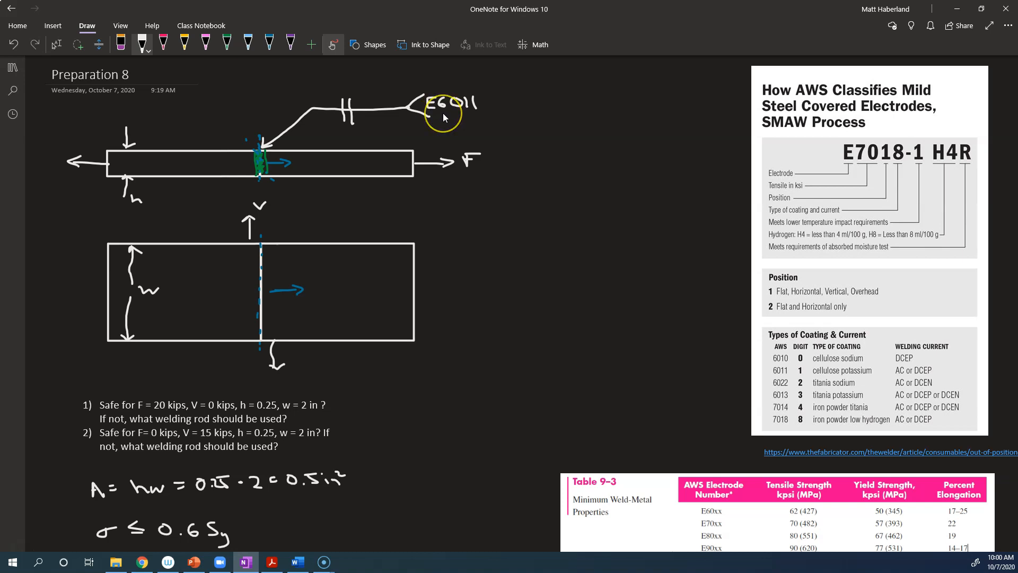
Complete the check as 40 ≤ 0.6·50 = 30, cross it out and mark it Not safe.
{"action": "scroll", "scroll_direction": "down", "scroll_amount": 3}
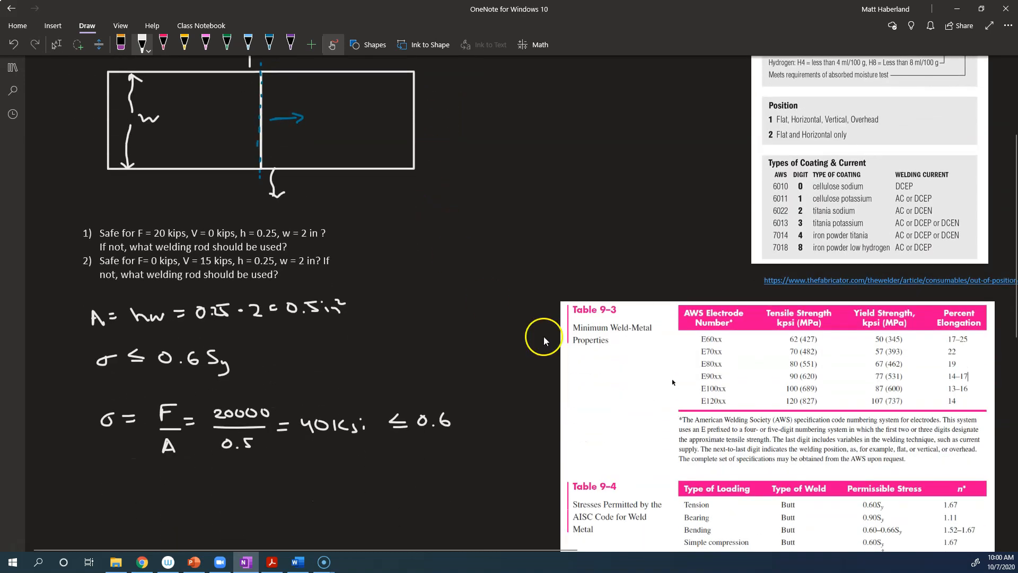
{"action": "mouse_move", "coordinate": [755, 346]}
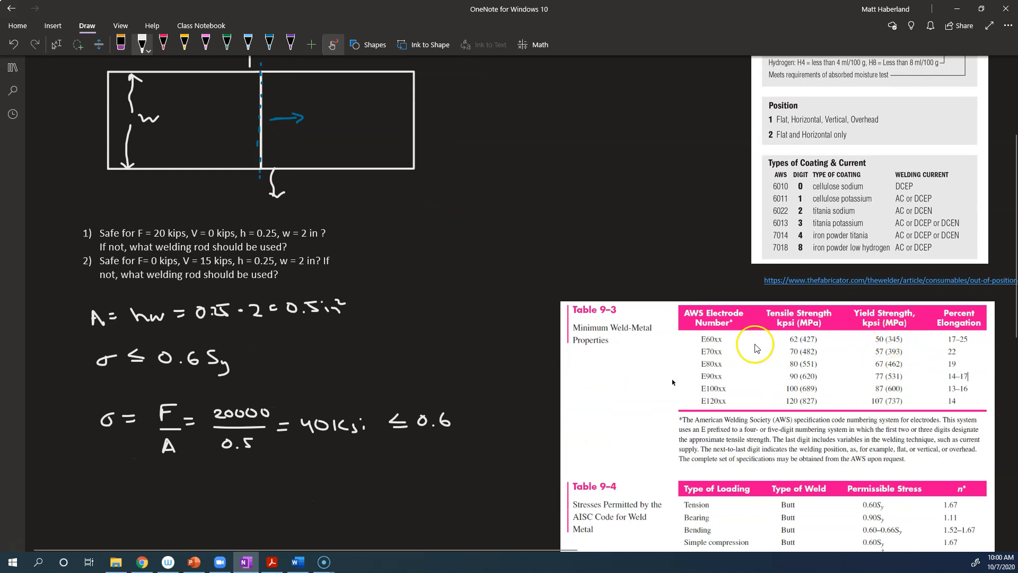
{"action": "mouse_move", "coordinate": [874, 346]}
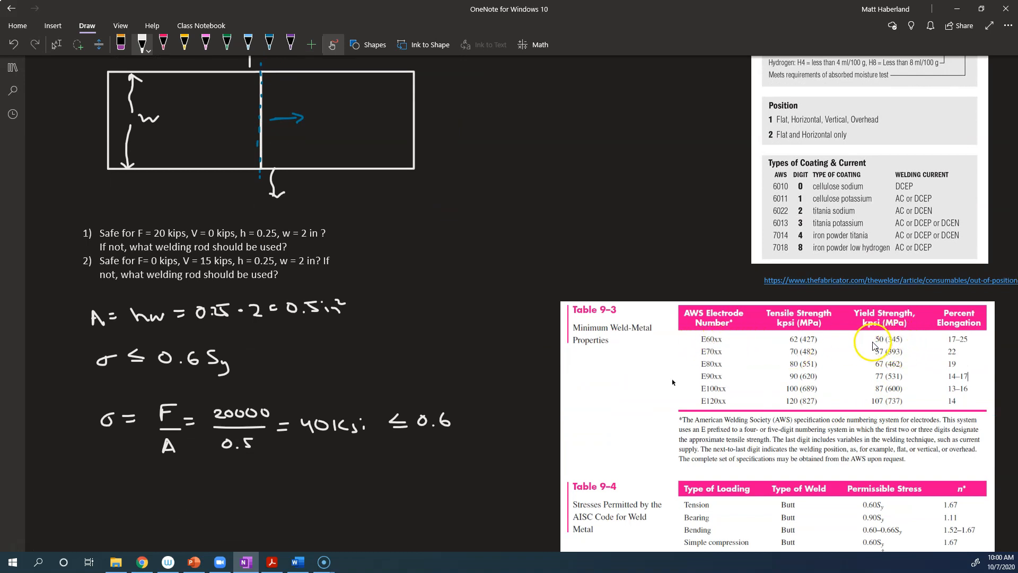
{"action": "mouse_move", "coordinate": [542, 409]}
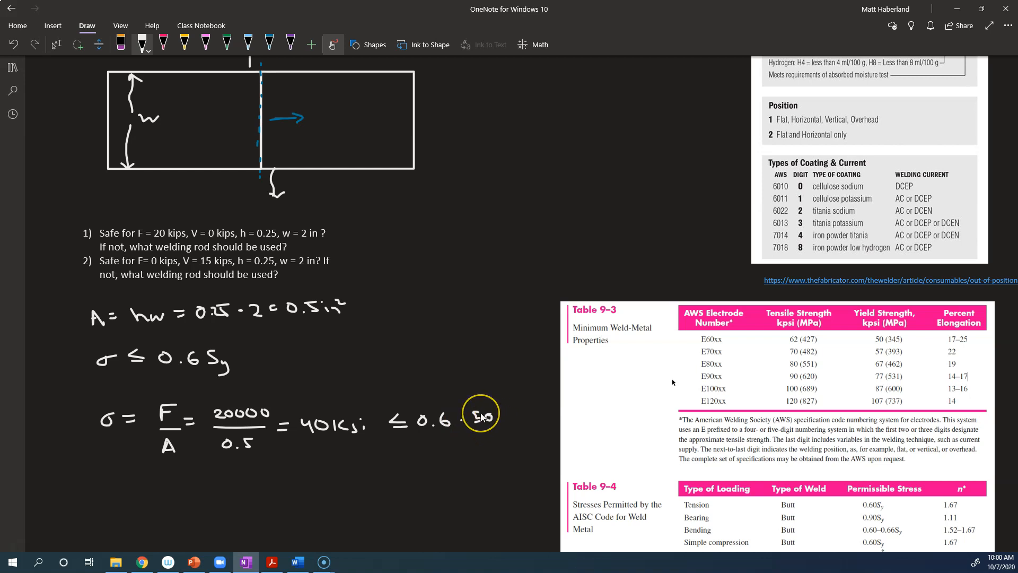
{"action": "left_click", "coordinate": [481, 413]}
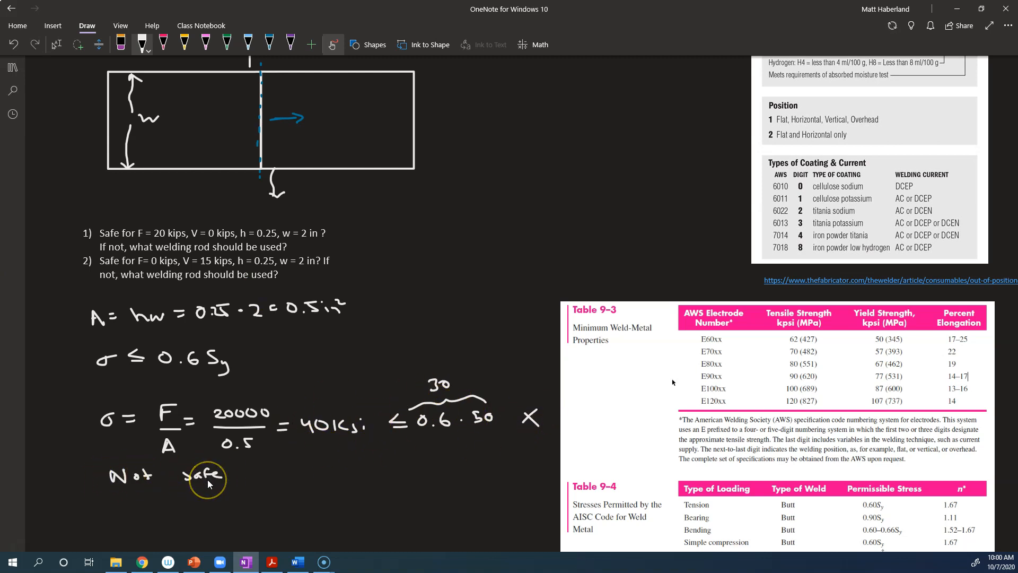
Scroll down to ink Sy = 40/0.6 = 66.67 and the E80xx choice for problem 1.
{"action": "scroll", "scroll_direction": "down", "scroll_amount": 3}
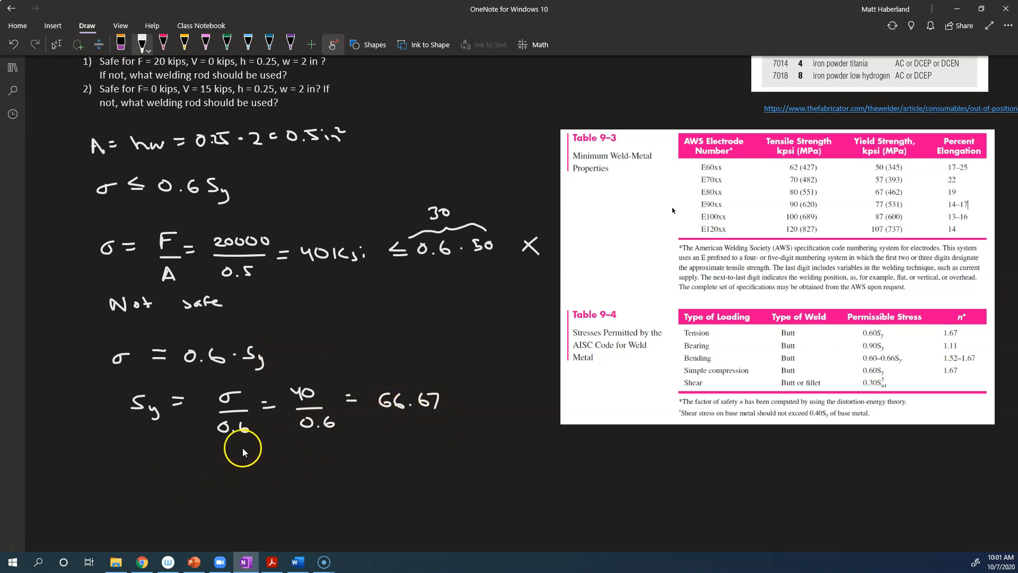
{"action": "mouse_move", "coordinate": [389, 420]}
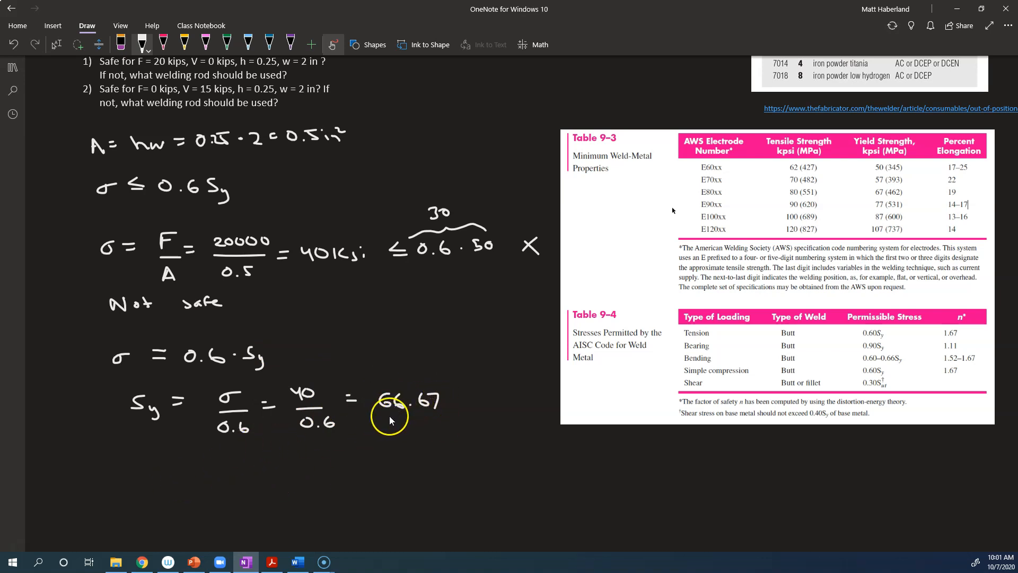
{"action": "mouse_move", "coordinate": [798, 189]}
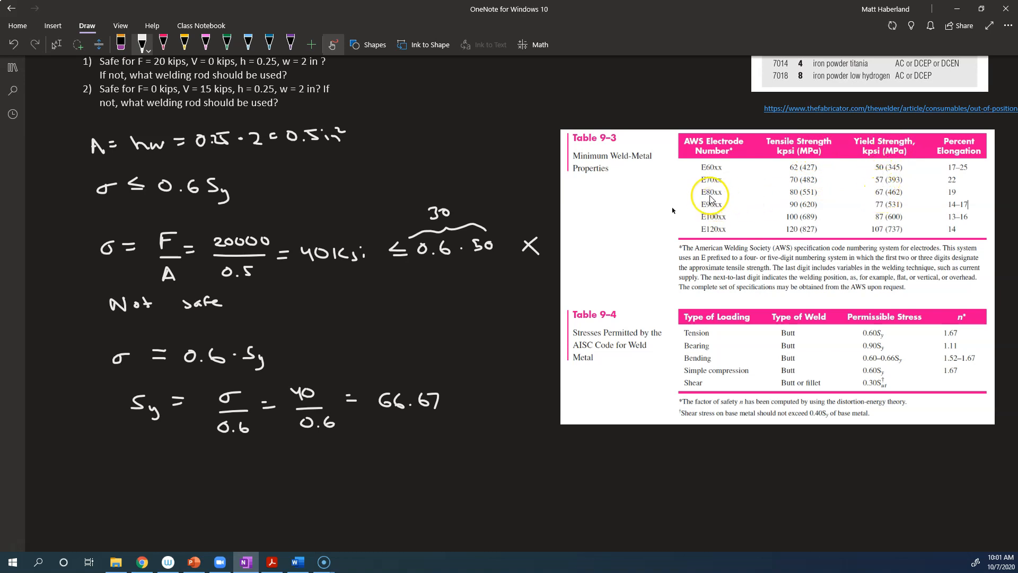
{"action": "mouse_move", "coordinate": [881, 198]}
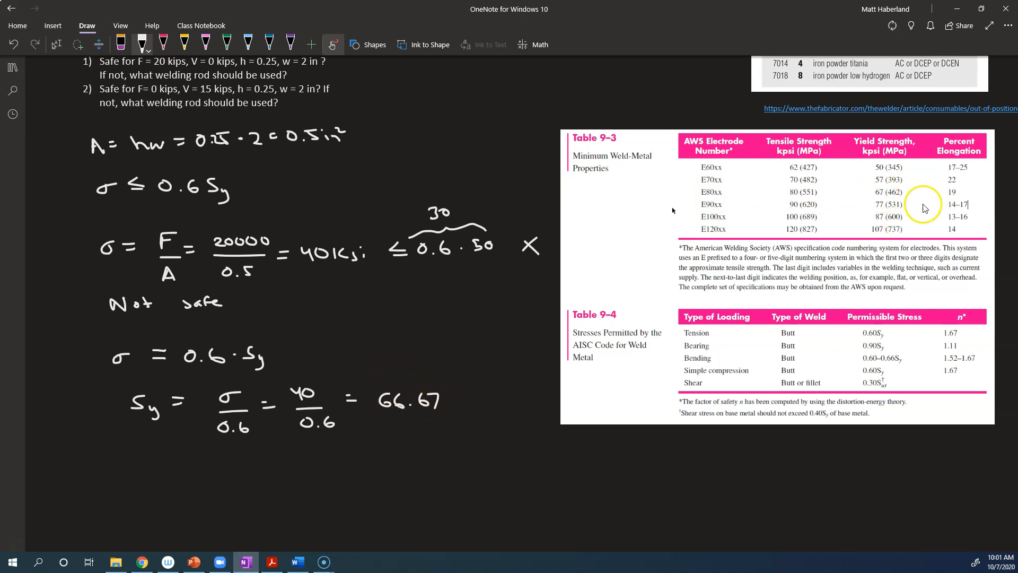
{"action": "mouse_move", "coordinate": [703, 199]}
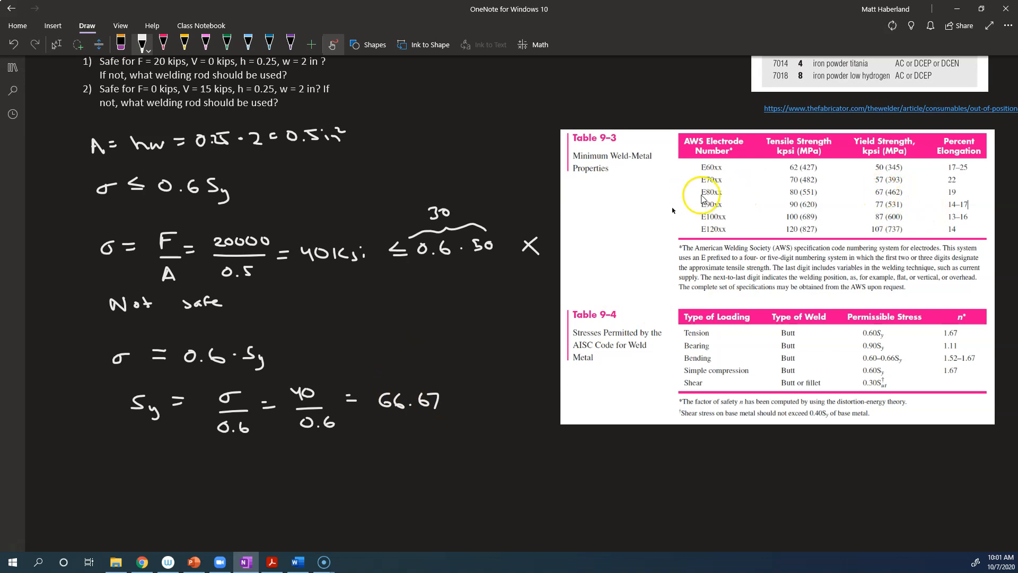
{"action": "mouse_move", "coordinate": [441, 452]}
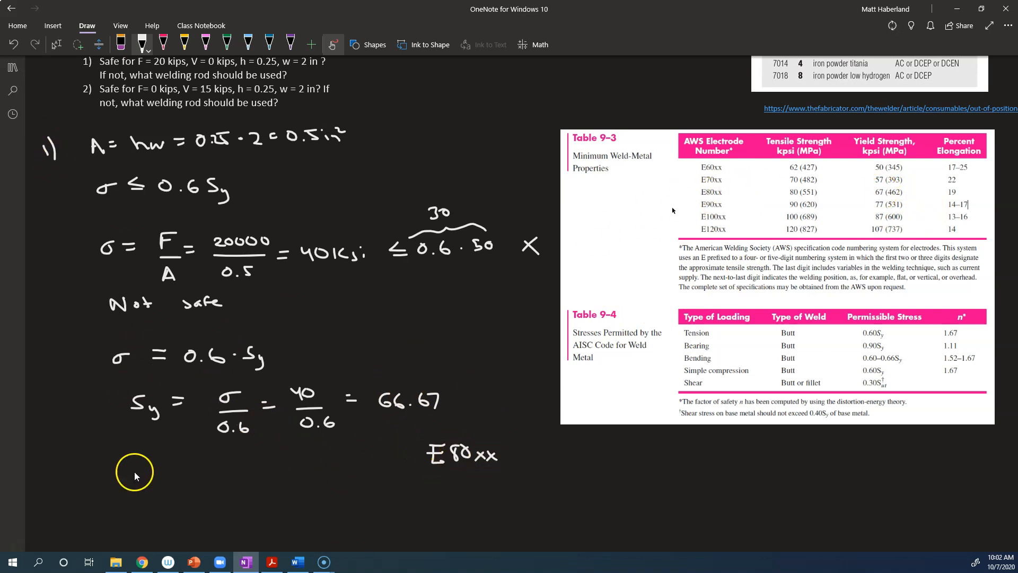
Reread problem 2 at the top, then return below E80xx to ink '2) V = 15 kips'.
{"action": "scroll", "scroll_direction": "up", "scroll_amount": 3}
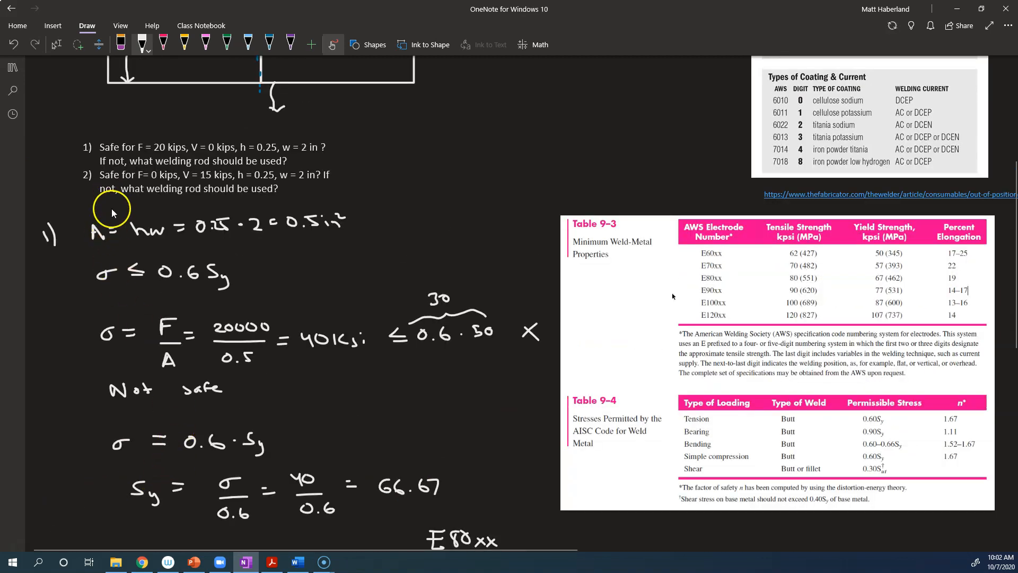
{"action": "scroll", "scroll_direction": "up", "scroll_amount": 3}
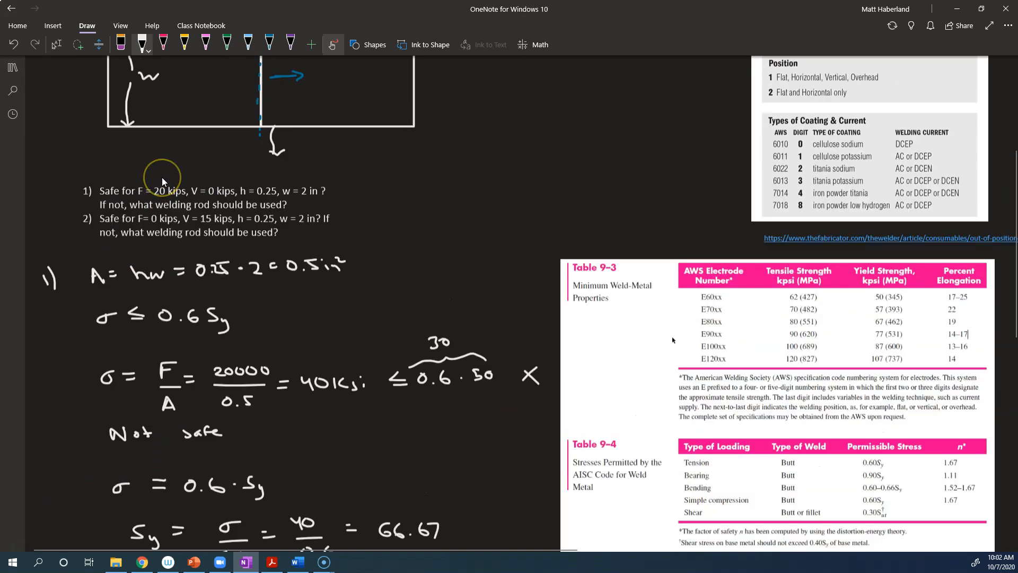
{"action": "scroll", "scroll_direction": "up", "scroll_amount": 3}
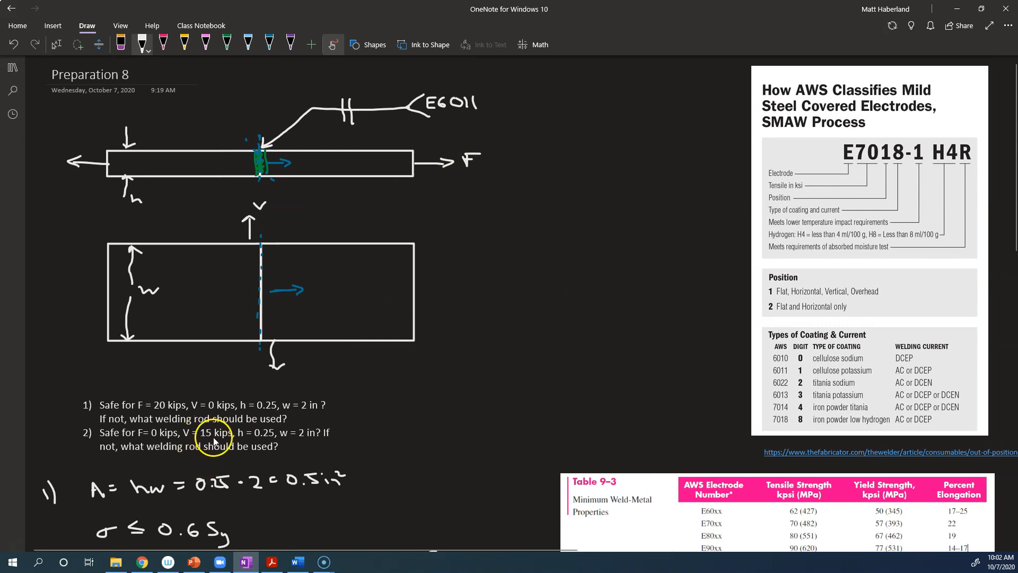
{"action": "mouse_move", "coordinate": [300, 443]}
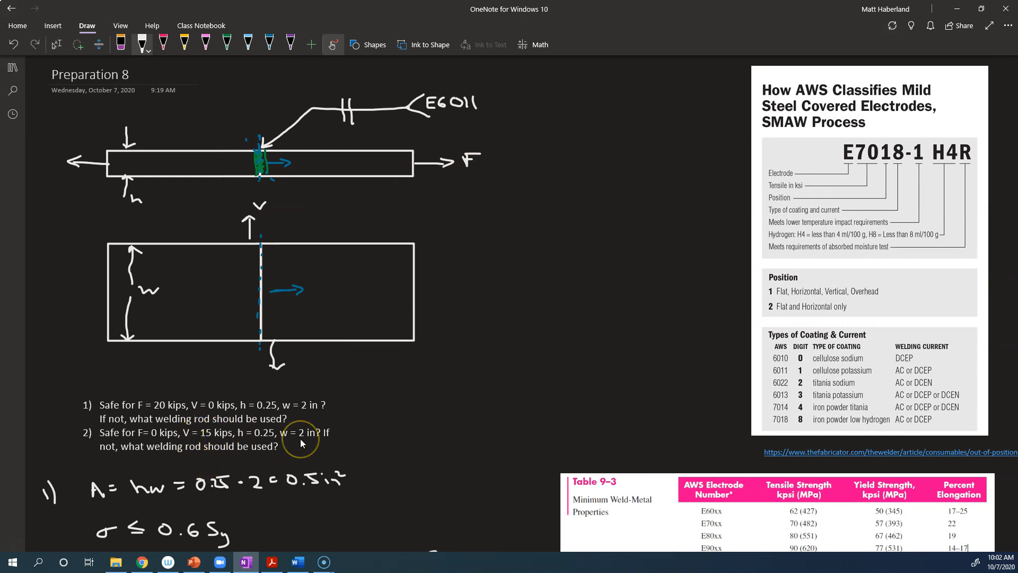
{"action": "scroll", "scroll_direction": "down", "scroll_amount": 3}
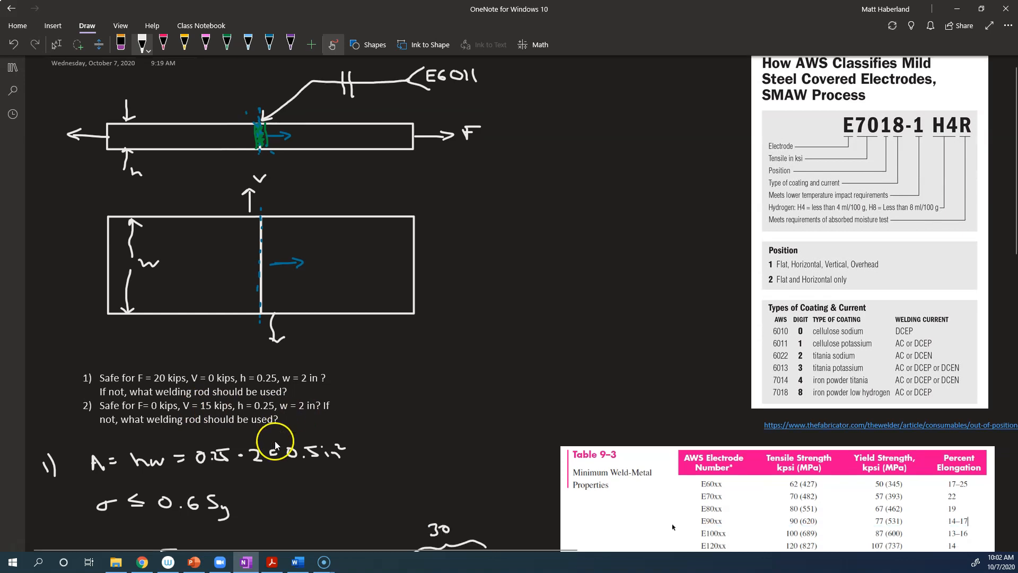
{"action": "scroll", "scroll_direction": "down", "scroll_amount": 3}
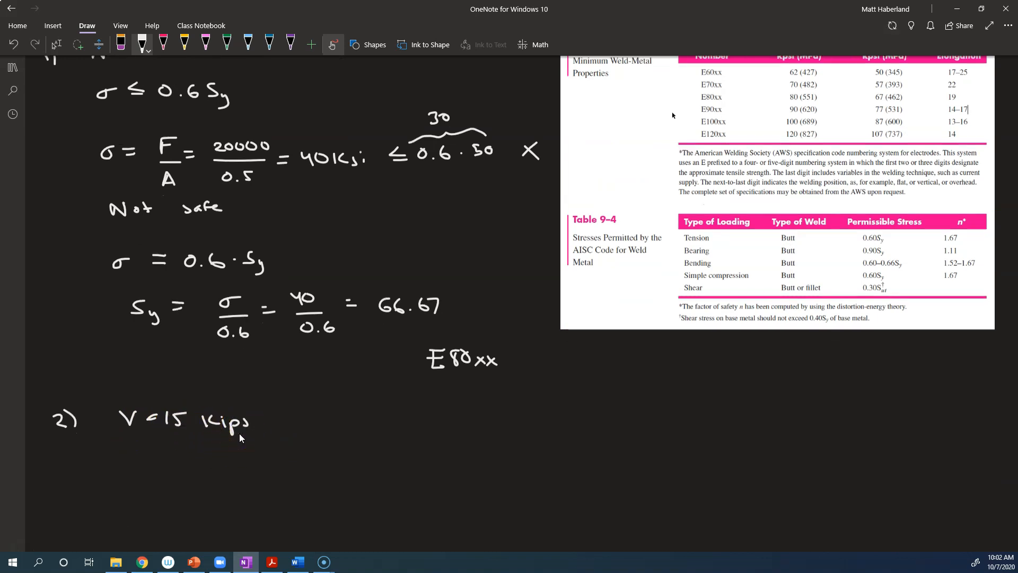
{"action": "scroll", "scroll_direction": "up", "scroll_amount": 3}
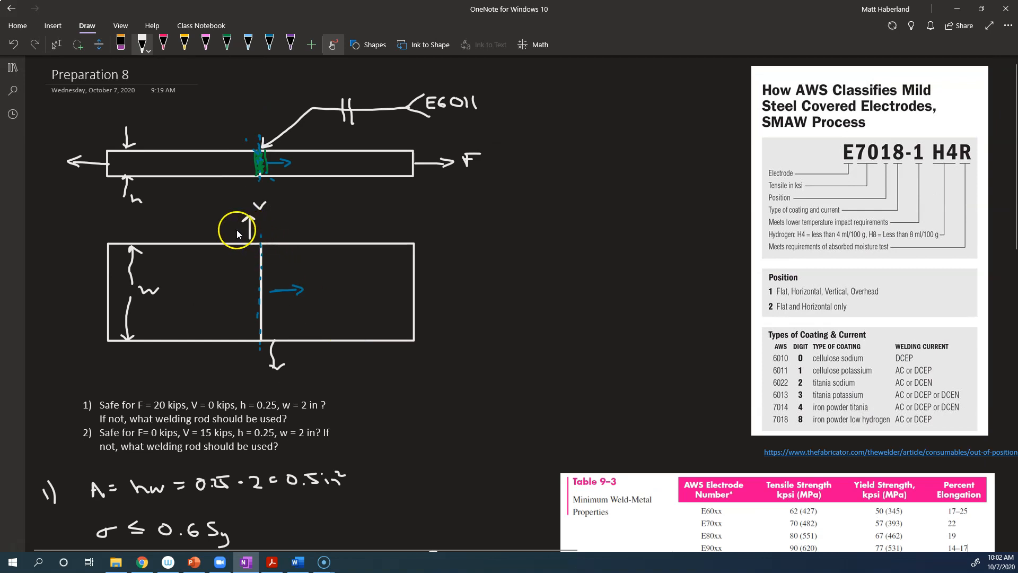
{"action": "mouse_move", "coordinate": [250, 211]}
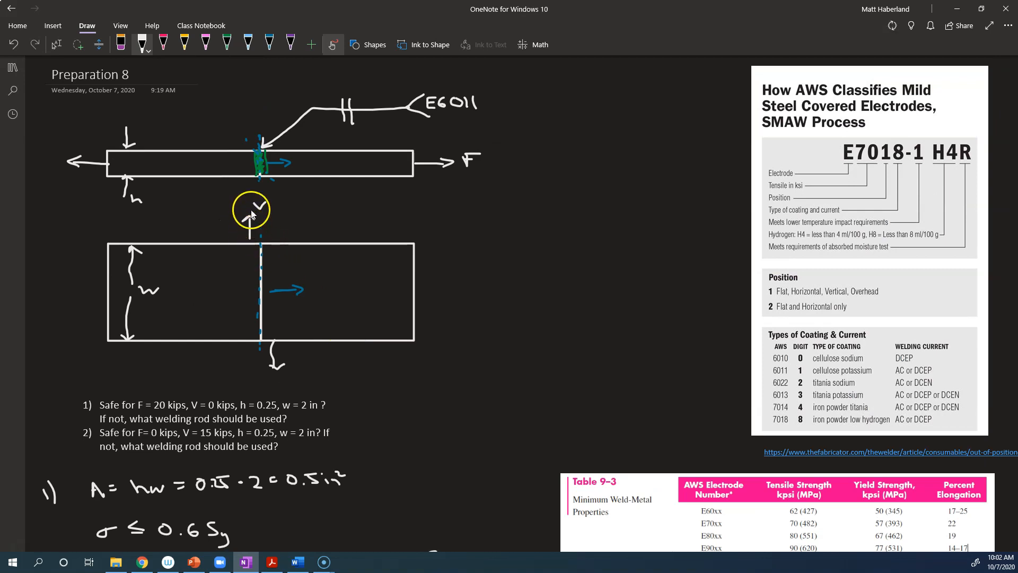
{"action": "mouse_move", "coordinate": [282, 296]}
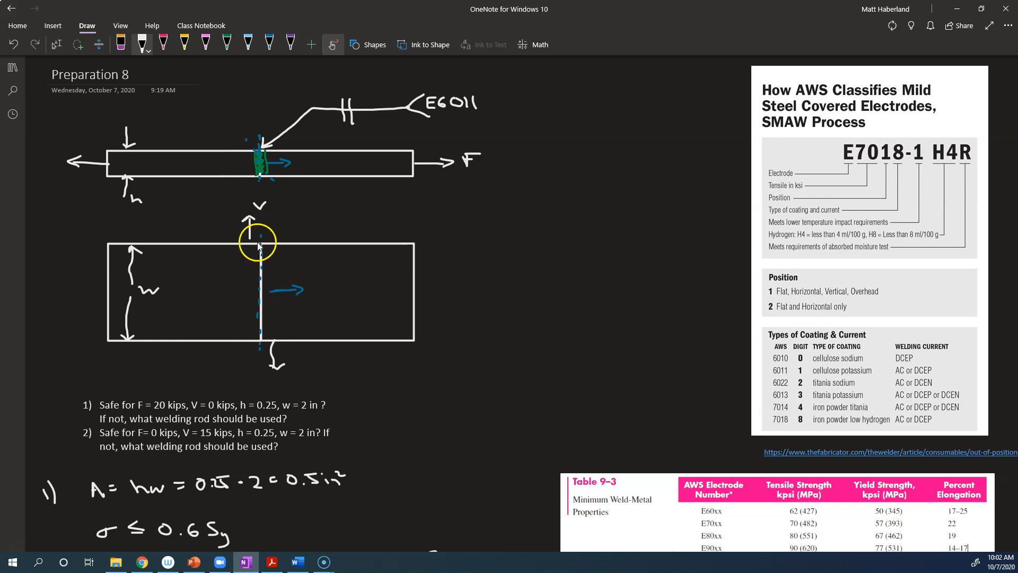
{"action": "scroll", "scroll_direction": "down", "scroll_amount": 3}
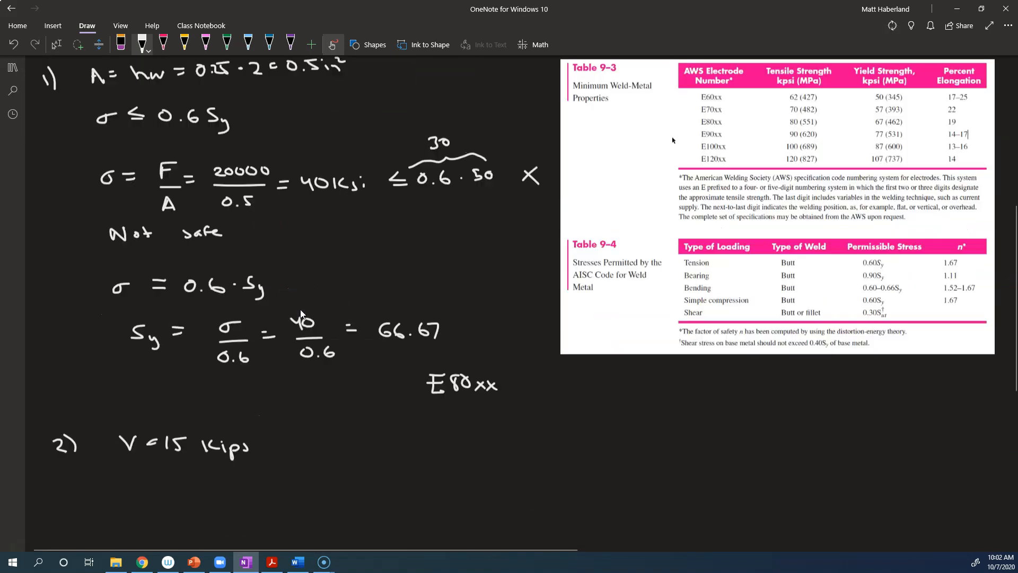
Scroll down to ink τ = V/A = 15000/0.5 = 30 ksi and the limit τ ≤ 0.3 Sut.
{"action": "scroll", "scroll_direction": "down", "scroll_amount": 3}
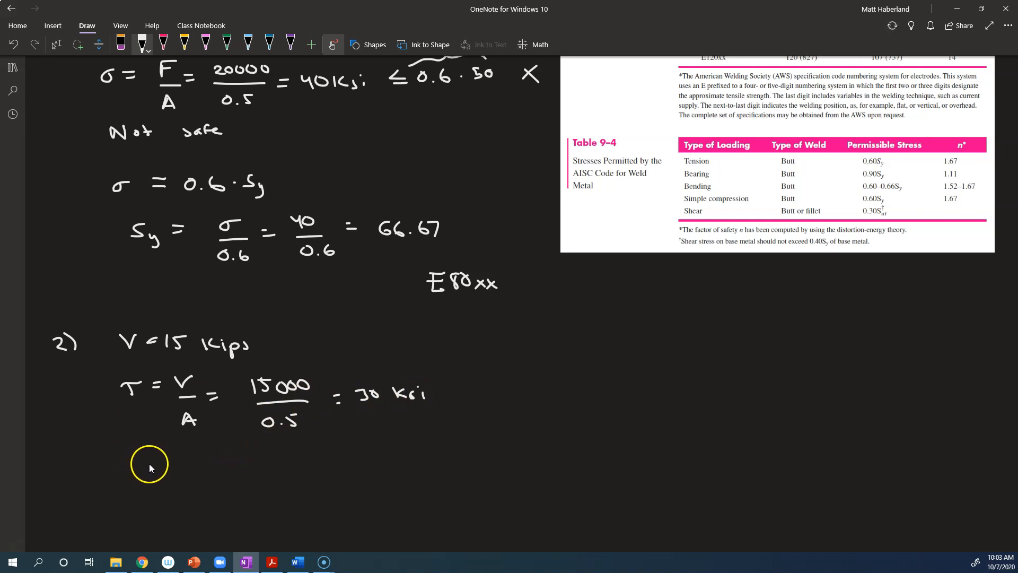
{"action": "mouse_move", "coordinate": [141, 471]}
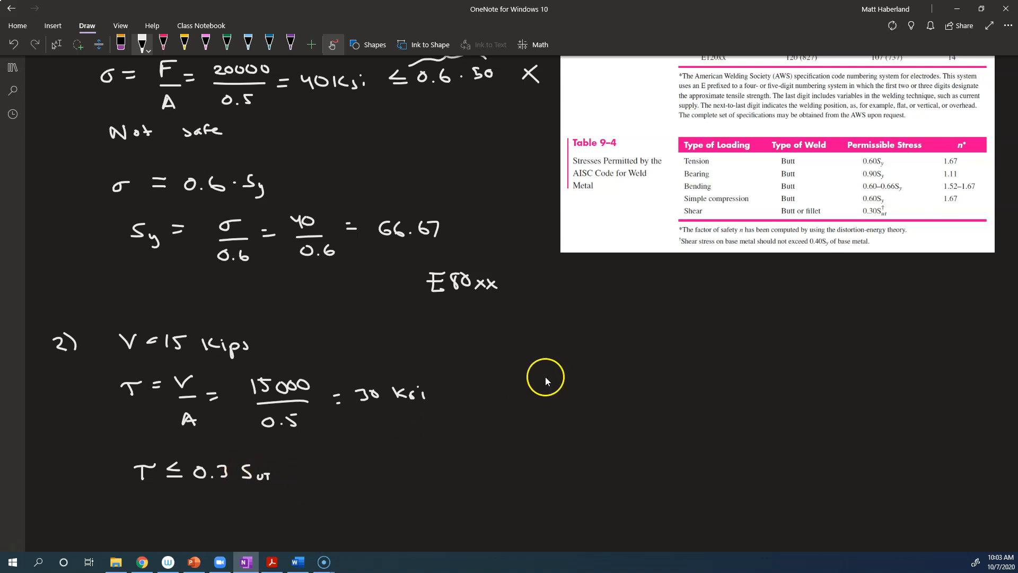
{"action": "mouse_move", "coordinate": [703, 173]}
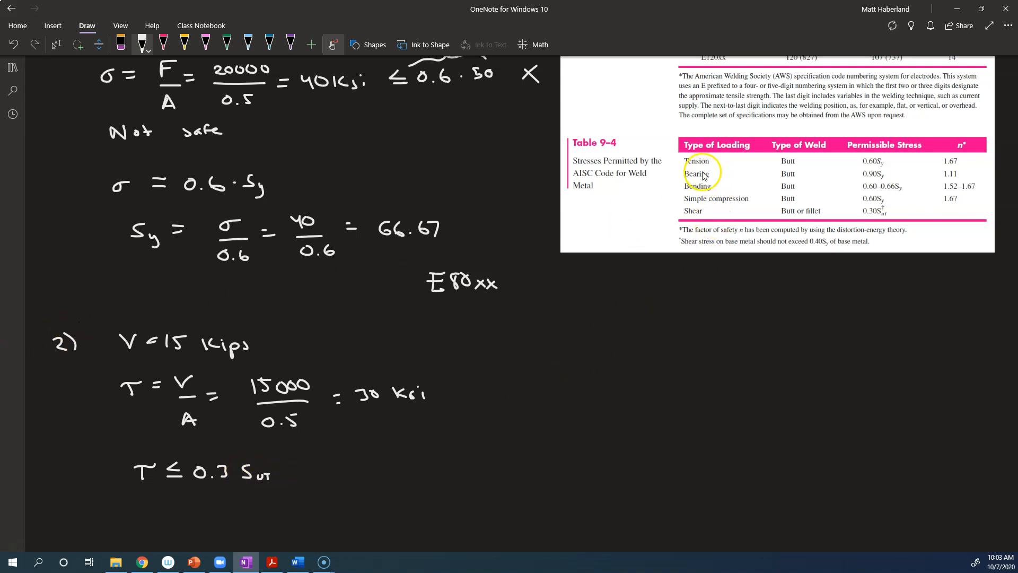
{"action": "mouse_move", "coordinate": [817, 214]}
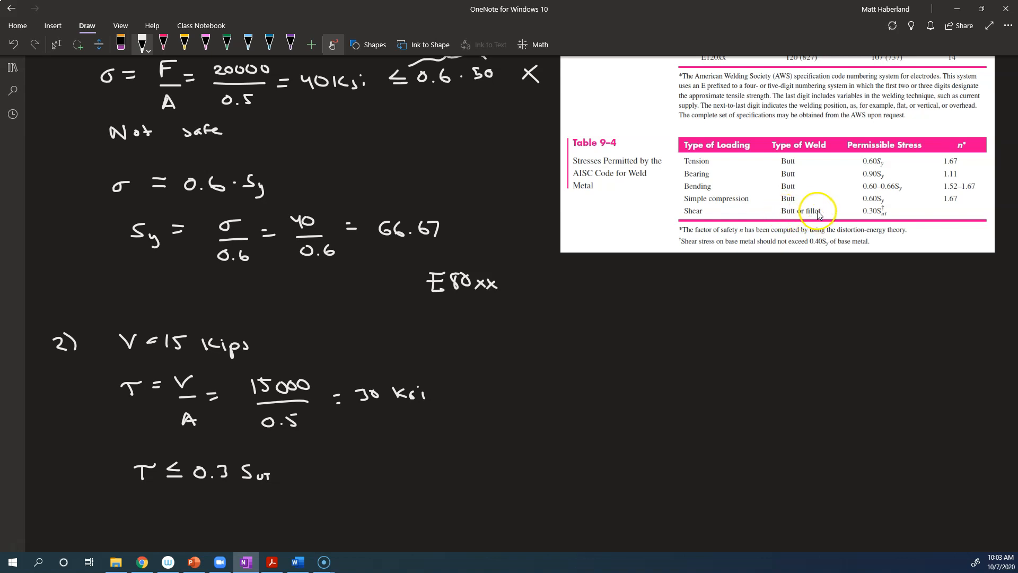
{"action": "mouse_move", "coordinate": [694, 221]}
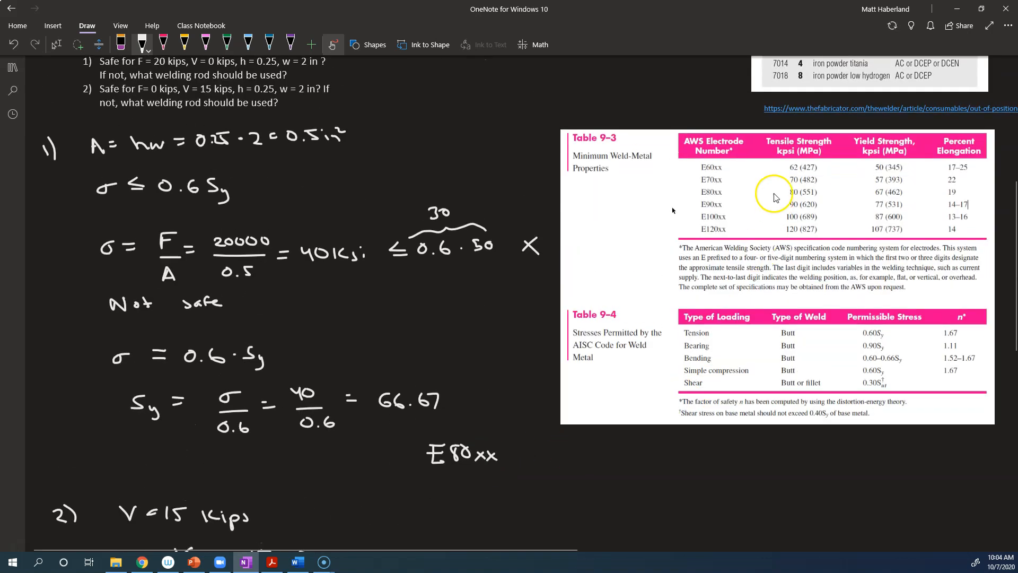
Mark 30 ≤ 0.3·62 = 18.6 Not safe and ink Sut = 30/0.3 = 100 ksi, choosing E100xx.
{"action": "scroll", "scroll_direction": "down", "scroll_amount": 3}
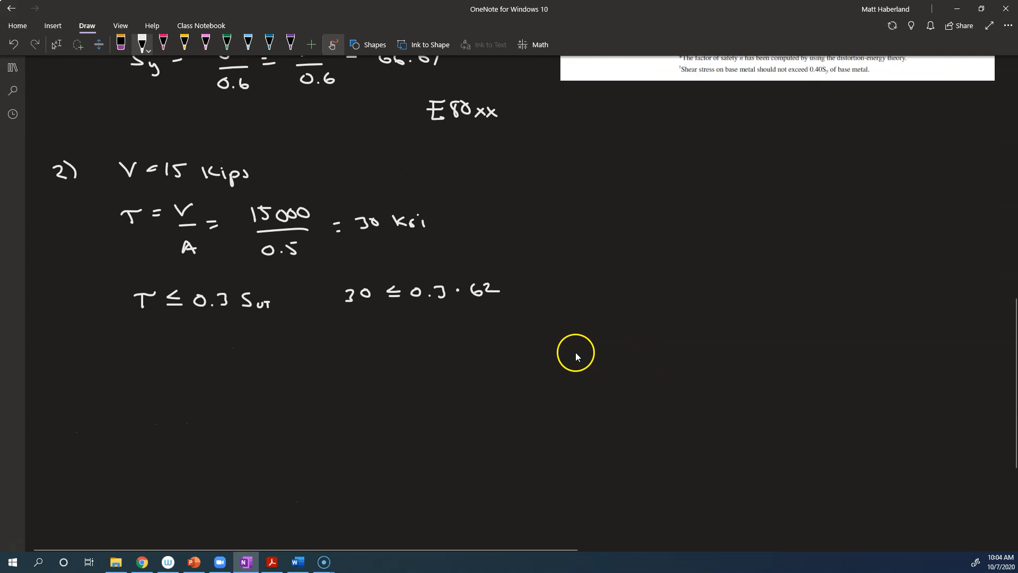
{"action": "mouse_move", "coordinate": [431, 278]}
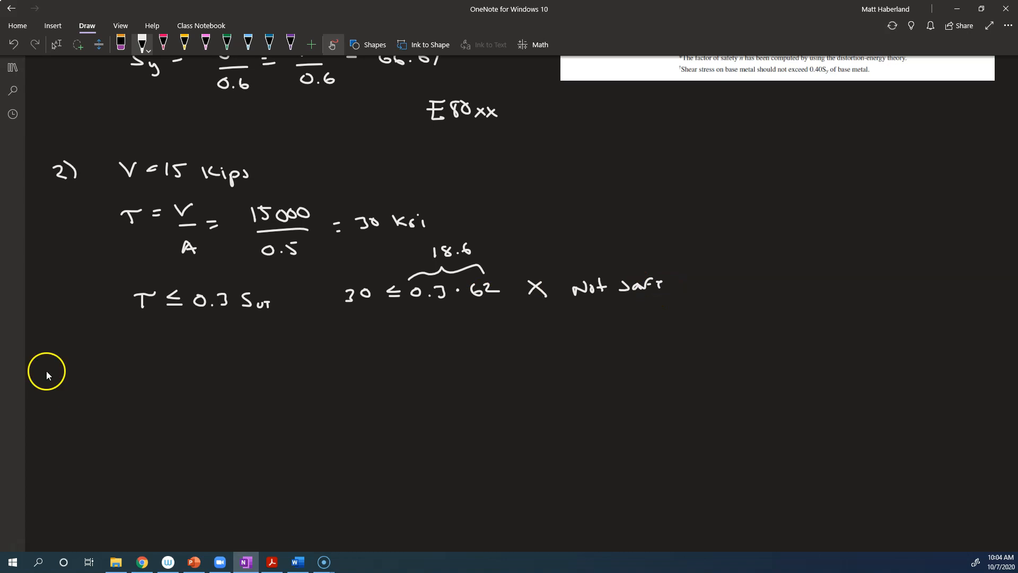
{"action": "mouse_move", "coordinate": [137, 358]}
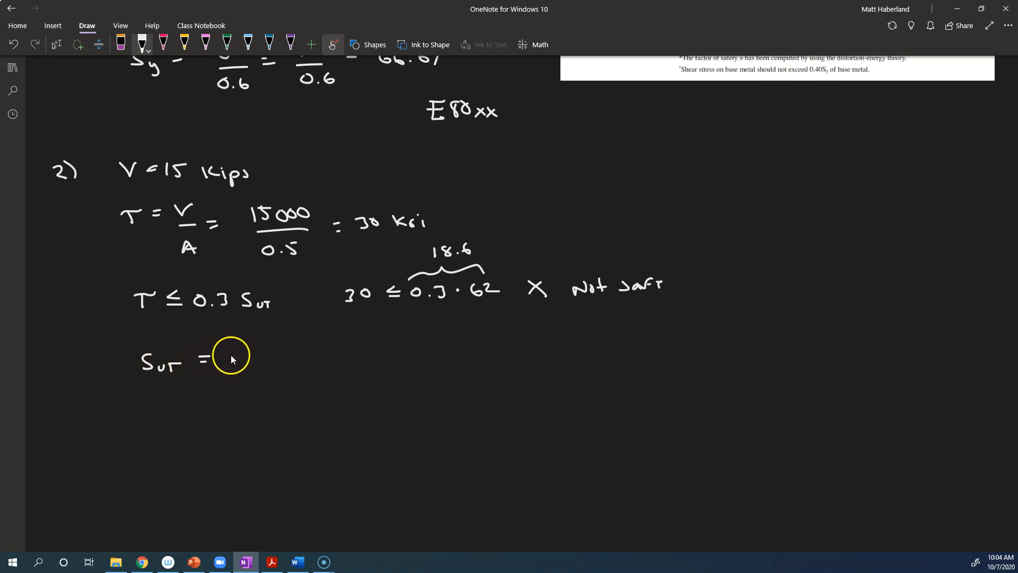
{"action": "mouse_move", "coordinate": [214, 305]}
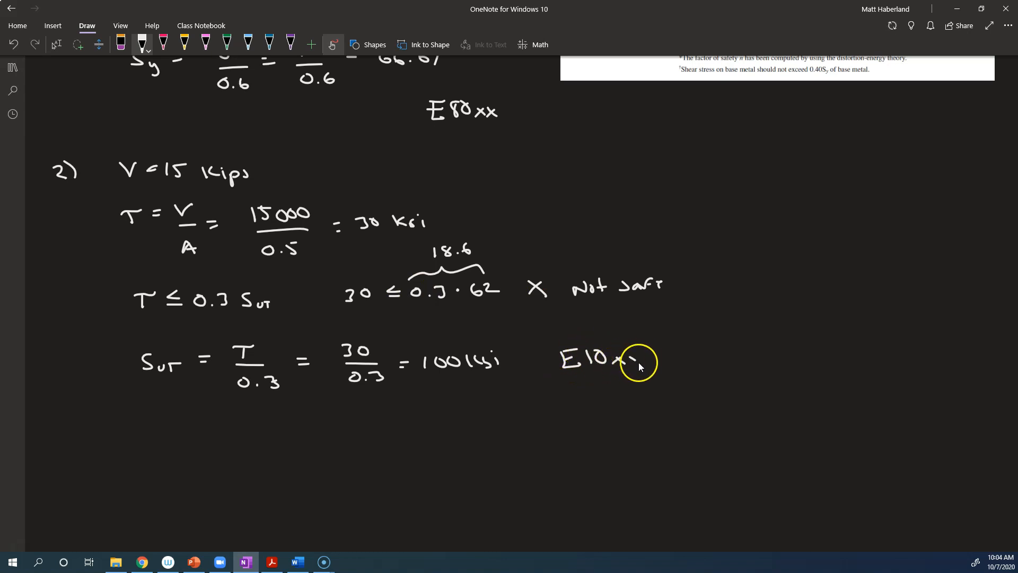
{"action": "scroll", "scroll_direction": "up", "scroll_amount": 3}
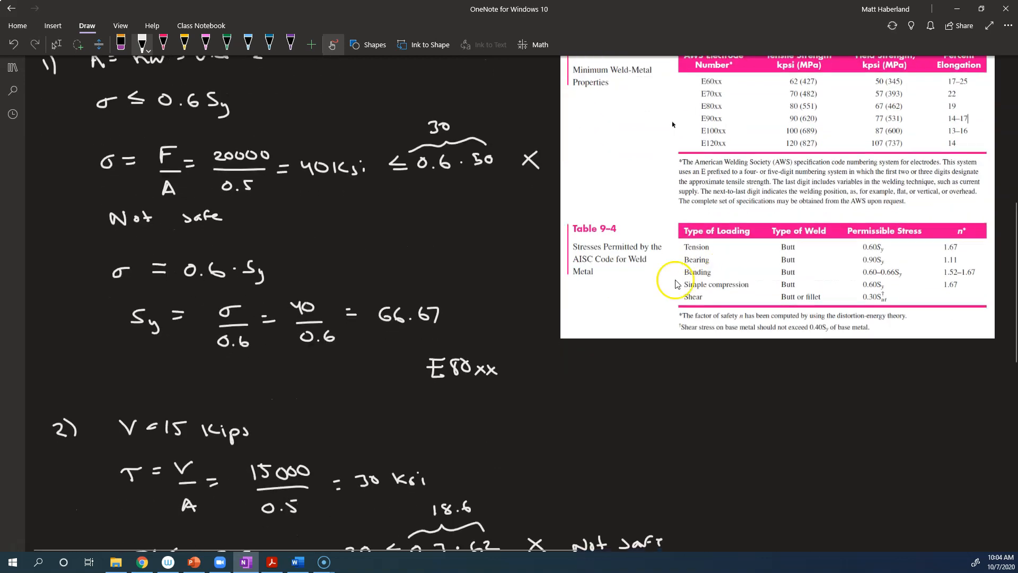
{"action": "scroll", "scroll_direction": "down", "scroll_amount": 3}
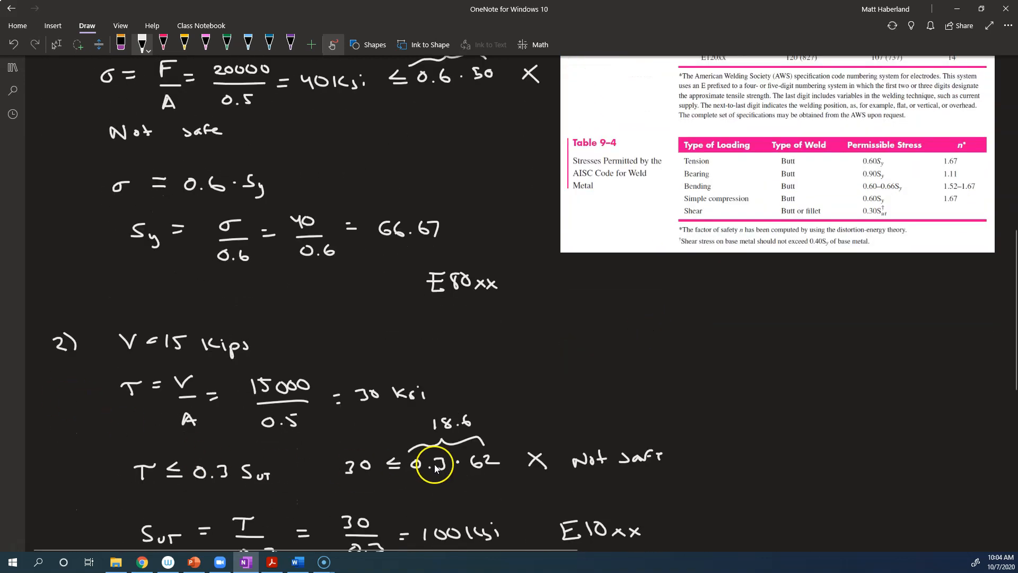